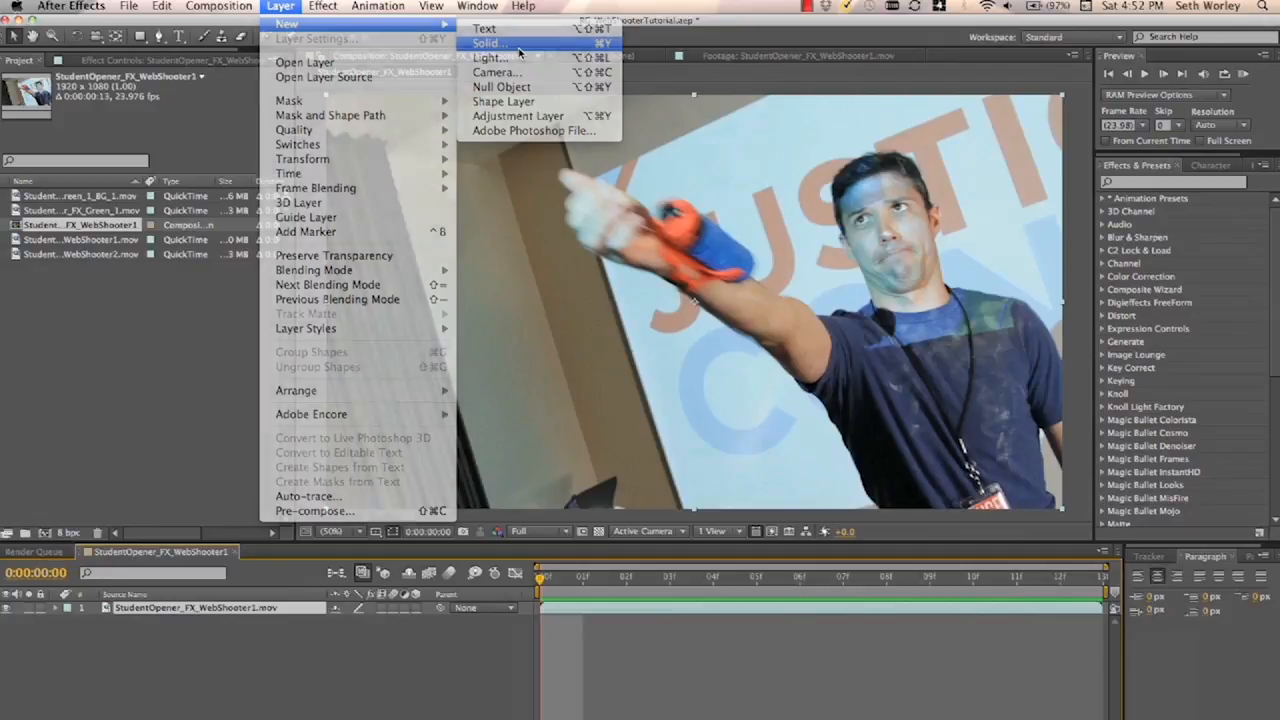
- Create a 'Particular' solid over the web-shooter footage and apply Trapcode Particular to it
click(487, 43)
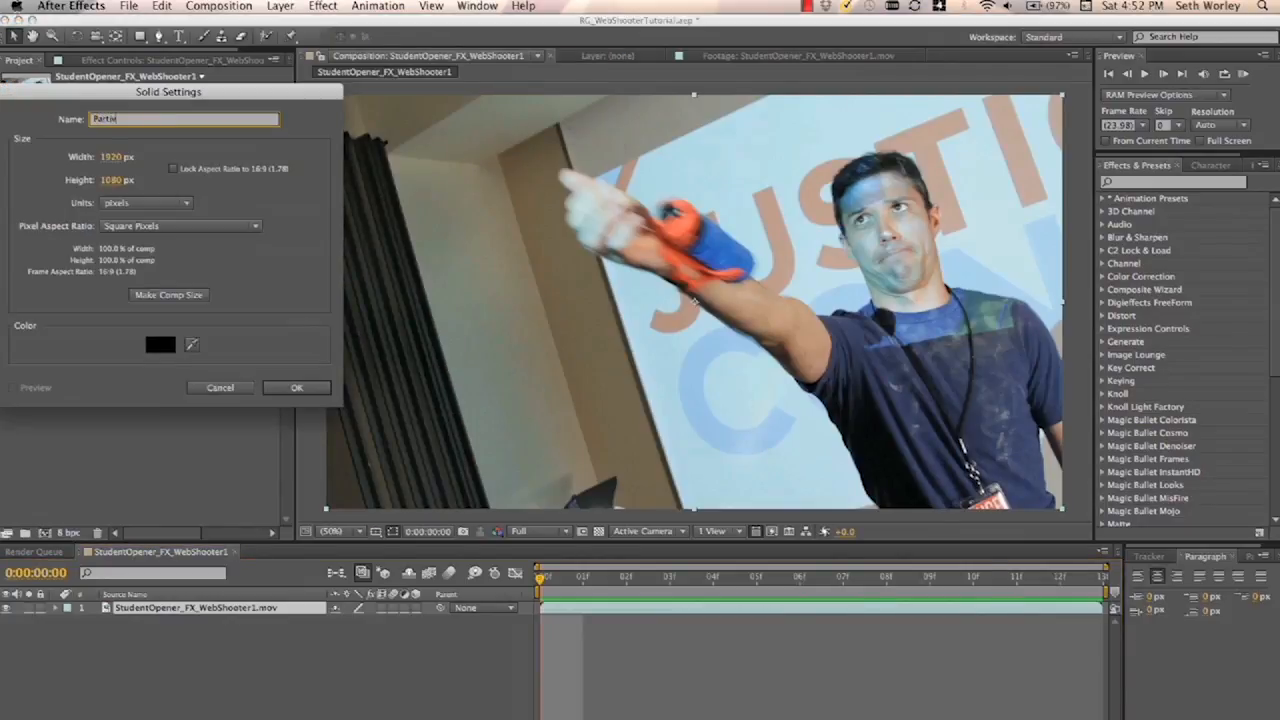
text(cular)
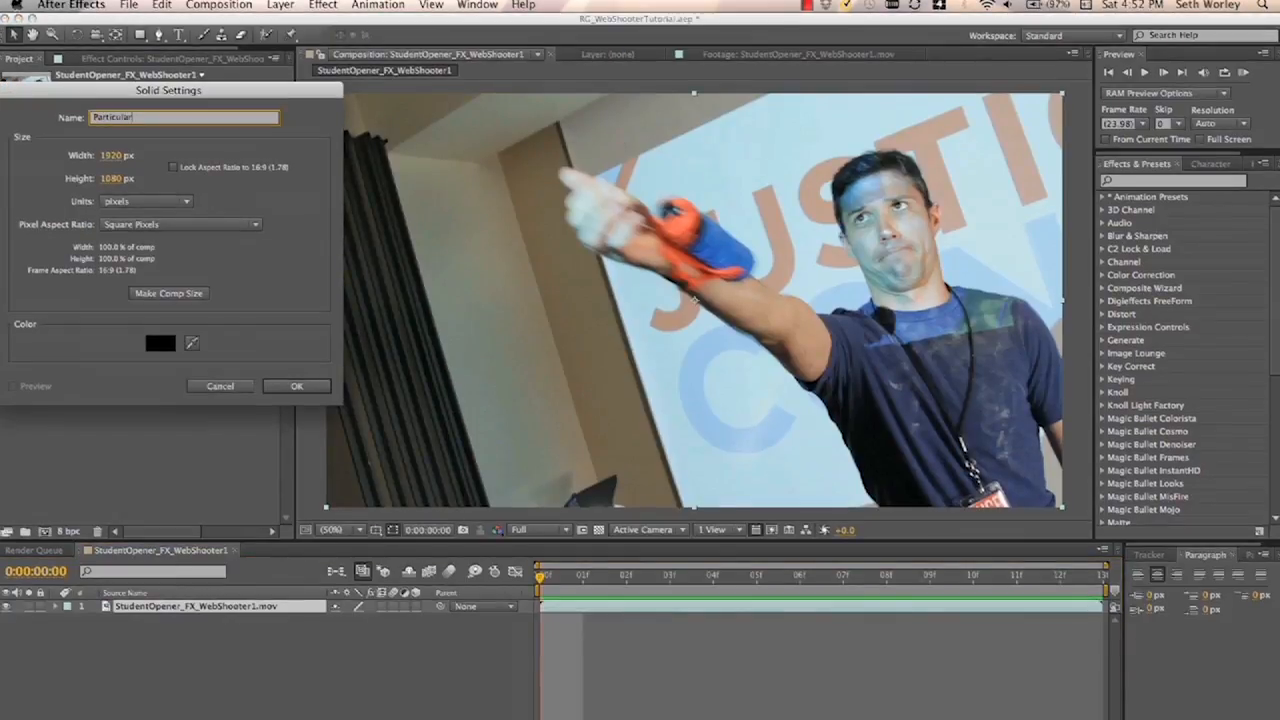
click(297, 386)
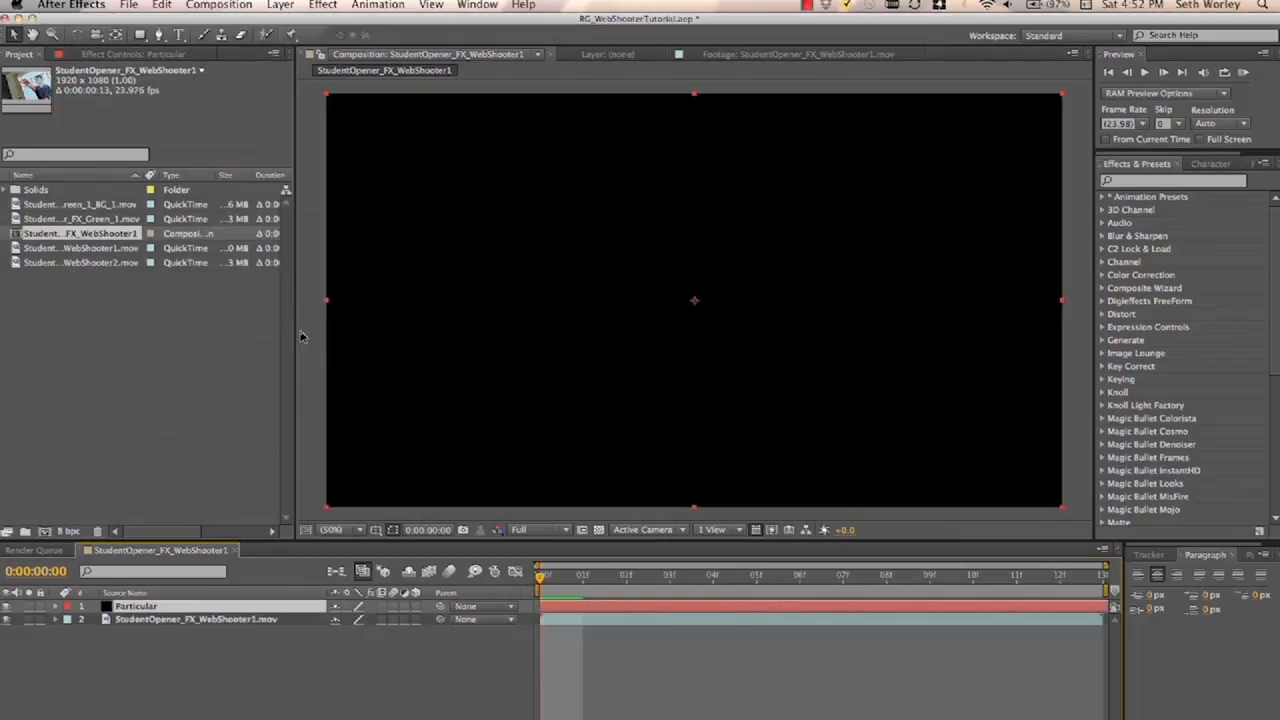
text(particu)
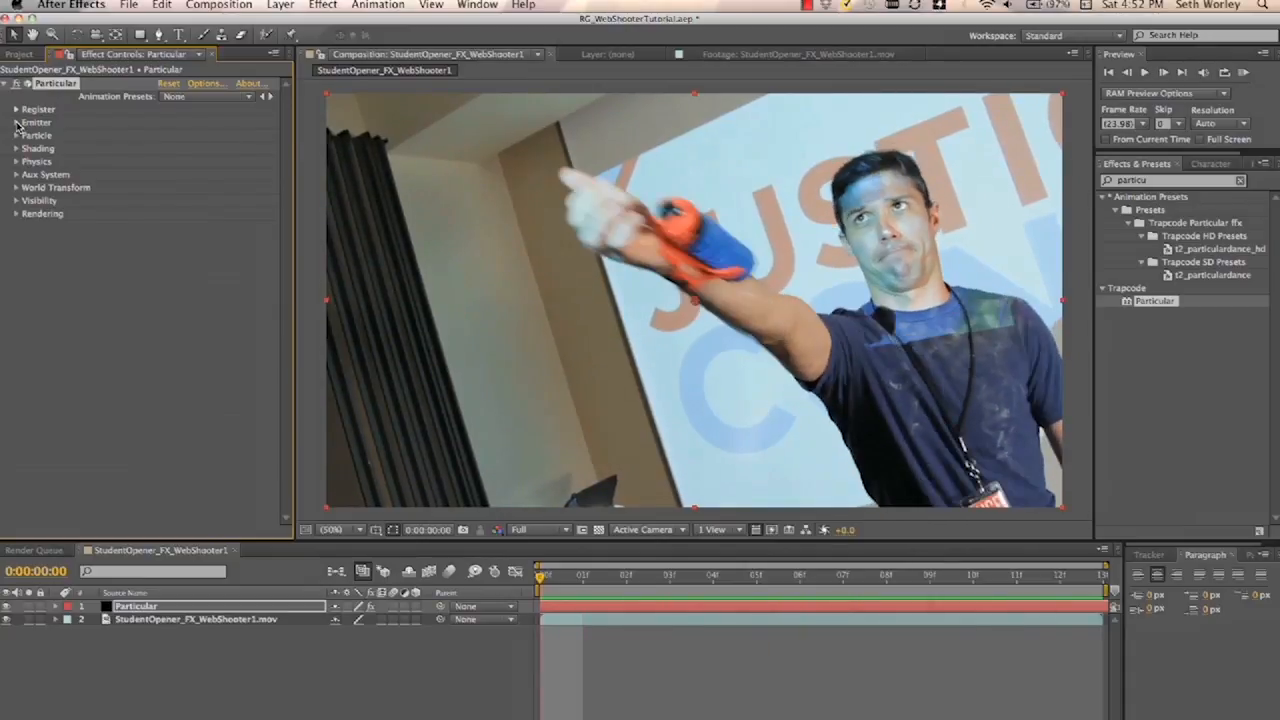
- Expand the Emitter settings and move the emitter to about 890, 302 on the web shooter
click(17, 122)
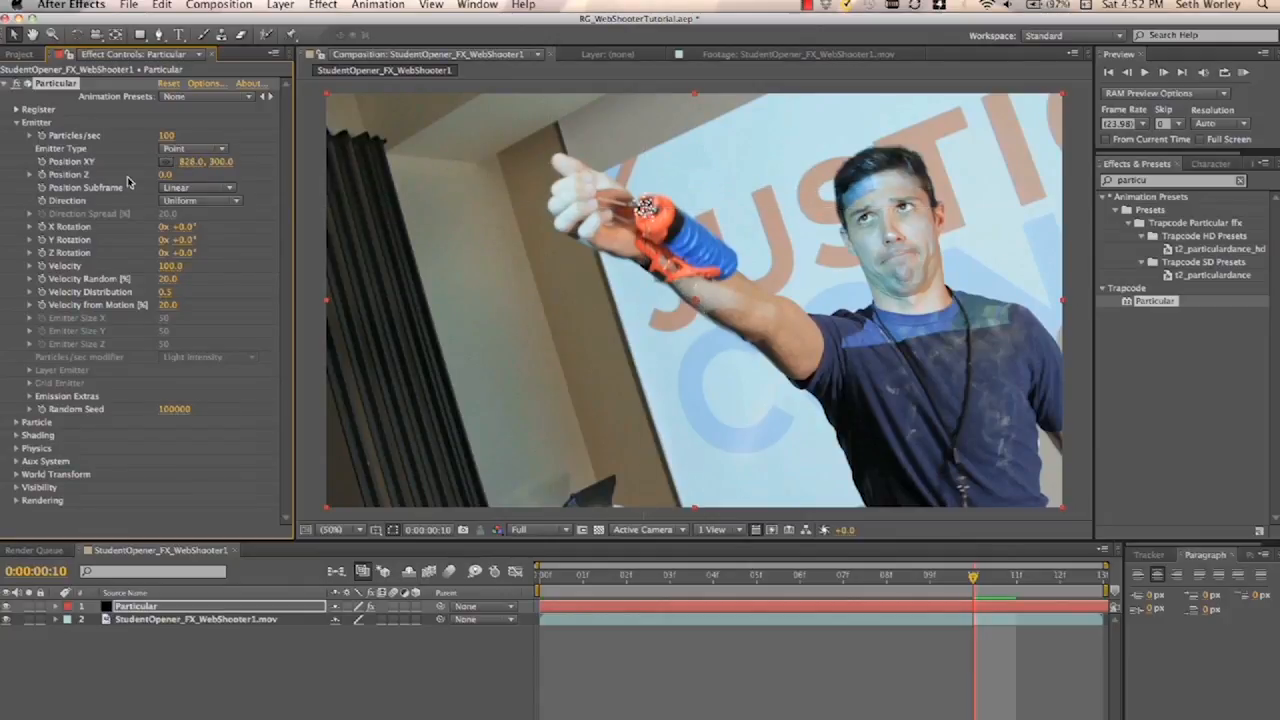
click(843, 576)
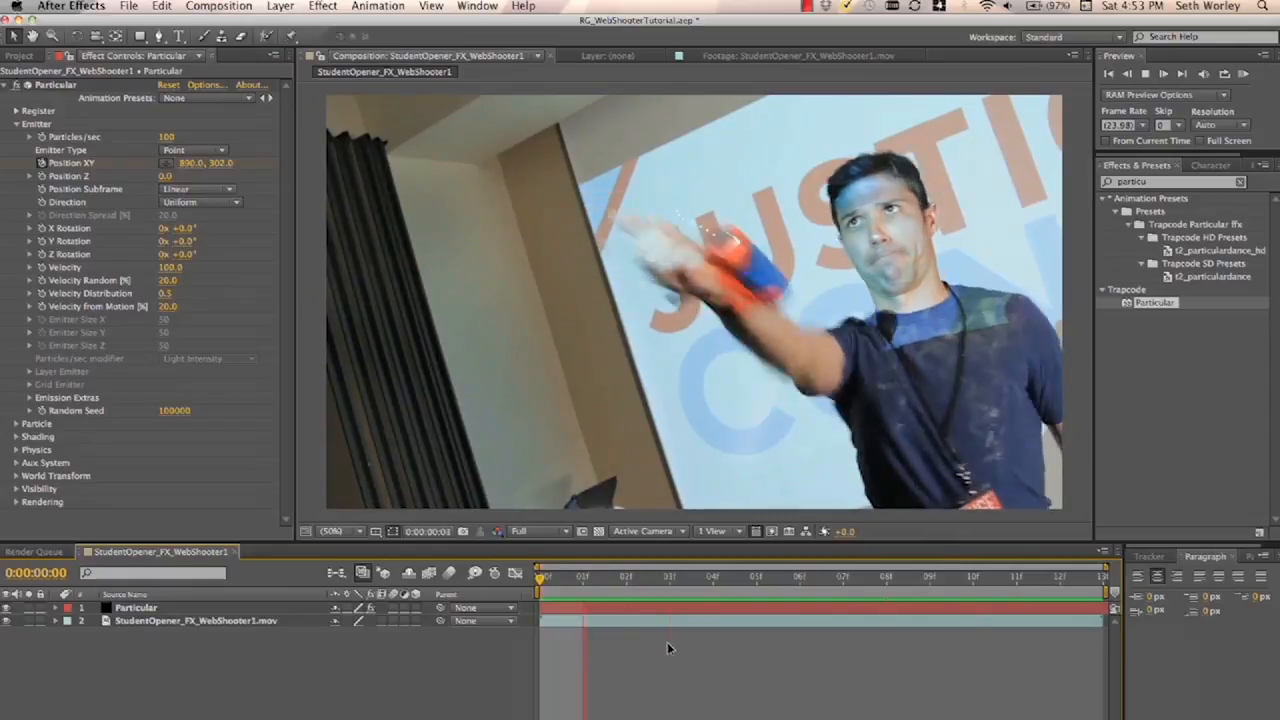
- Make the emitter Directional with 0 spread, high velocity and about 4050 particles/sec
click(200, 202)
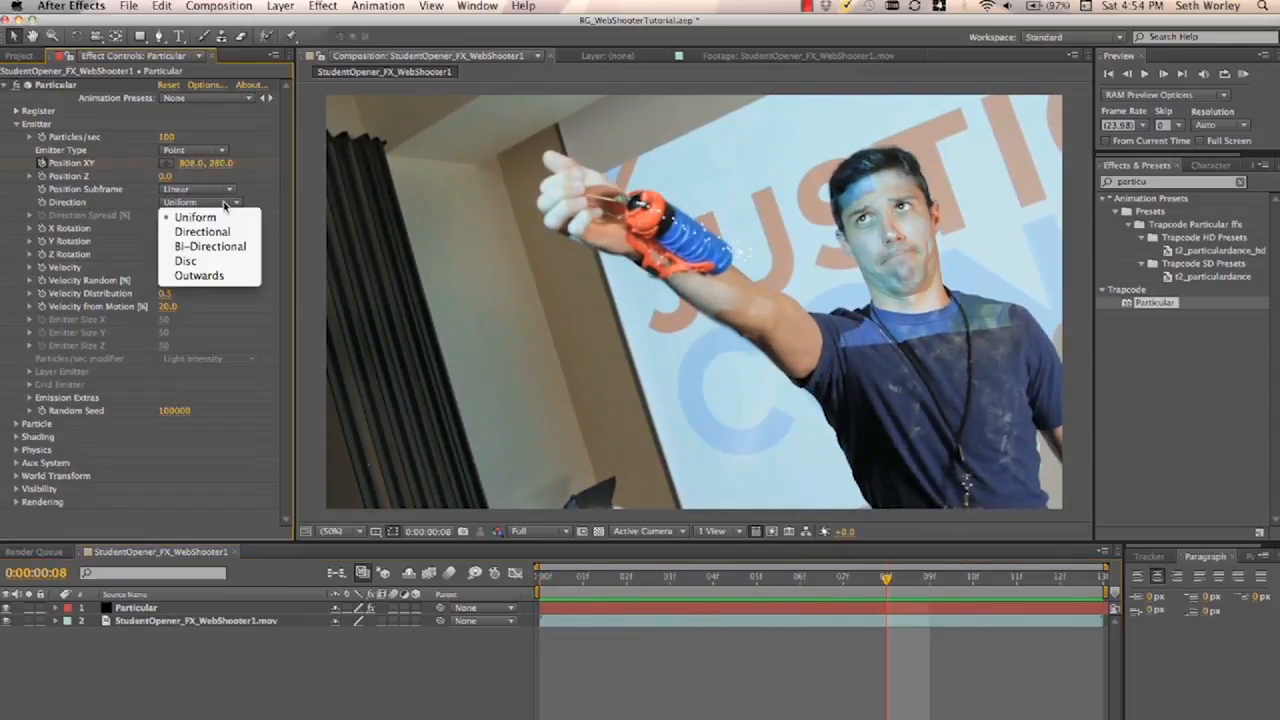
mouse_move(201, 231)
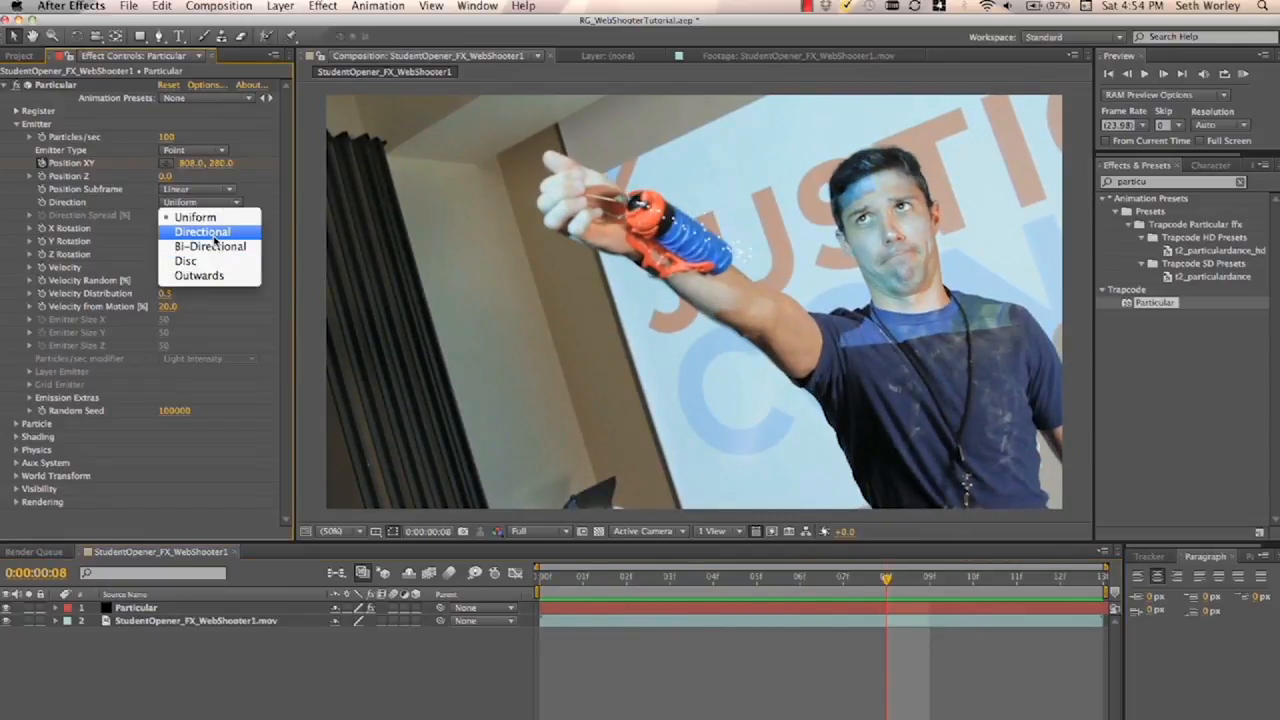
click(201, 231)
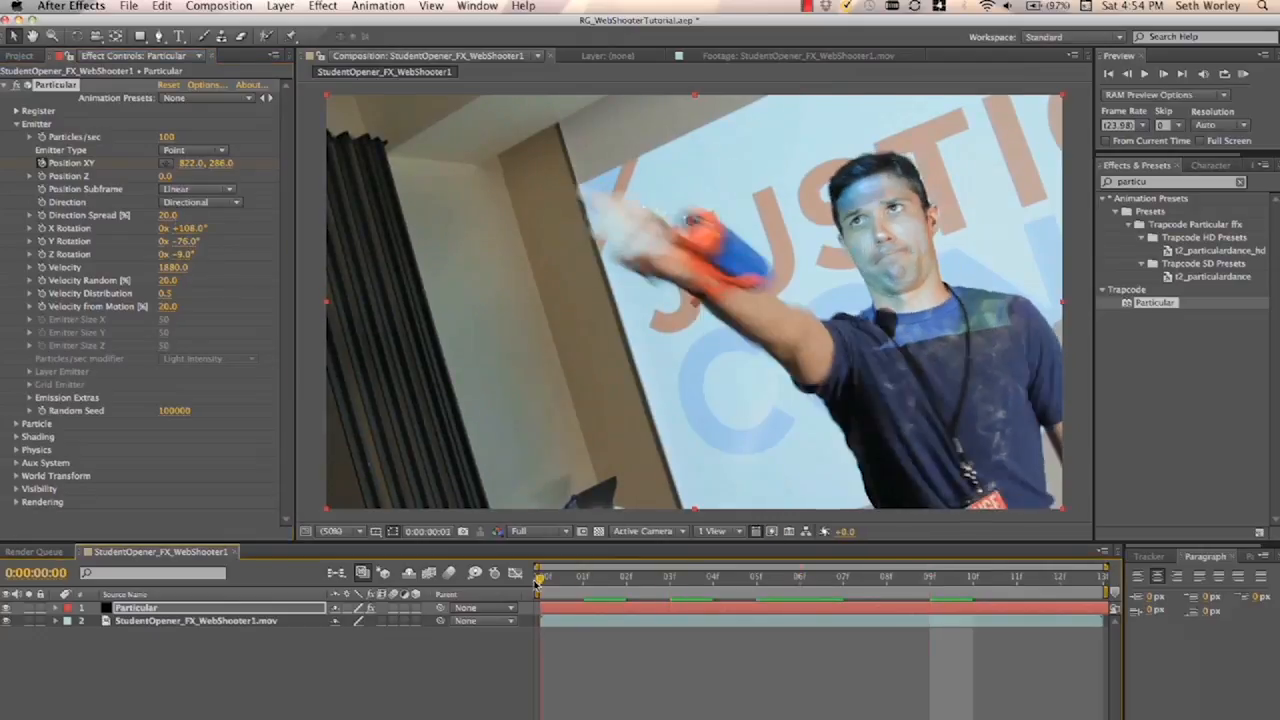
click(973, 576)
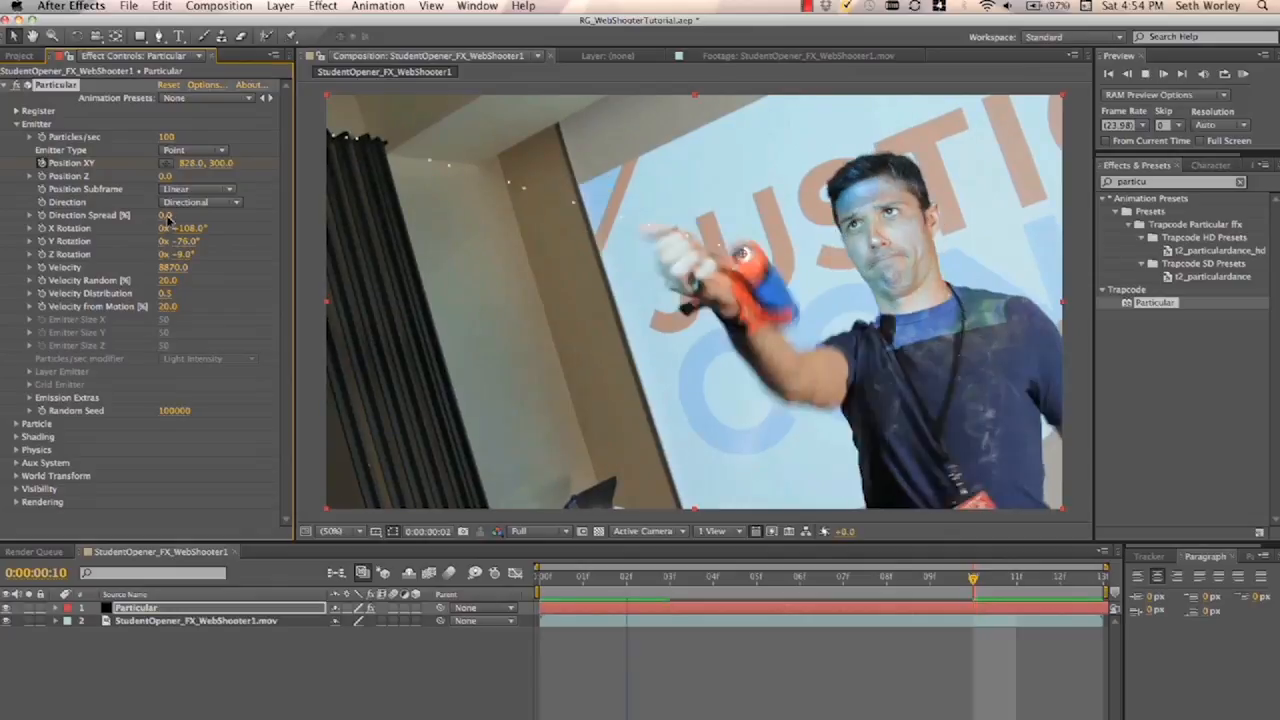
click(800, 576)
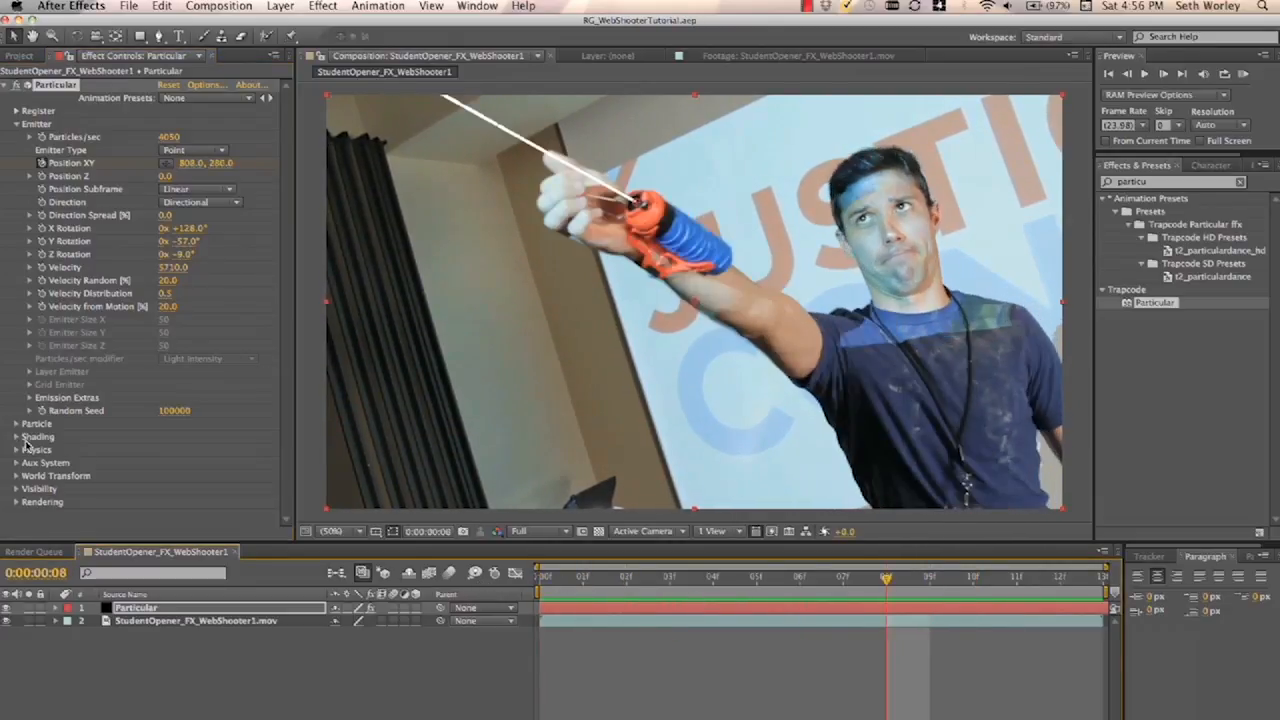
- Set particle Size 4 and Size Random 100, and enable shadowlets for the main particles
click(22, 423)
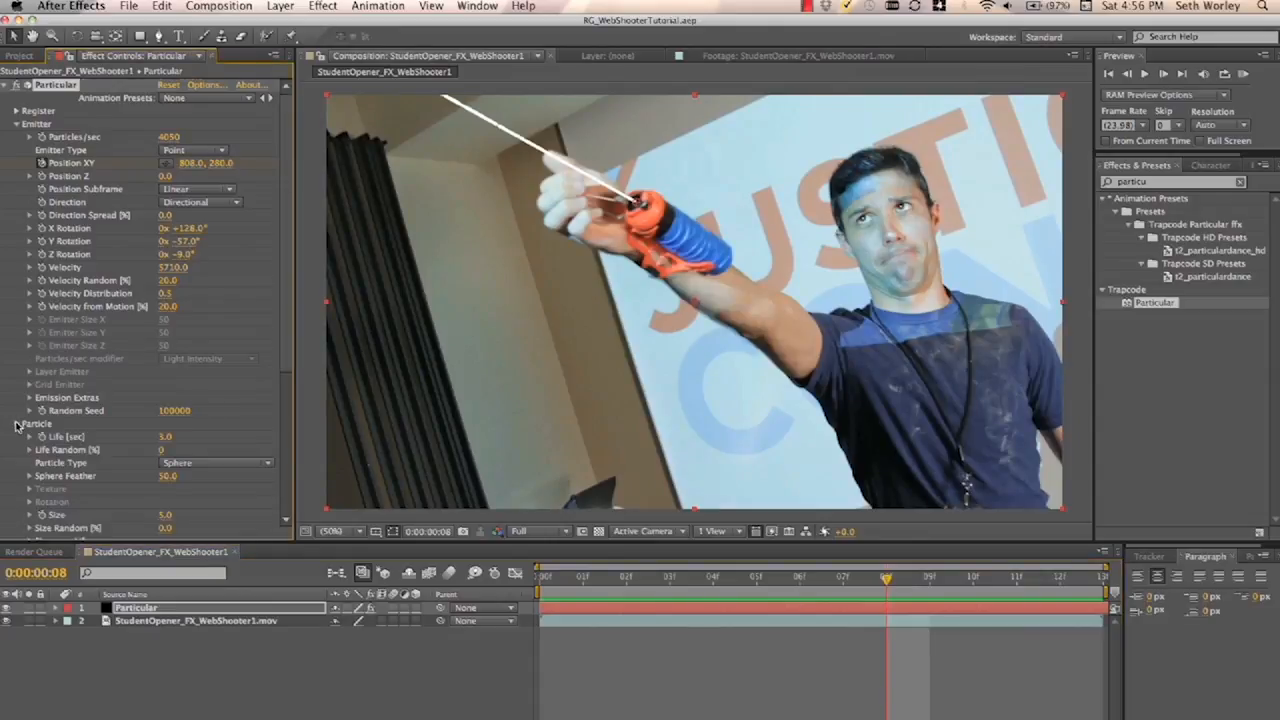
scroll(down, 3)
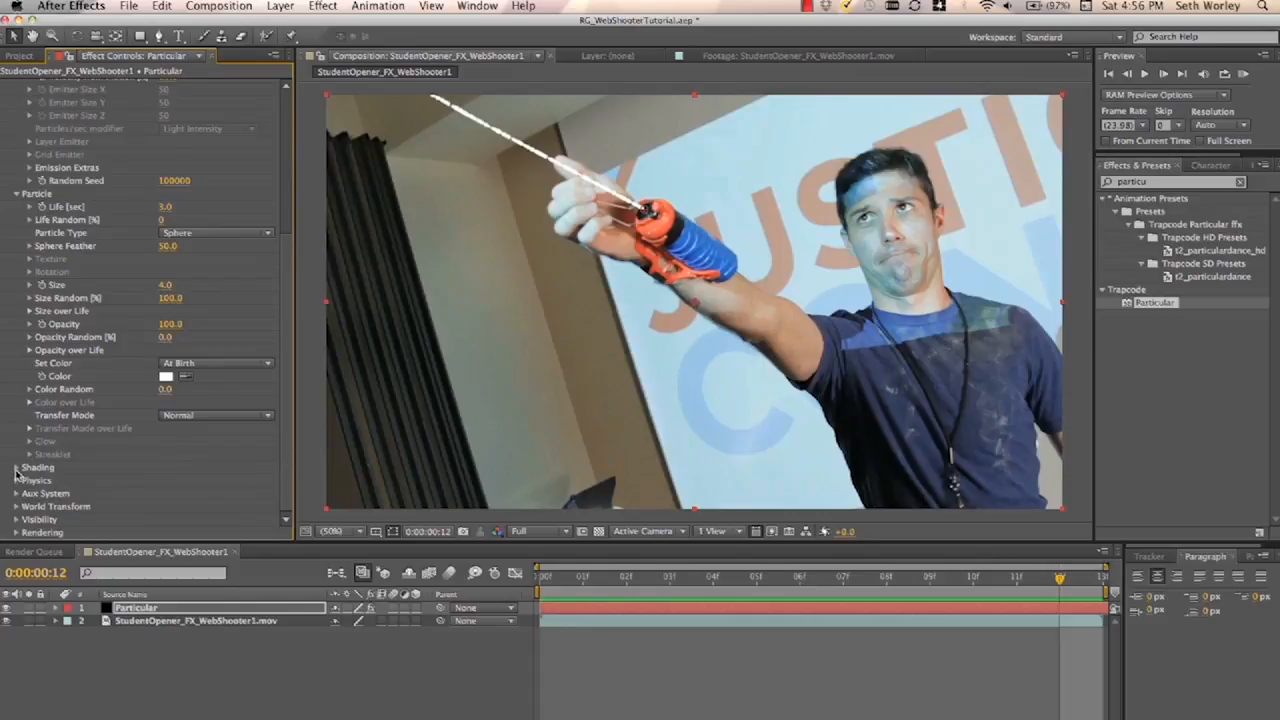
click(19, 467)
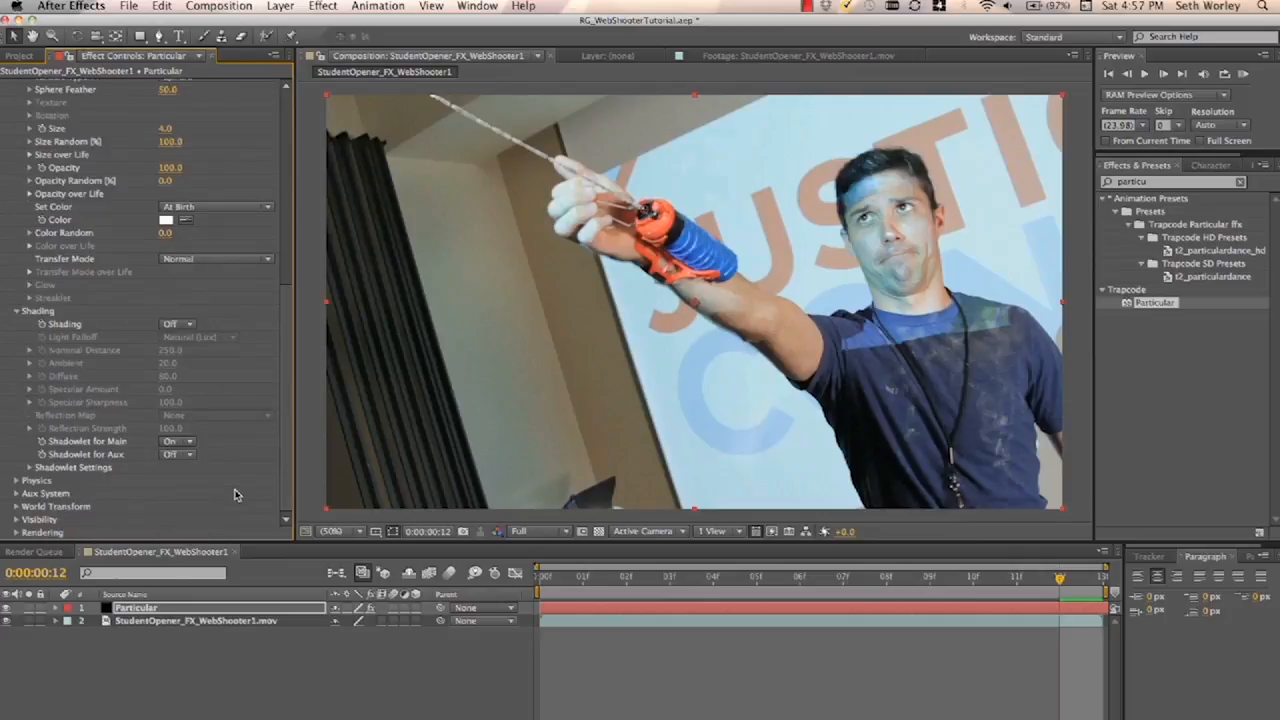
mouse_move(75, 459)
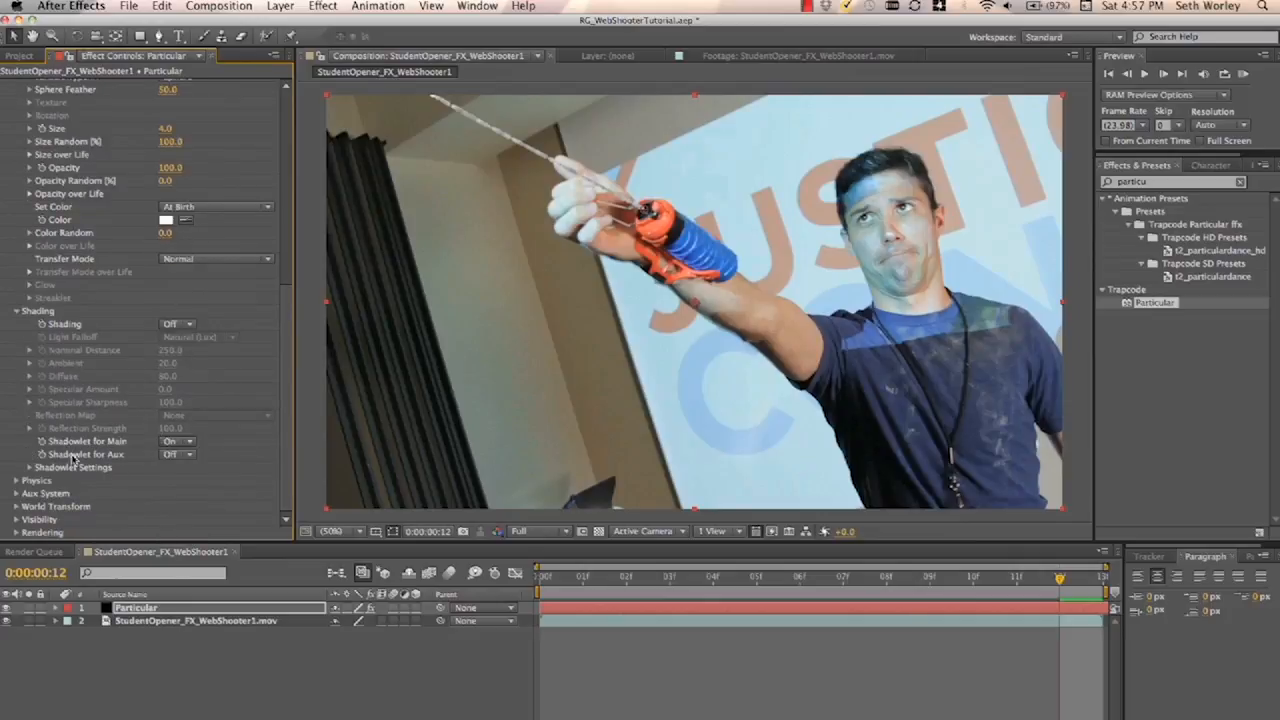
click(30, 454)
text(color ma)
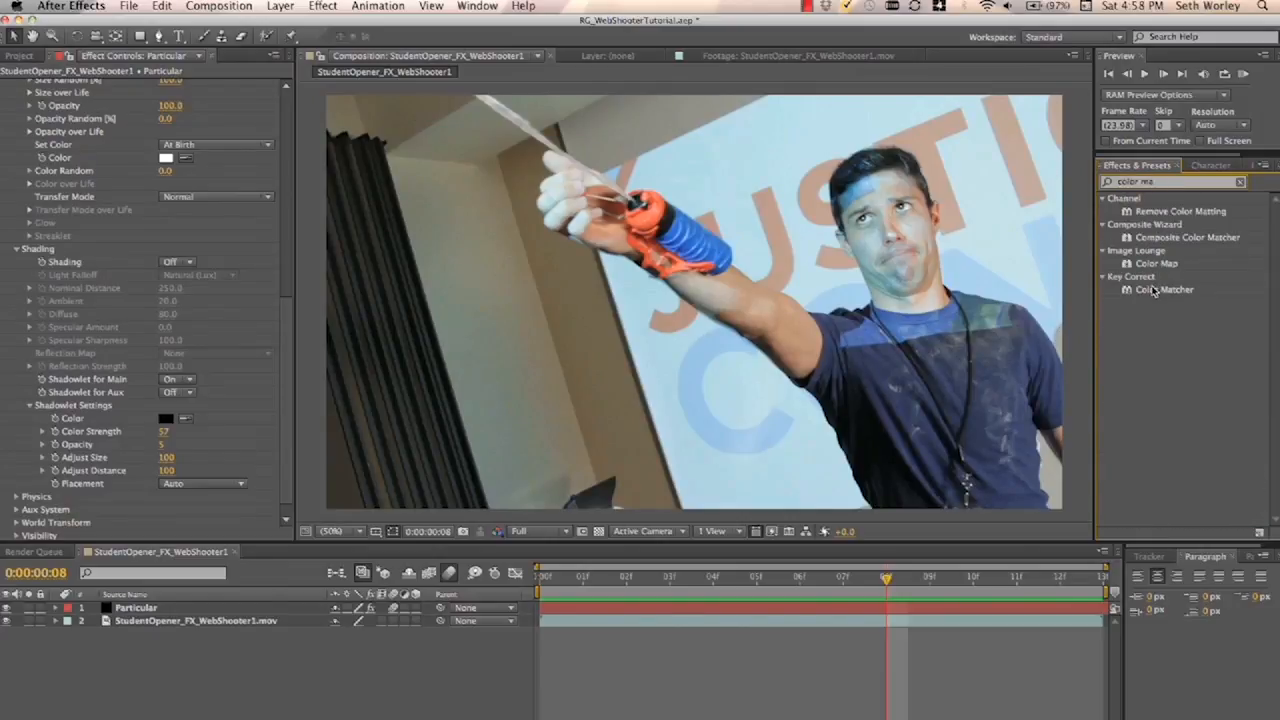
- Apply Color Matcher to the Particular layer, targeting the WebShooter1 footage
double_click(1165, 289)
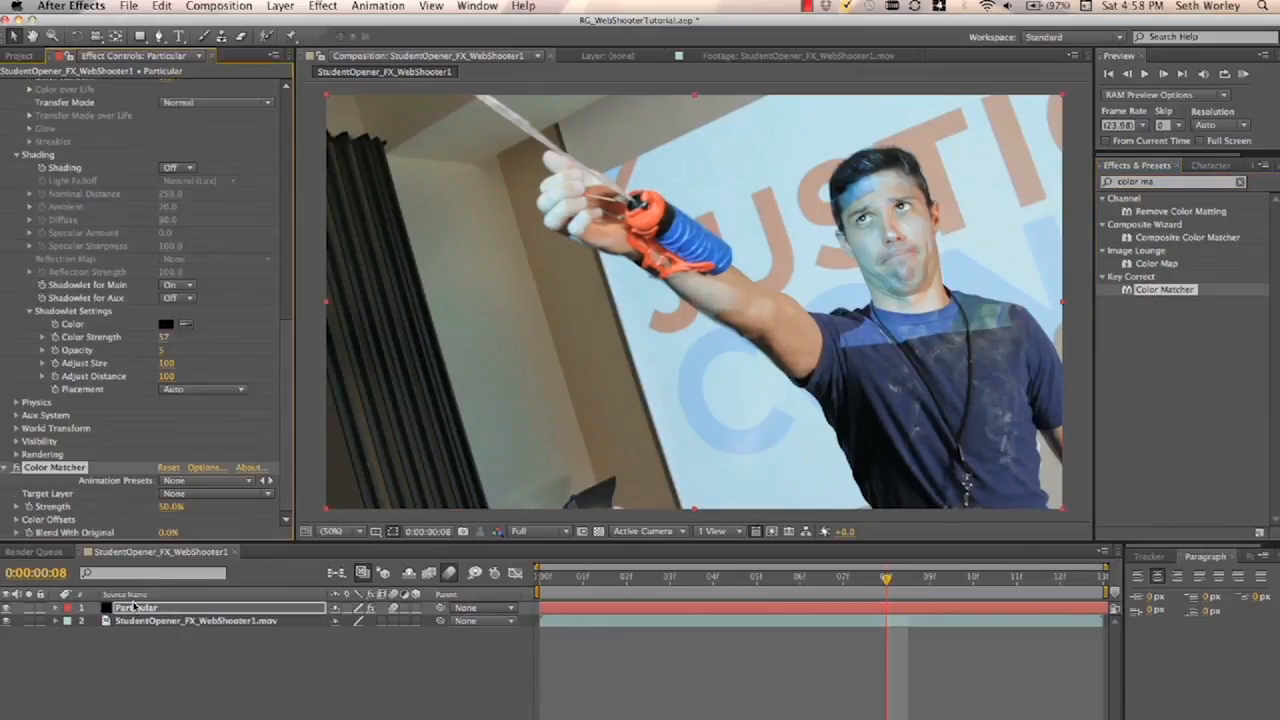
click(213, 493)
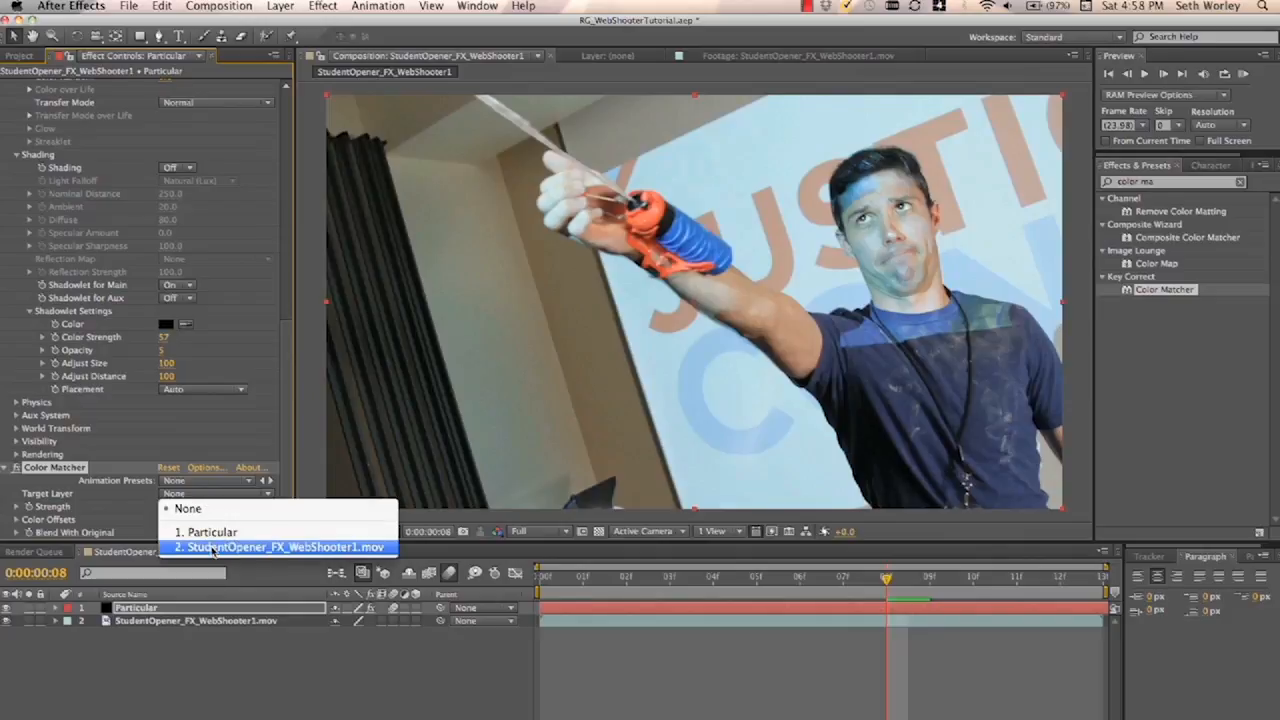
click(278, 547)
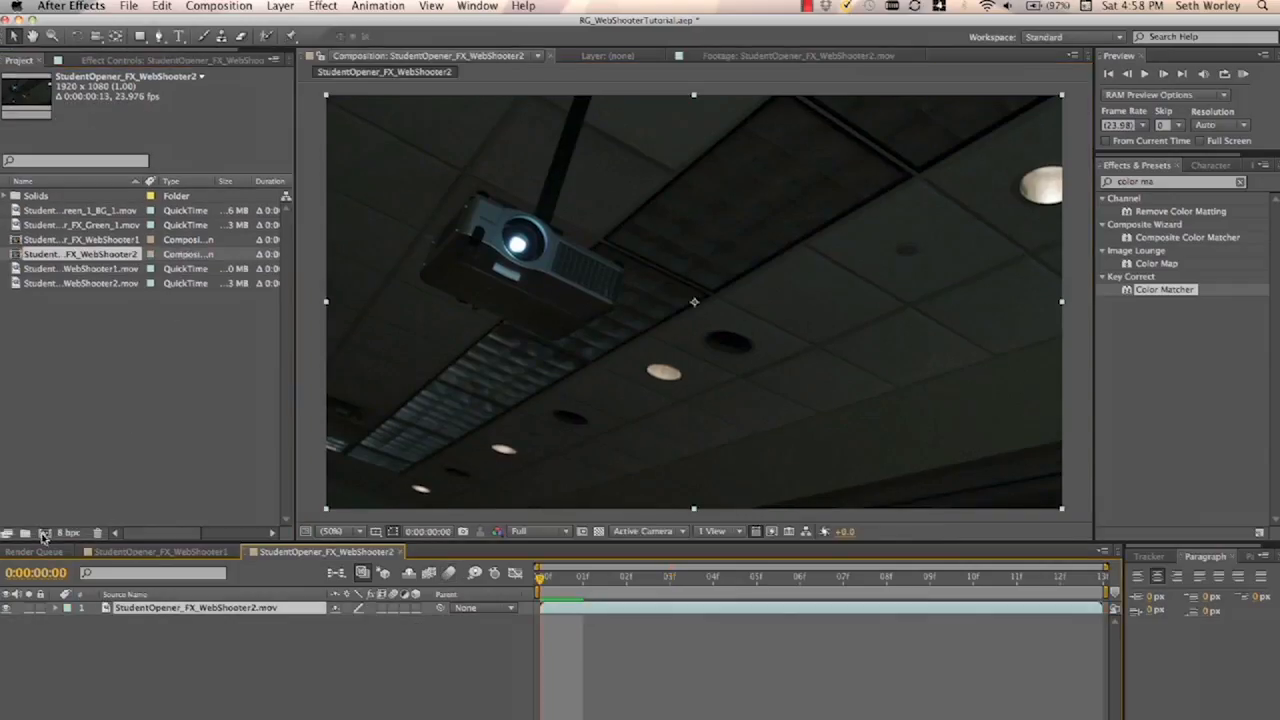
- Place a single track point on the ceiling projector light and analyze it forward
click(1148, 556)
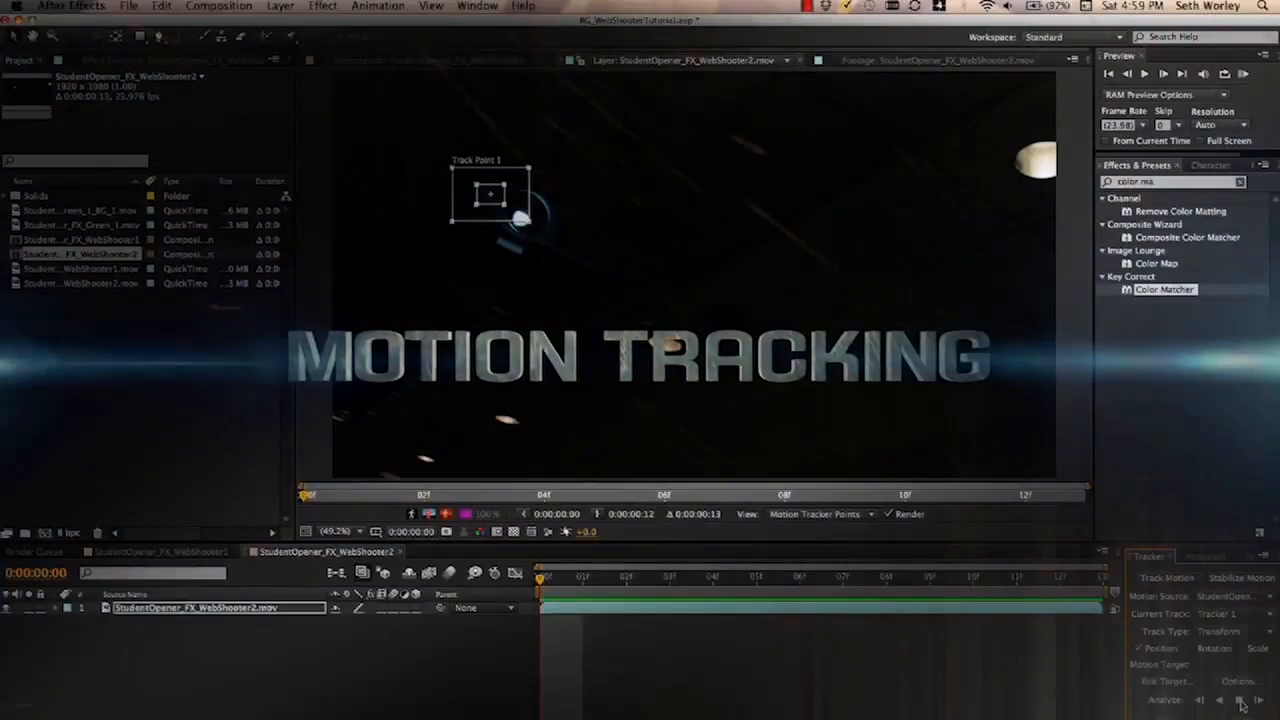
click(1239, 699)
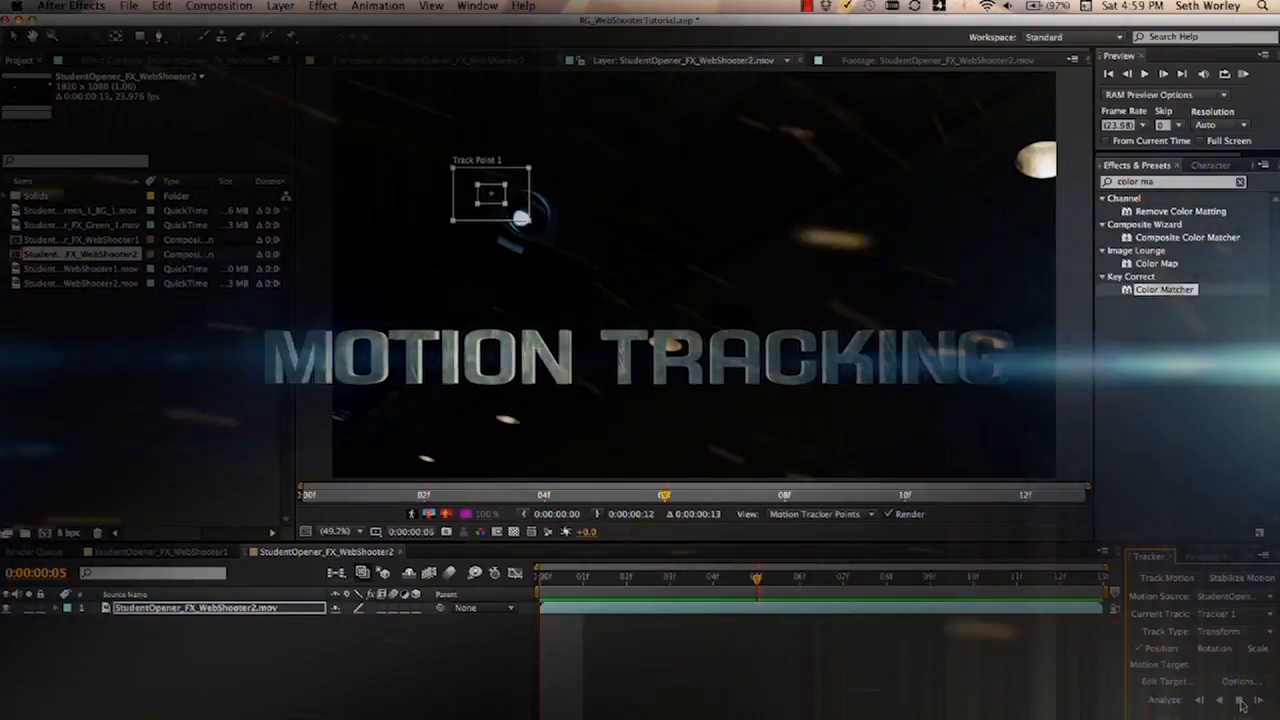
click(1238, 699)
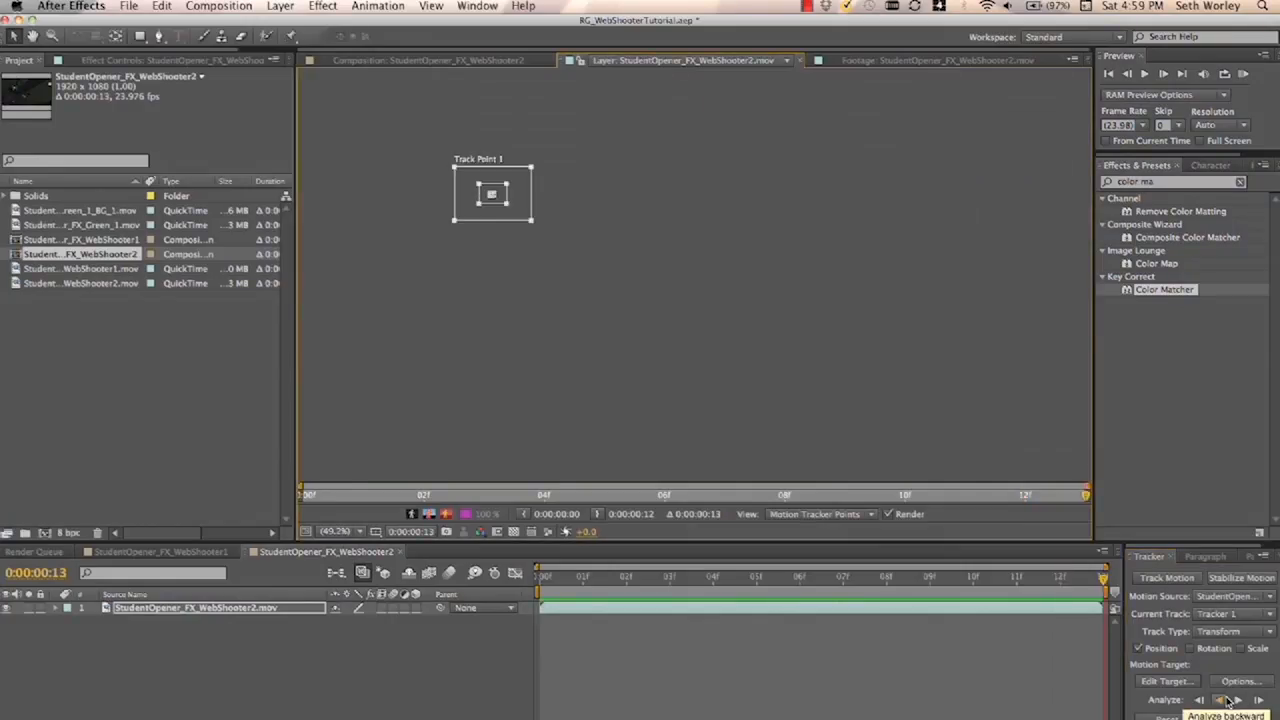
- Analyze the track backward, add Null 1, and set it as the tracker's motion target
click(1220, 700)
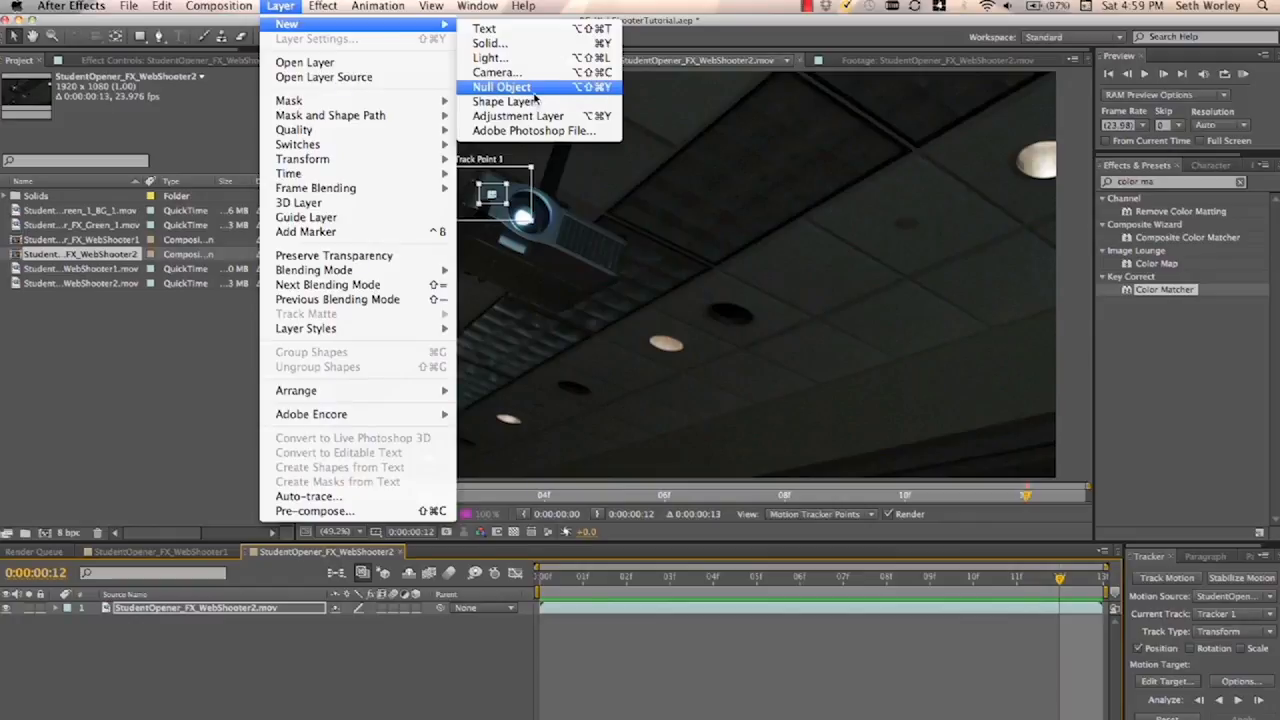
click(501, 87)
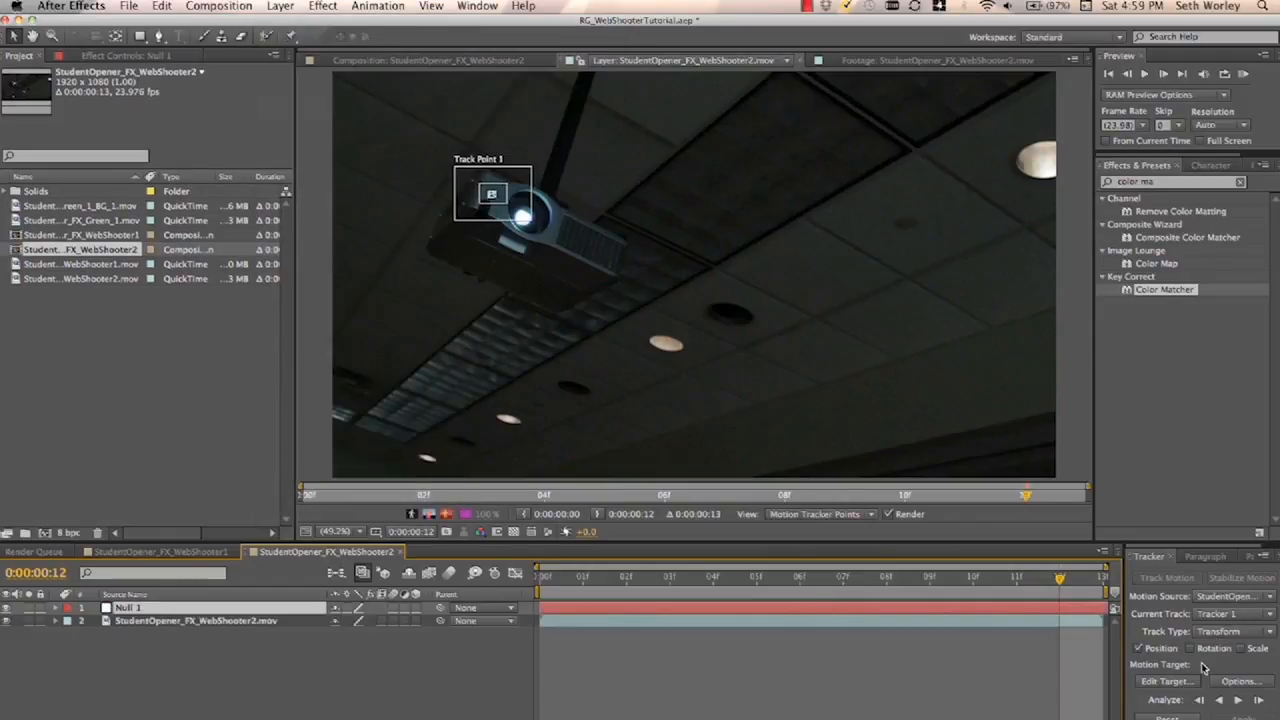
mouse_move(1175, 681)
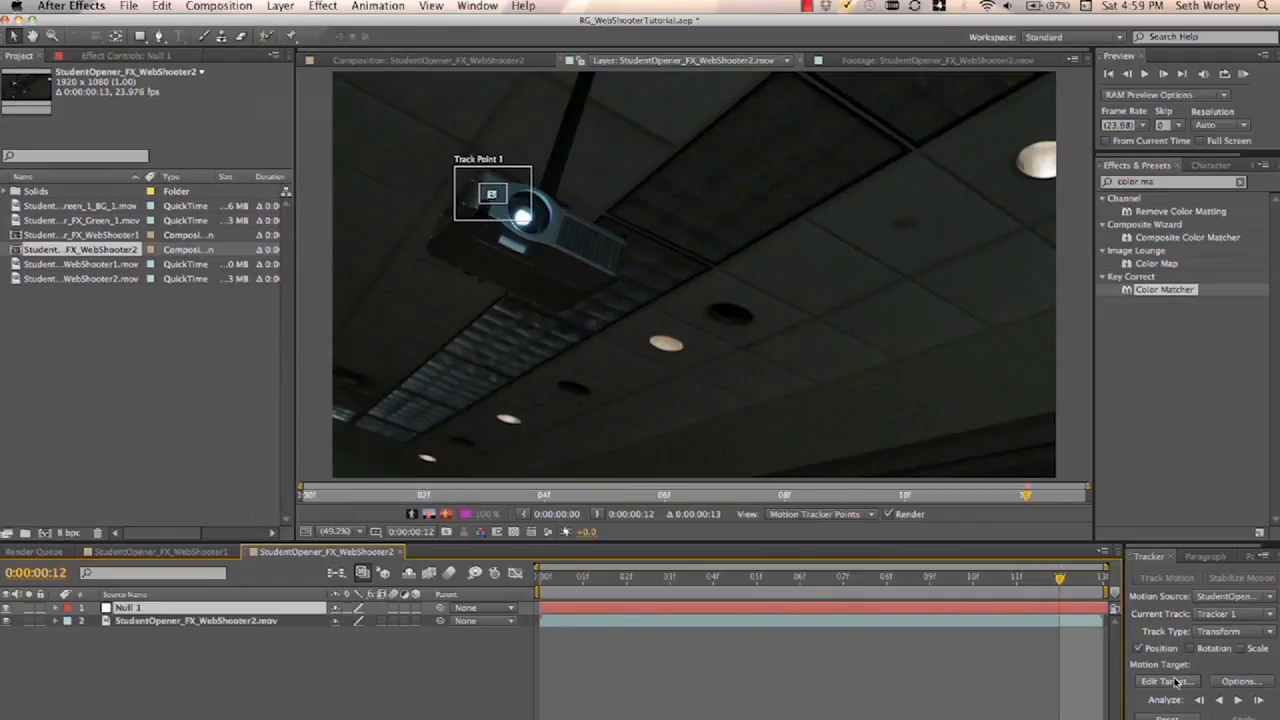
click(1163, 681)
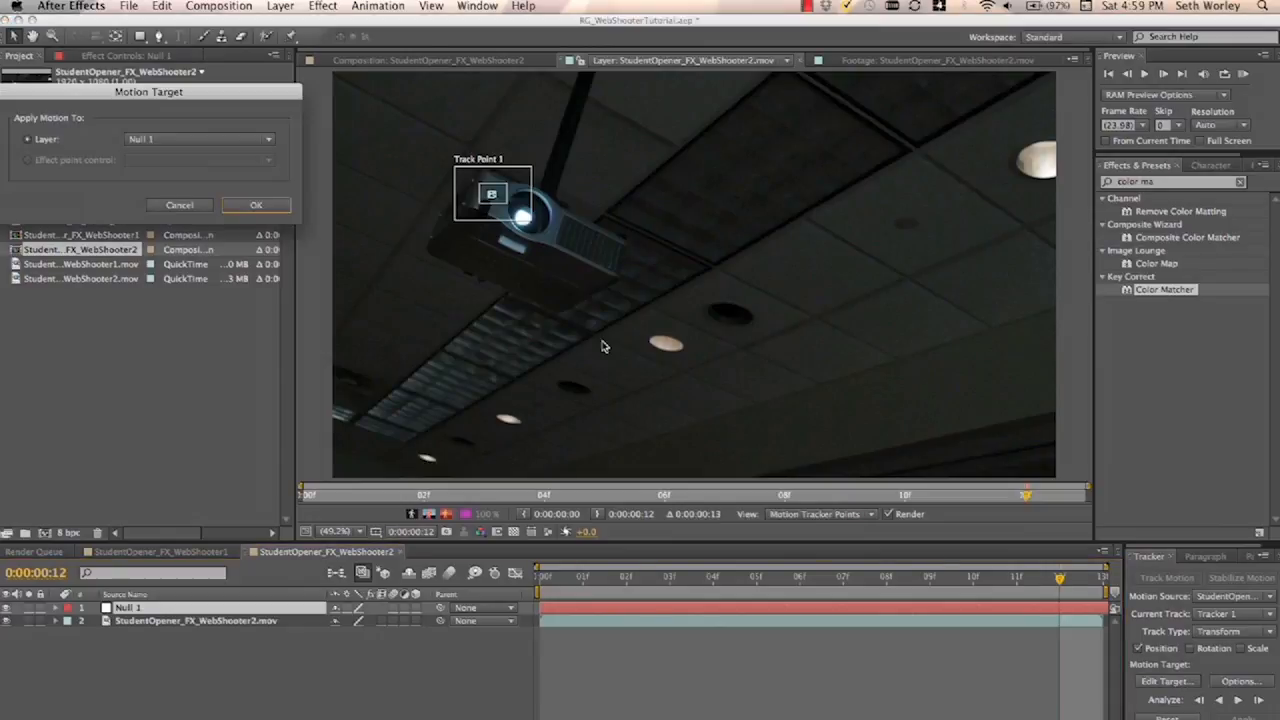
click(256, 205)
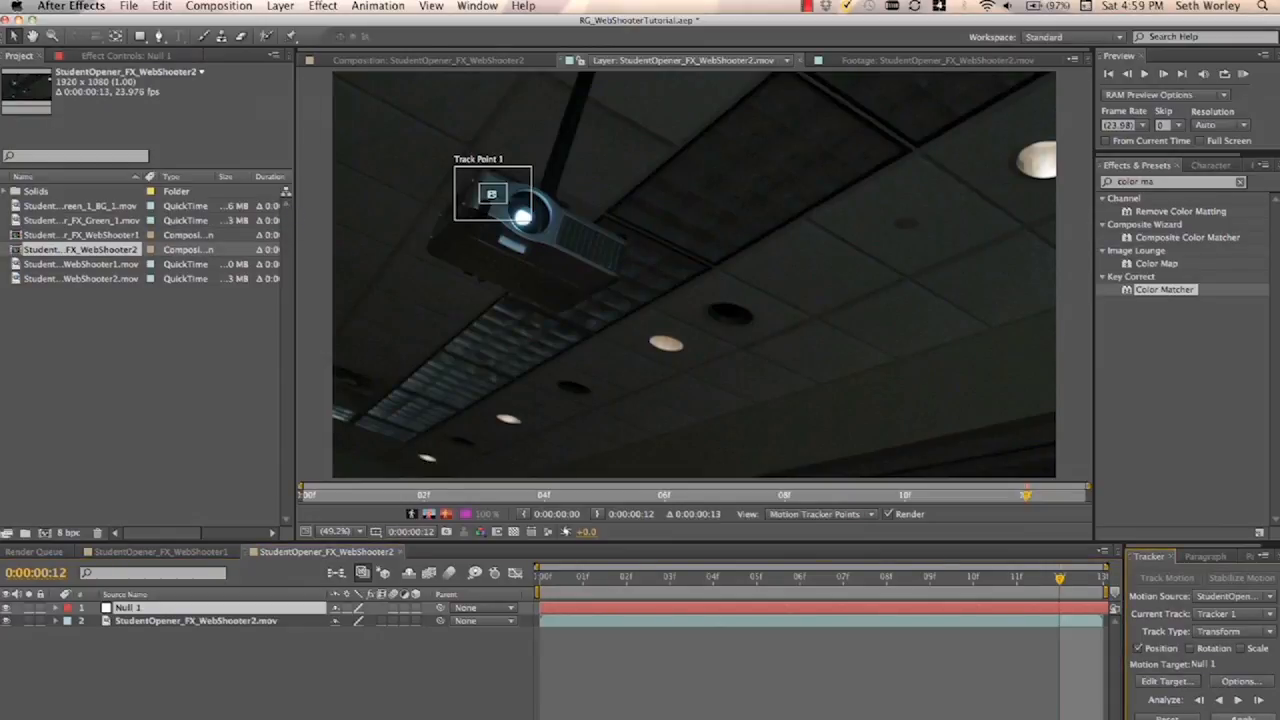
click(428, 60)
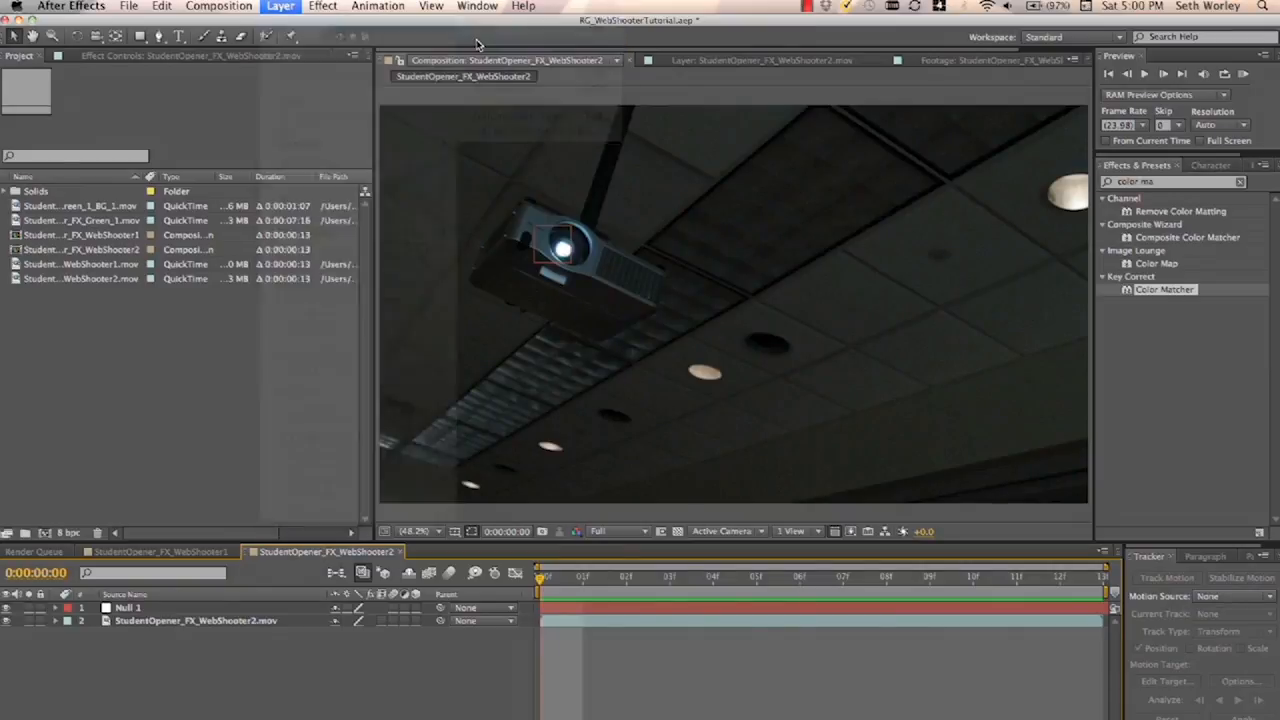
- Create a new solid named Particular in the WebShooter2 composition
click(280, 6)
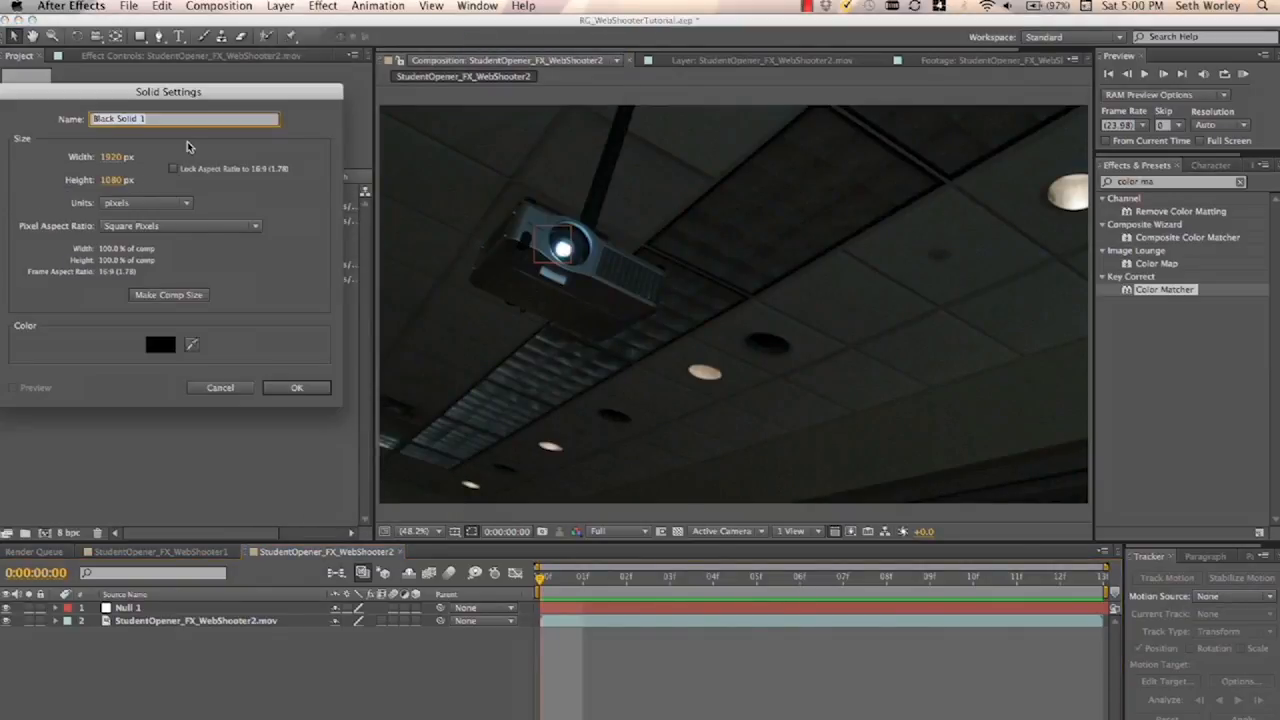
text(Part)
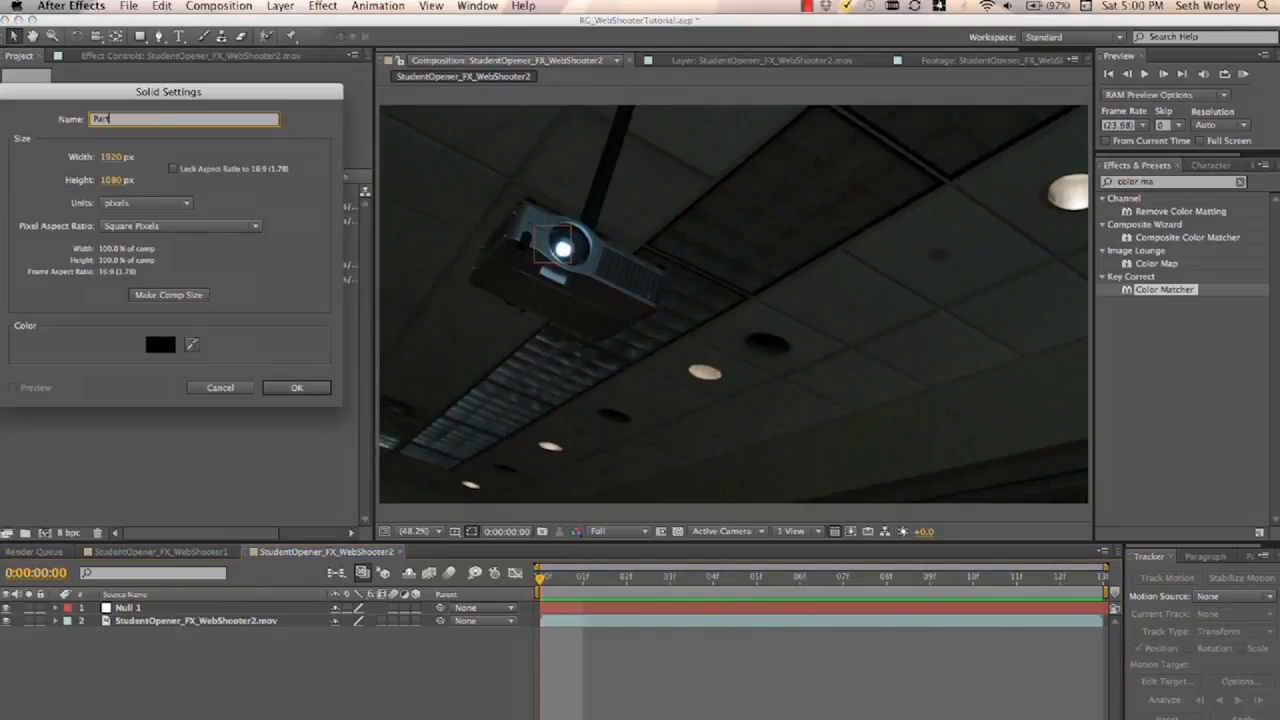
click(296, 387)
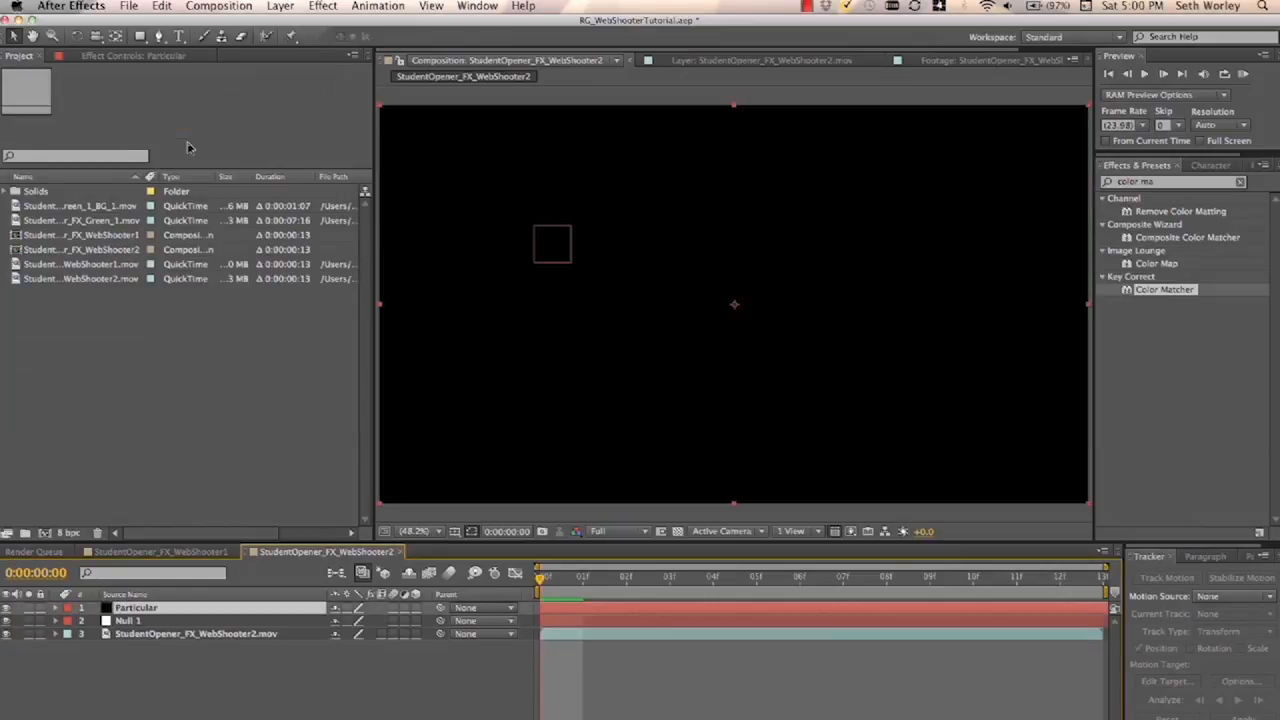
mouse_move(1100, 204)
text(parti)
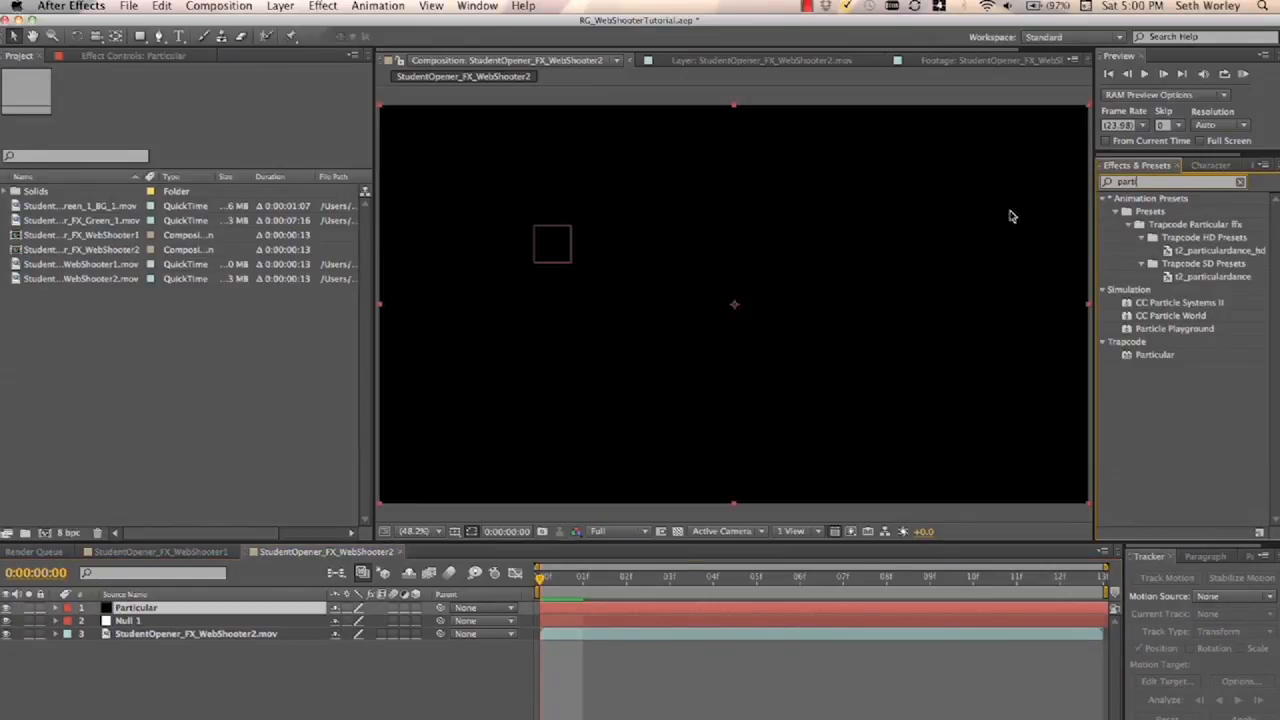
- Check the first web-shooter shot and browse Particular's list of Animation Presets
click(1155, 354)
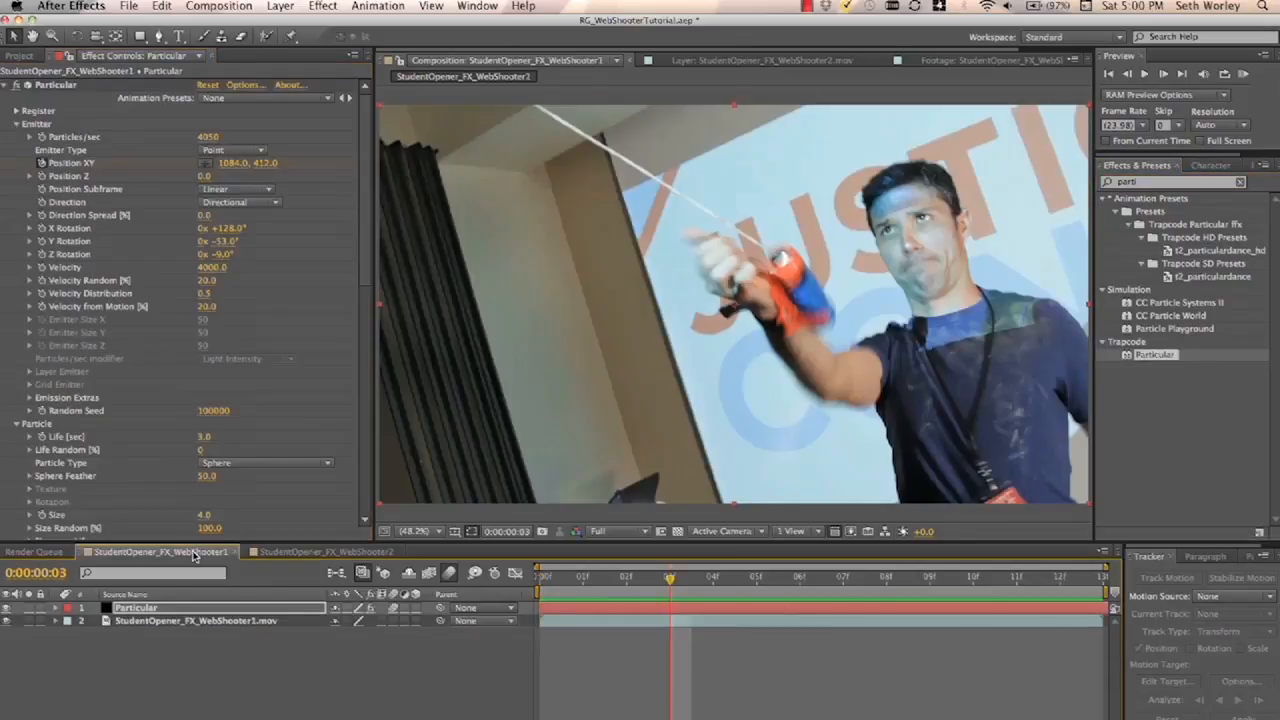
click(265, 98)
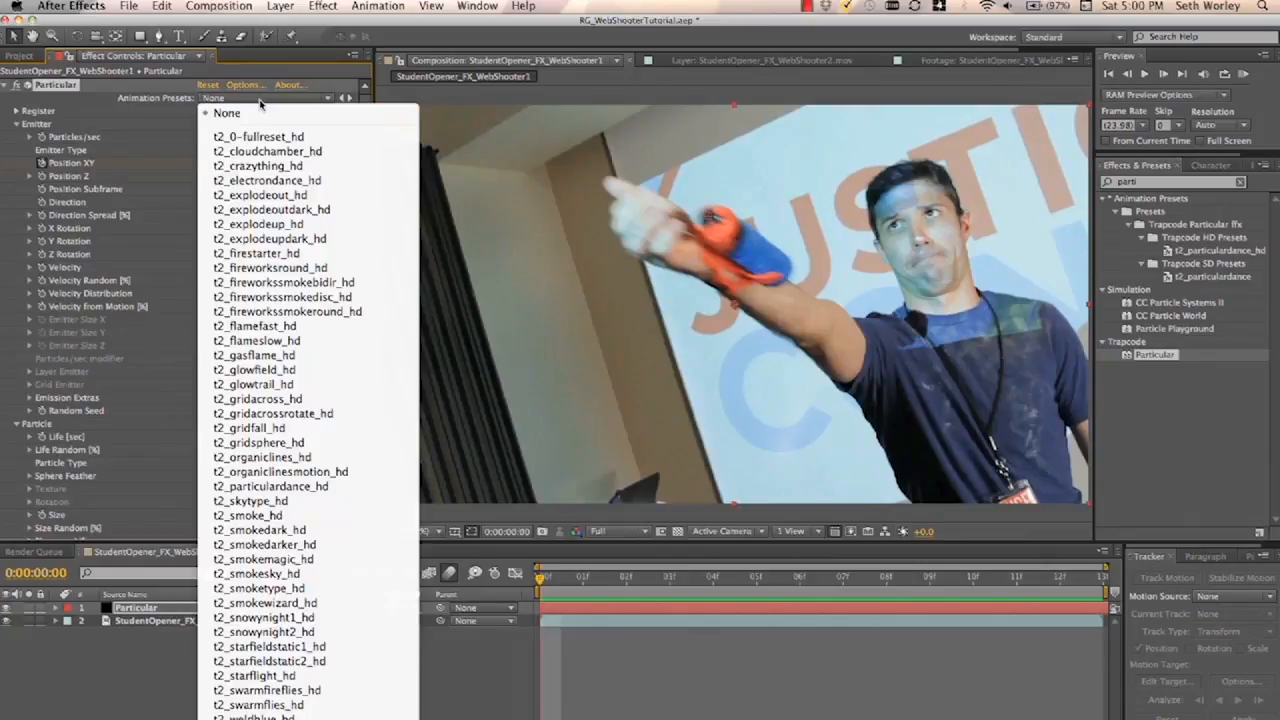
scroll(down, 3)
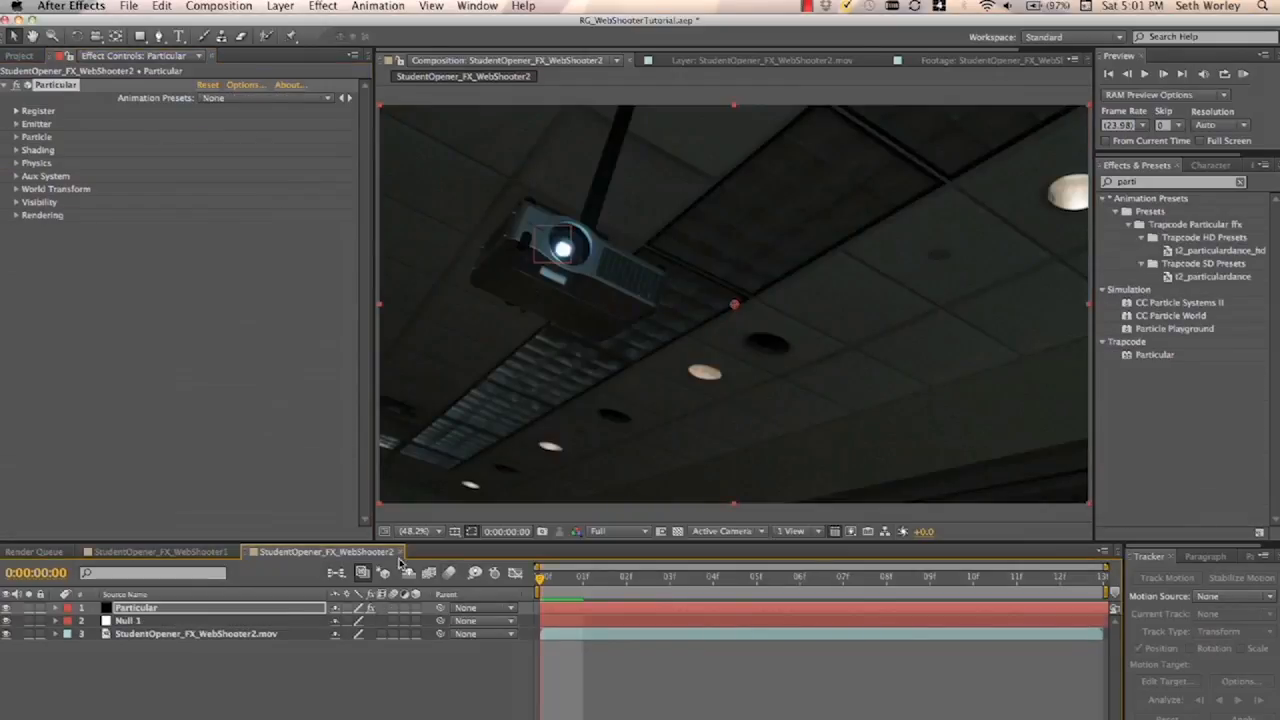
click(265, 98)
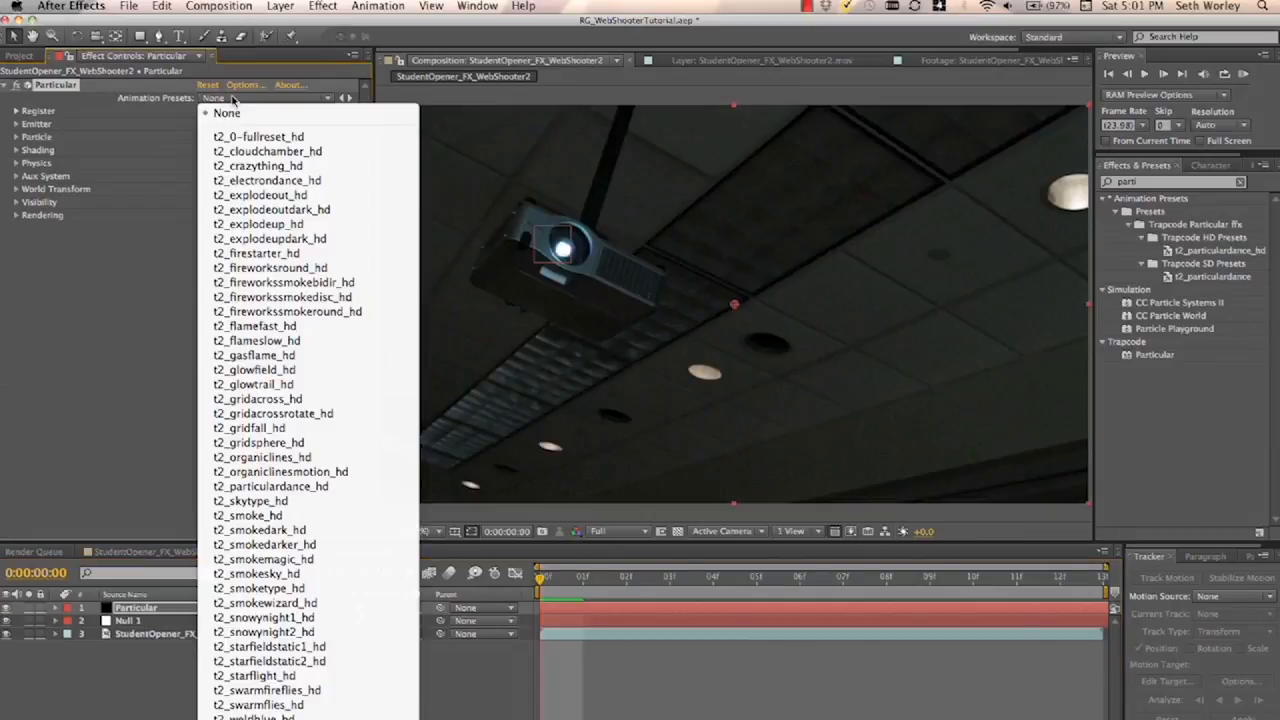
scroll(down, 3)
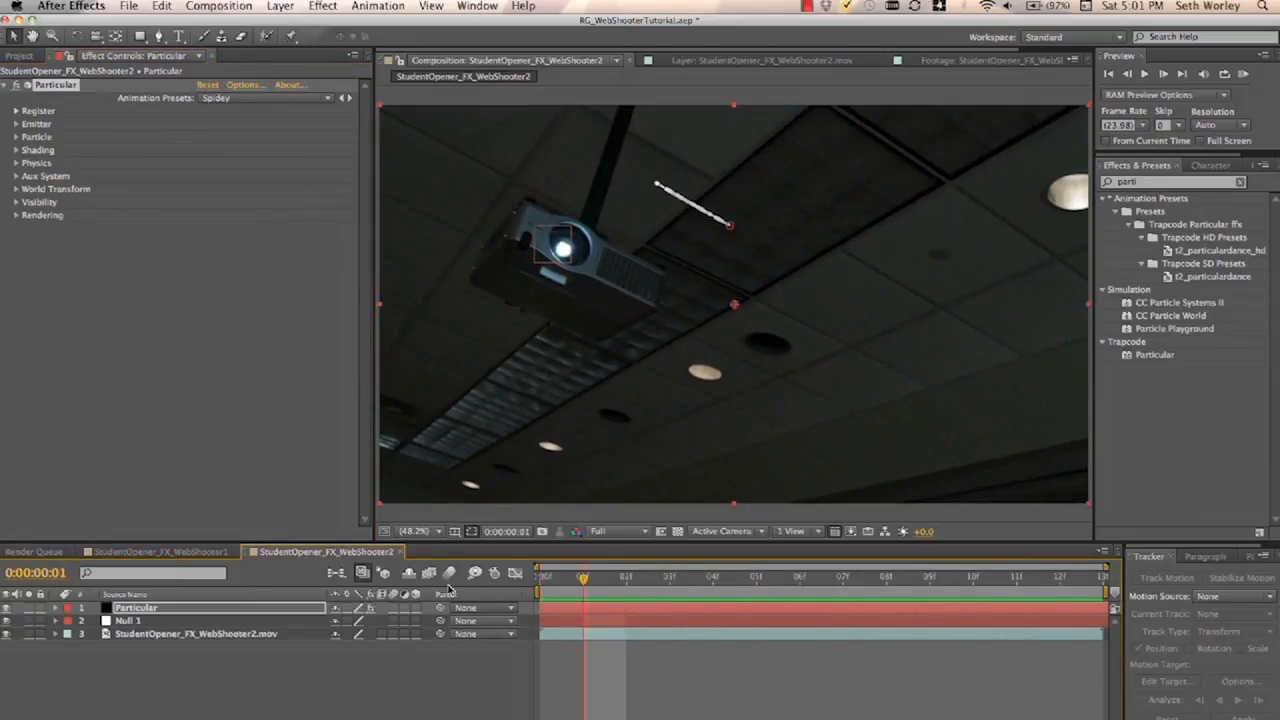
- Apply the Spidey preset and rotate the emitter so the strand fires diagonally from lower right
click(16, 123)
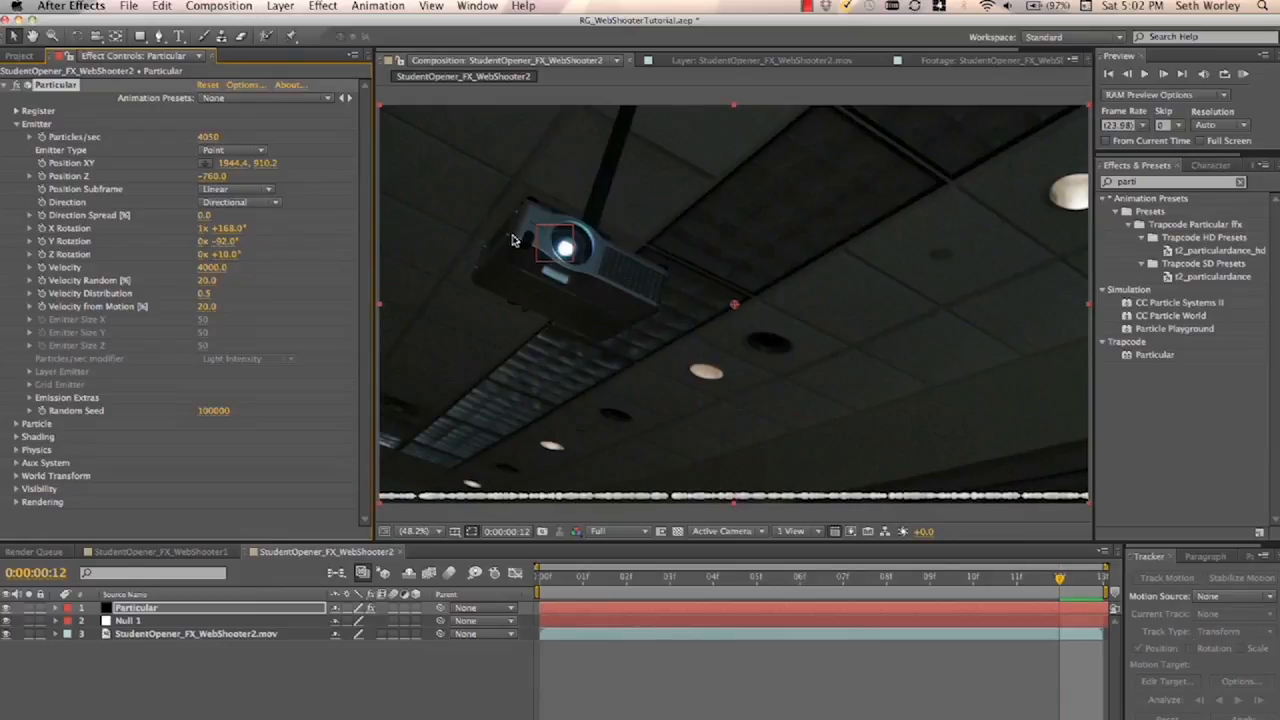
double_click(223, 228)
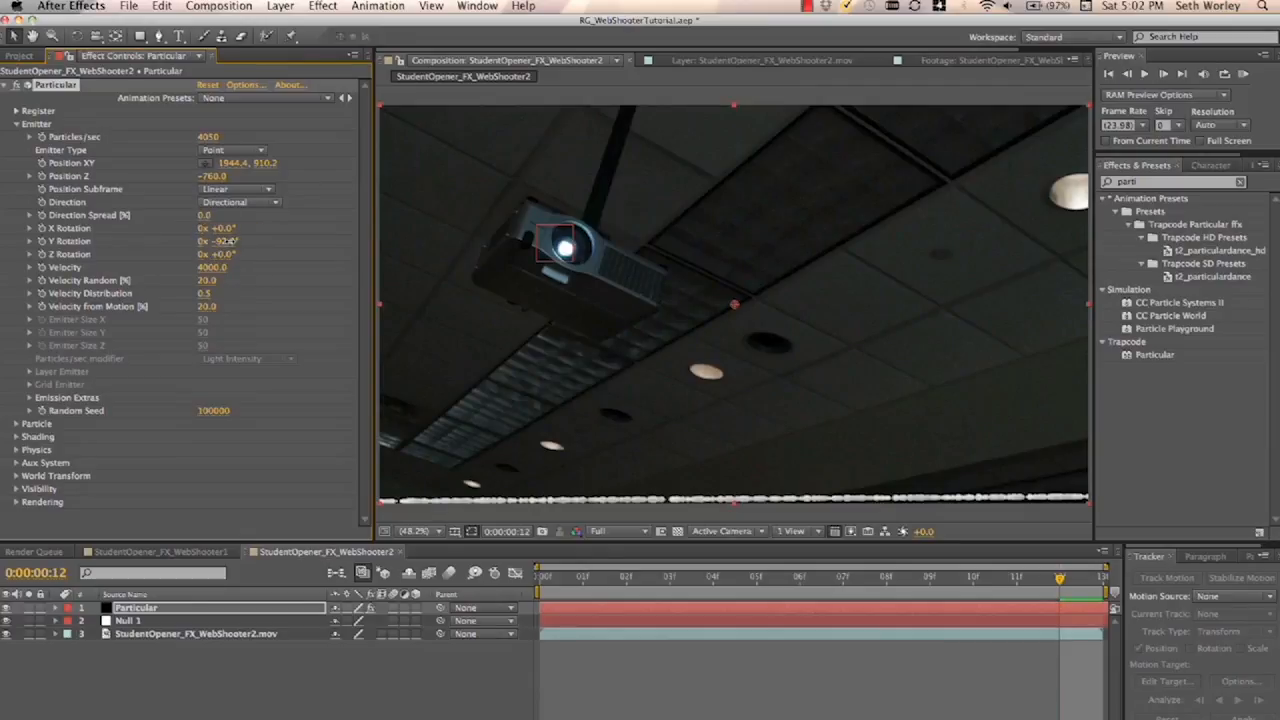
click(217, 240)
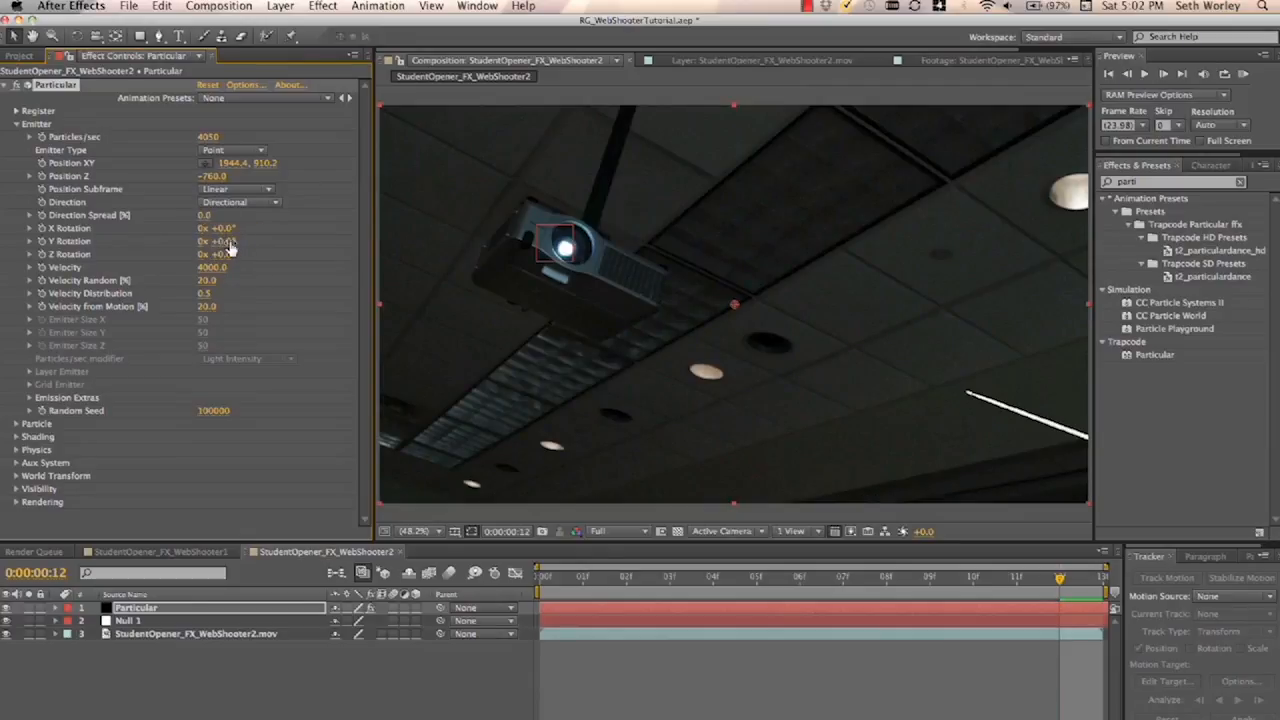
click(1015, 576)
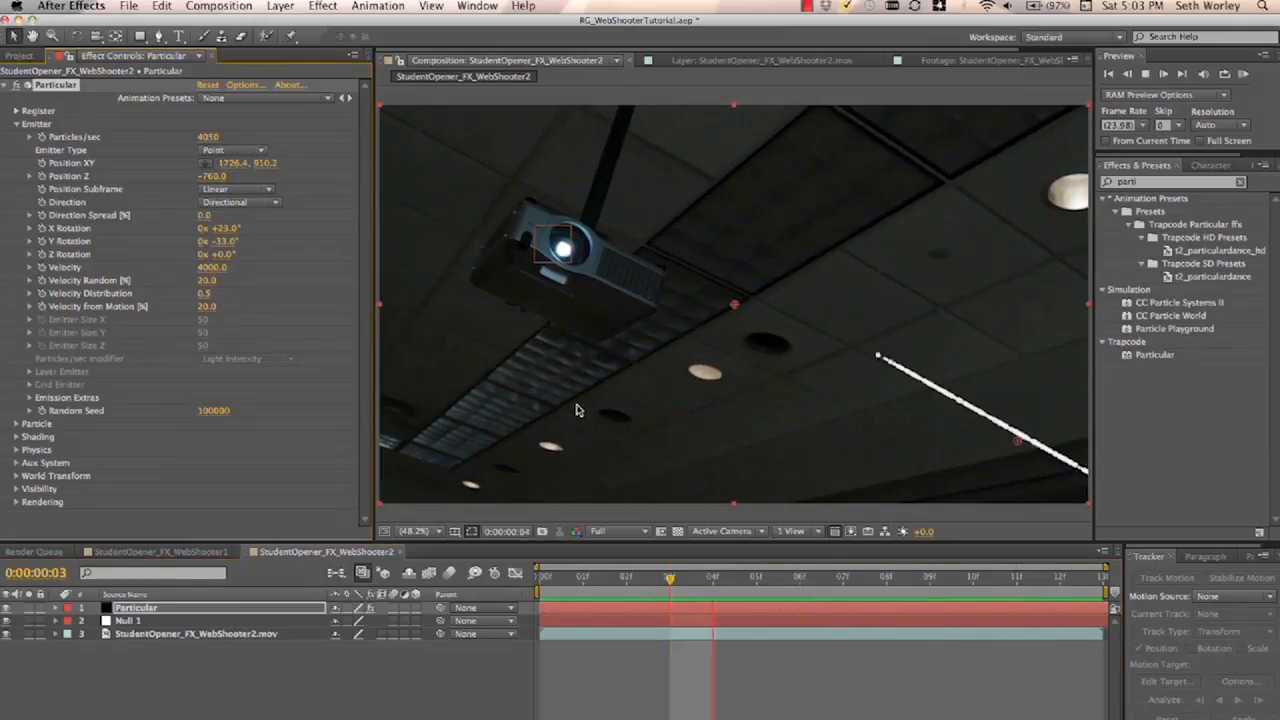
drag(670, 578, 930, 578)
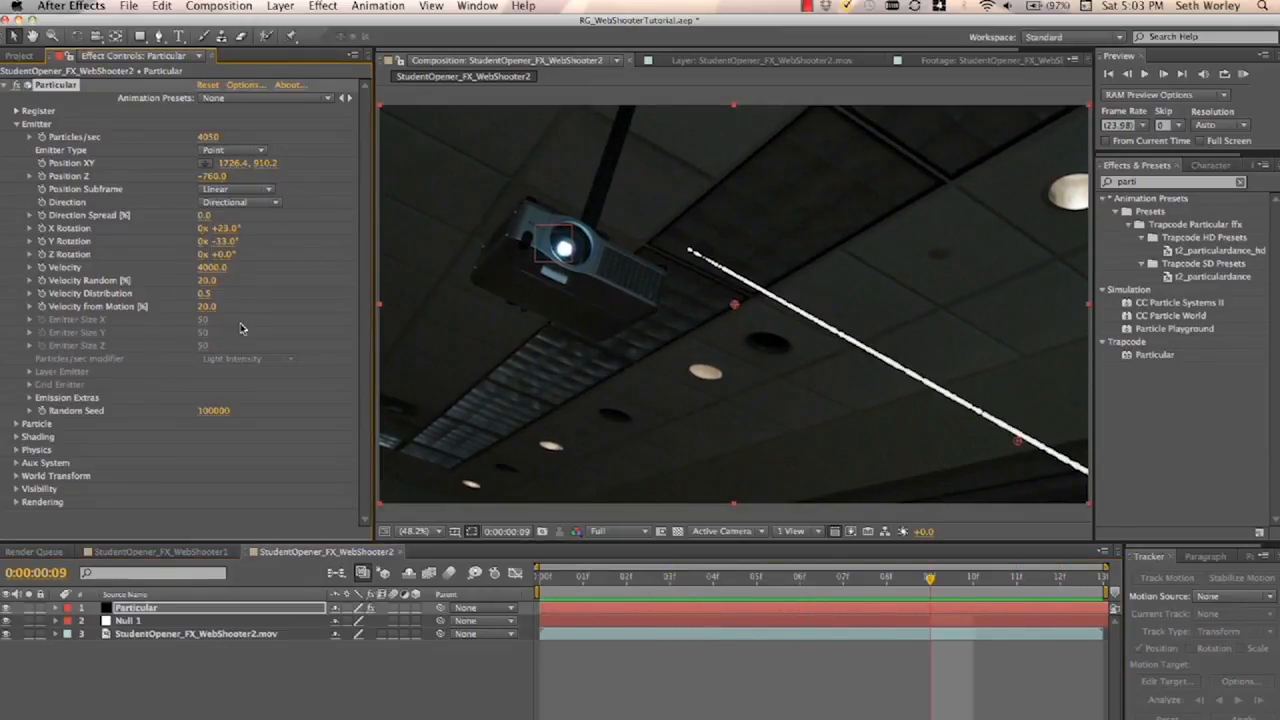
click(280, 6)
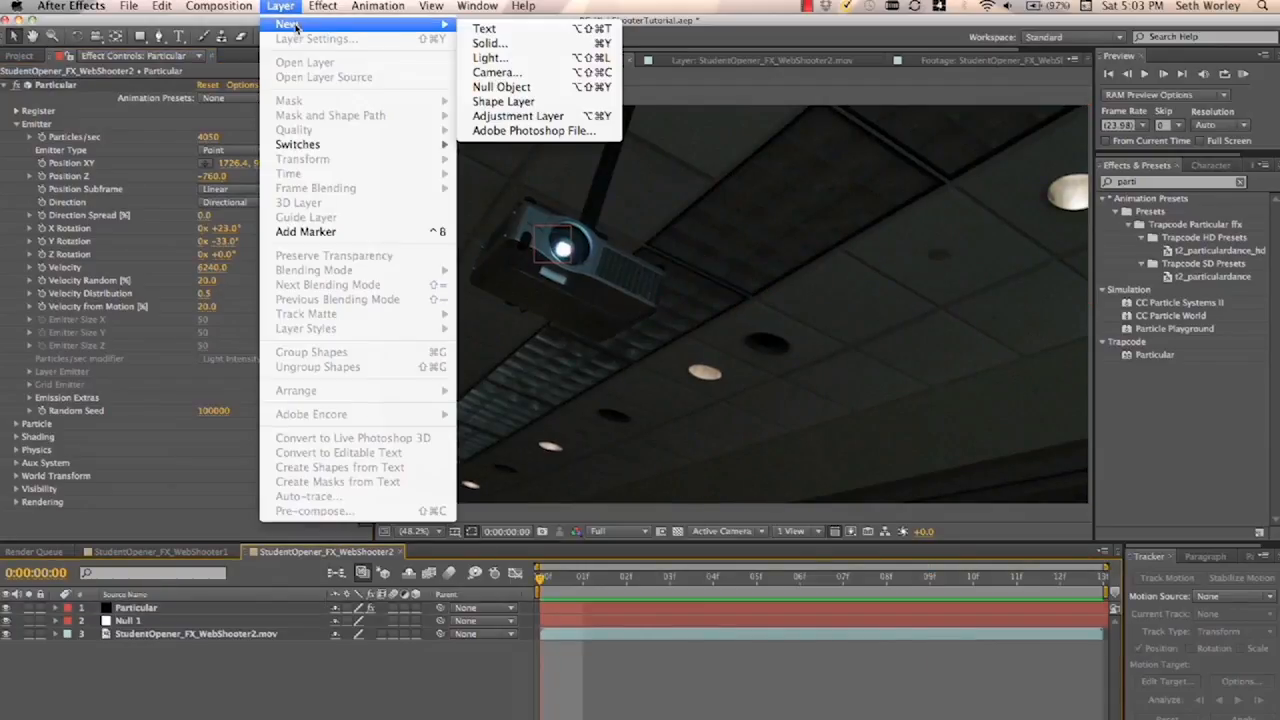
- Create a new solid layer named Wall
click(490, 43)
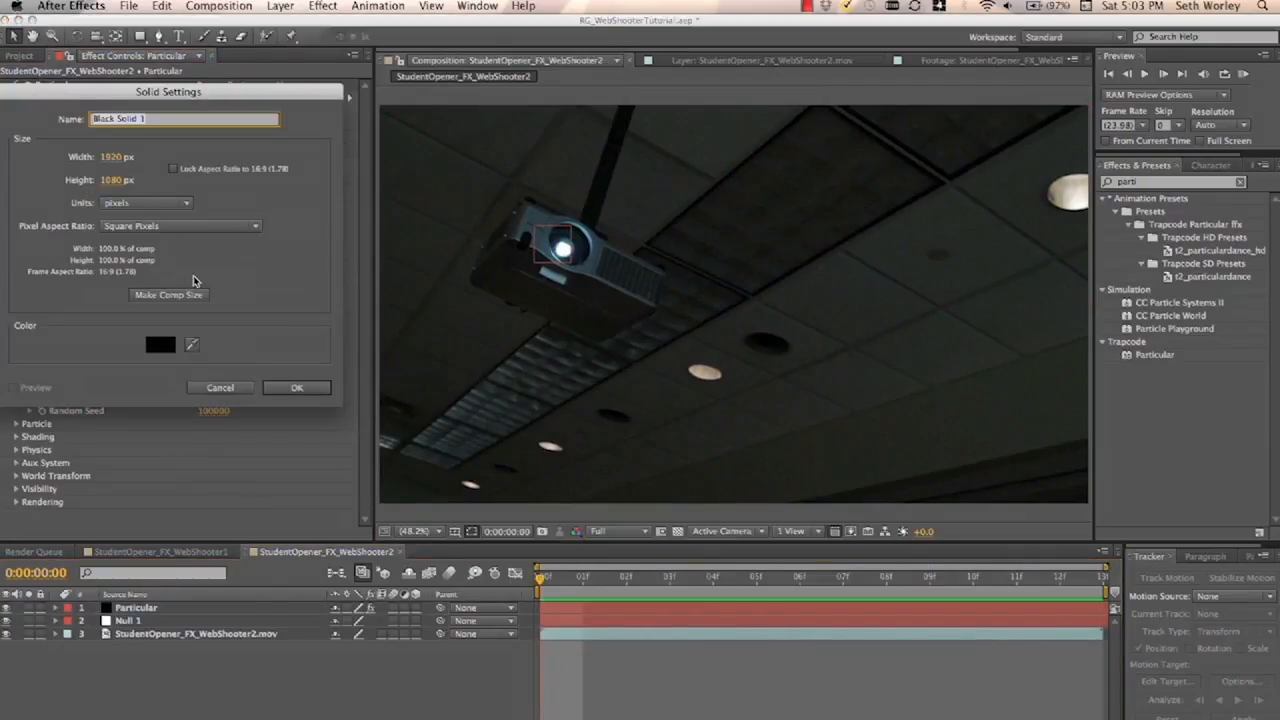
text(W)
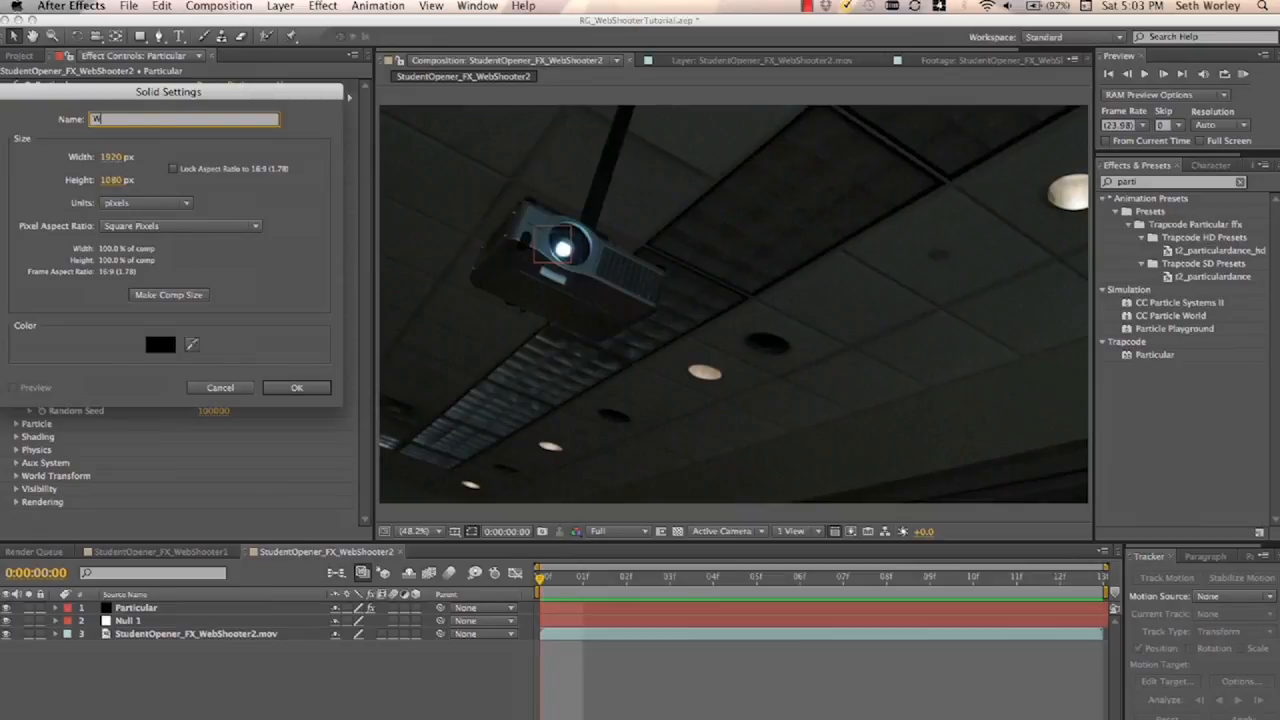
click(296, 387)
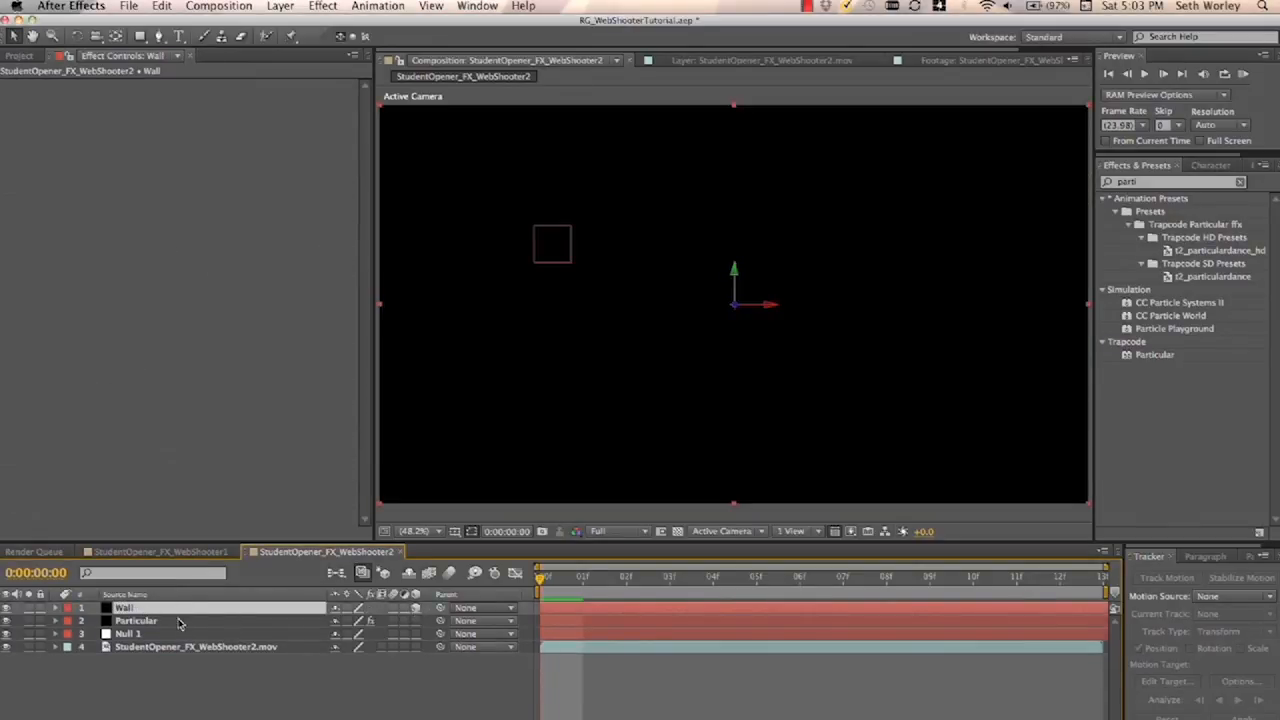
- Make Wall a 3D layer and parent Wall and Particular to Null 1
click(56, 608)
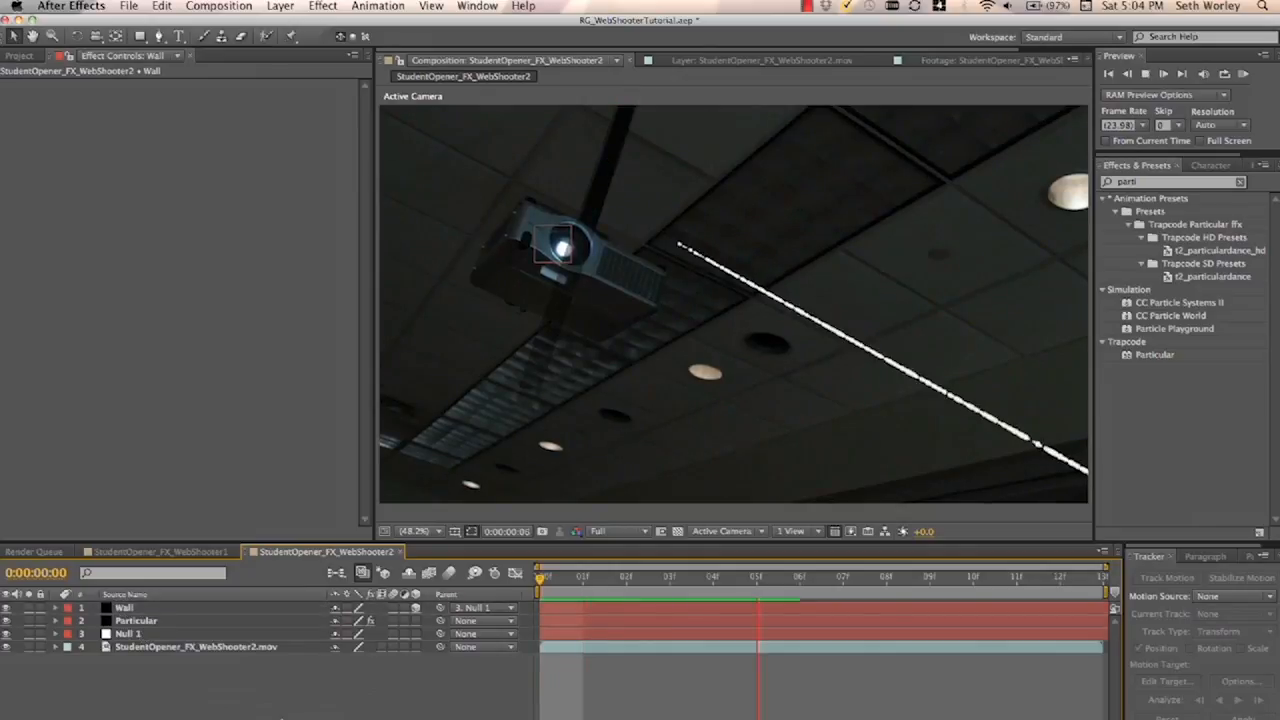
click(800, 578)
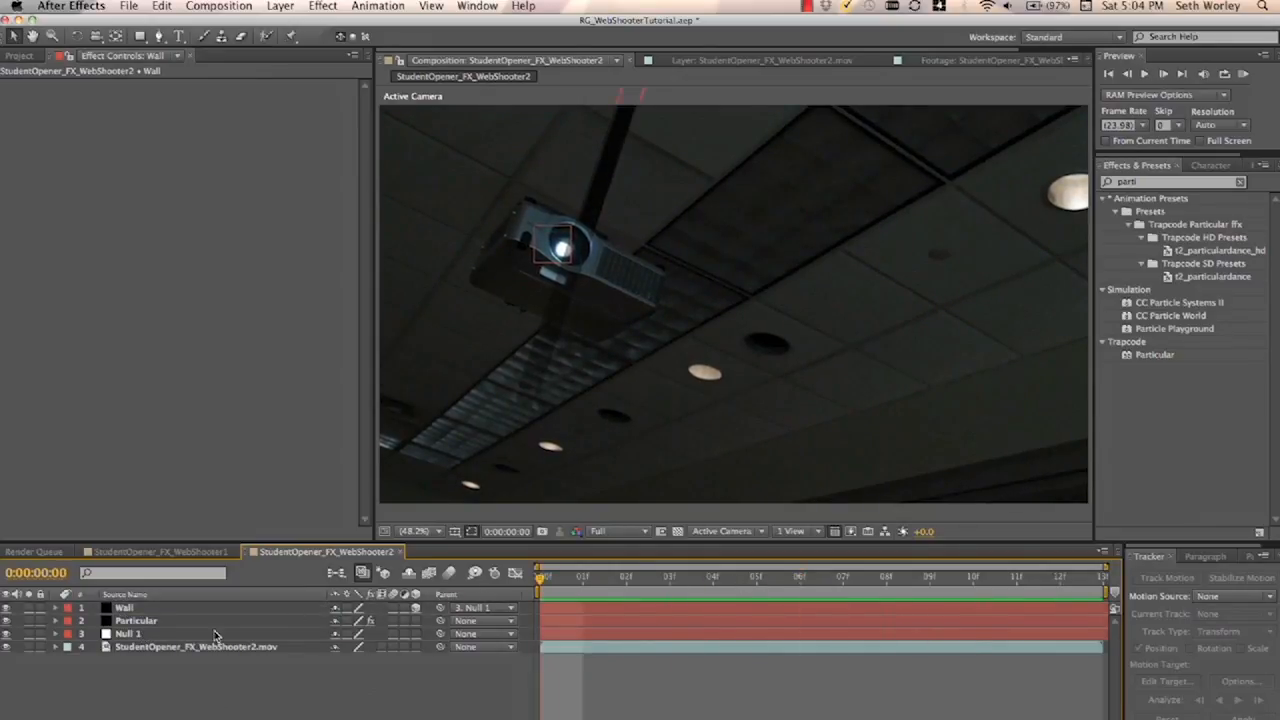
click(135, 620)
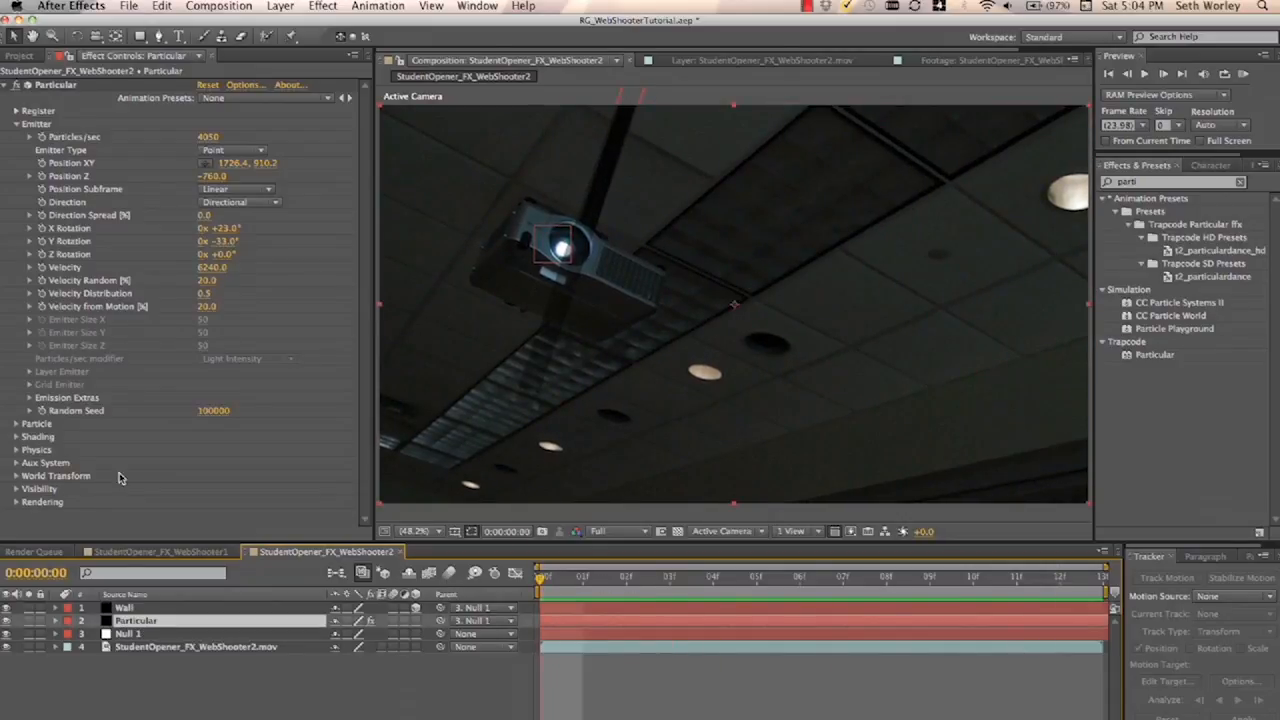
mouse_move(17, 442)
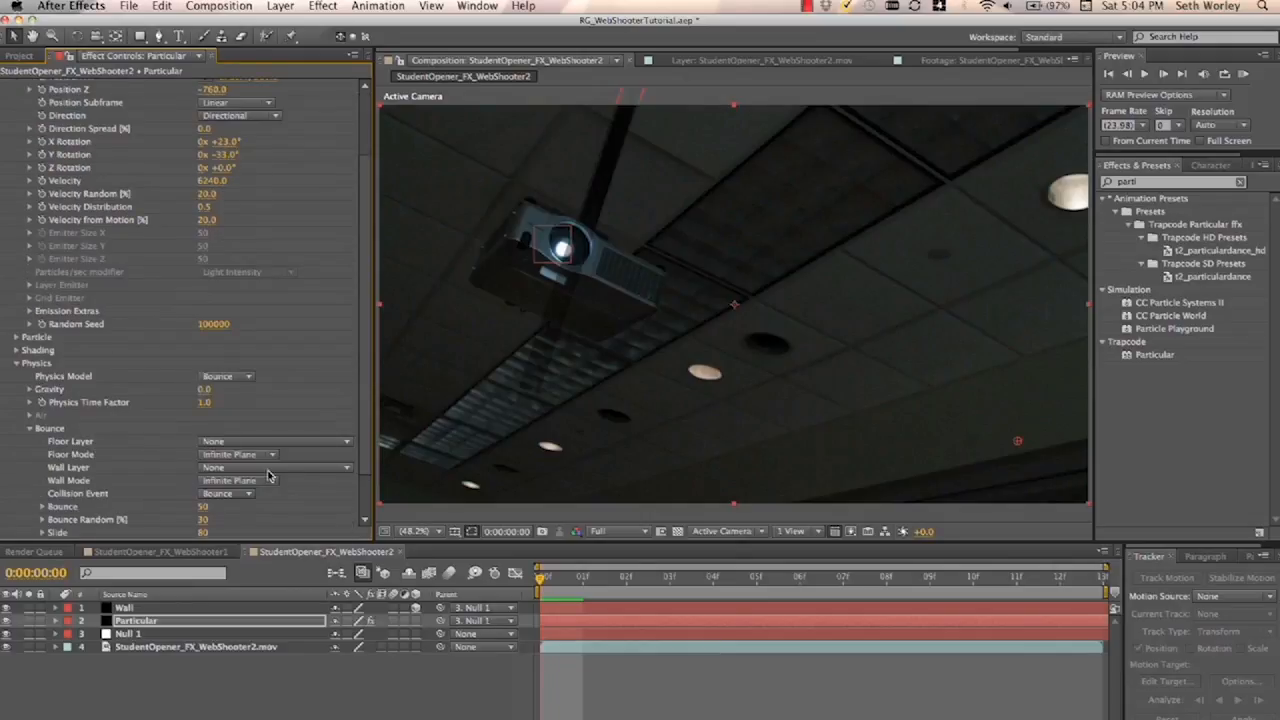
mouse_move(262, 515)
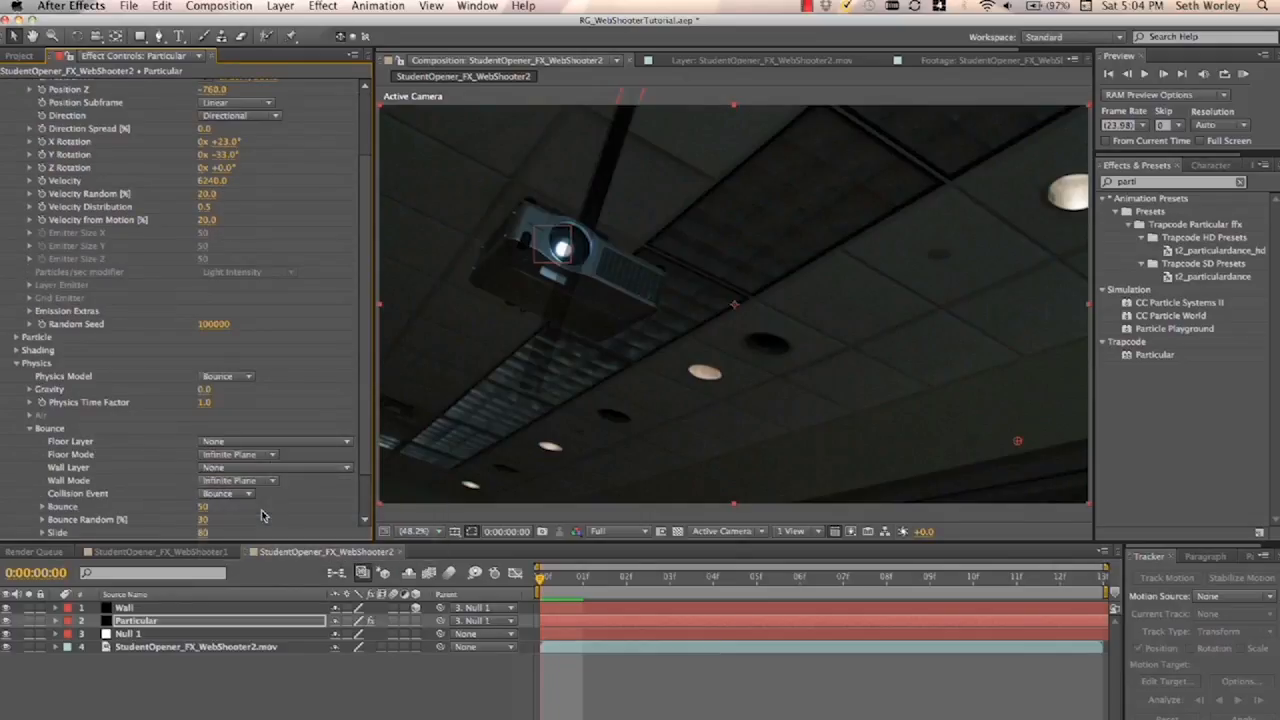
- Set Particular's Wall Layer to Wall and choose the collision event for hitting it
click(225, 493)
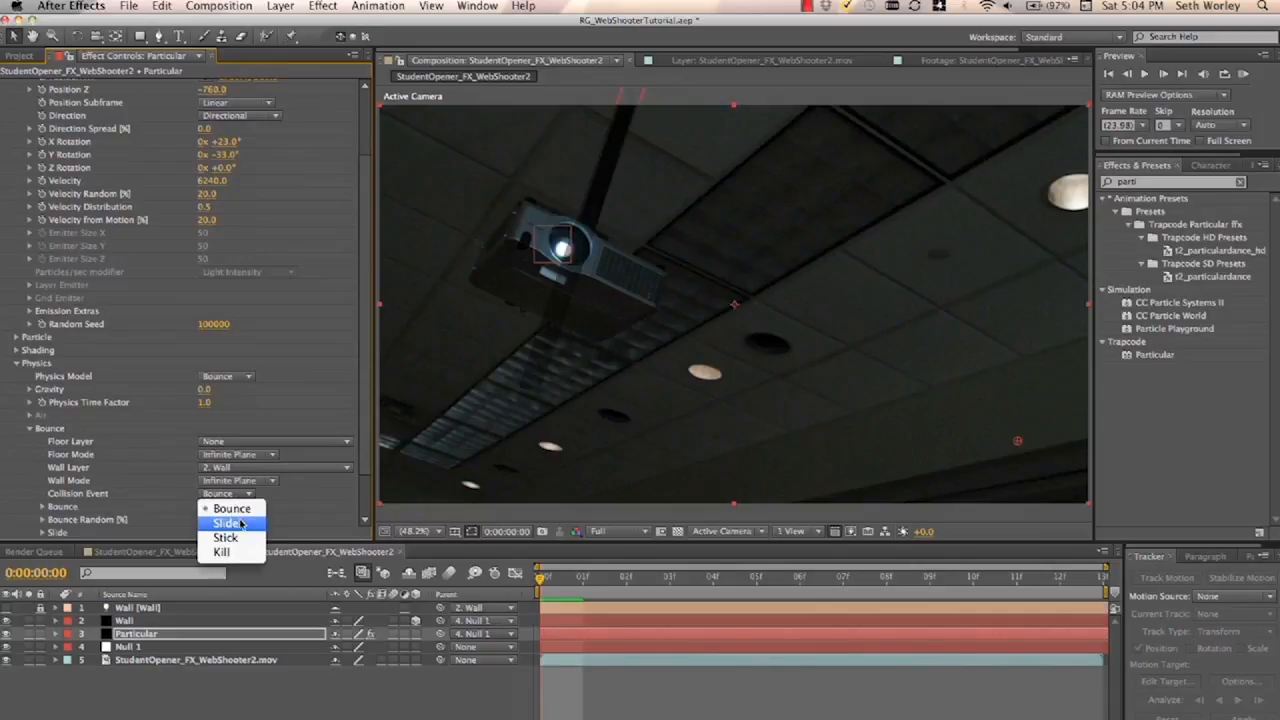
click(222, 538)
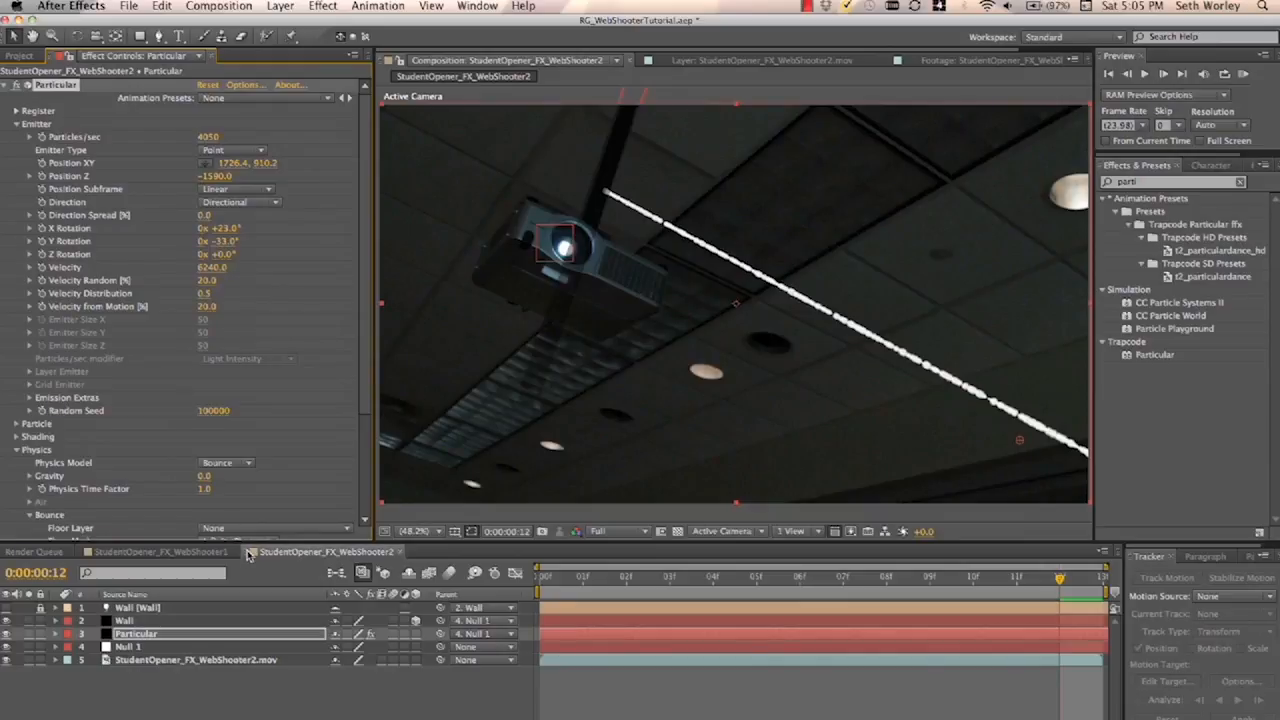
- Adjust the Particular emitter's depth position and check the strand across frames
click(713, 576)
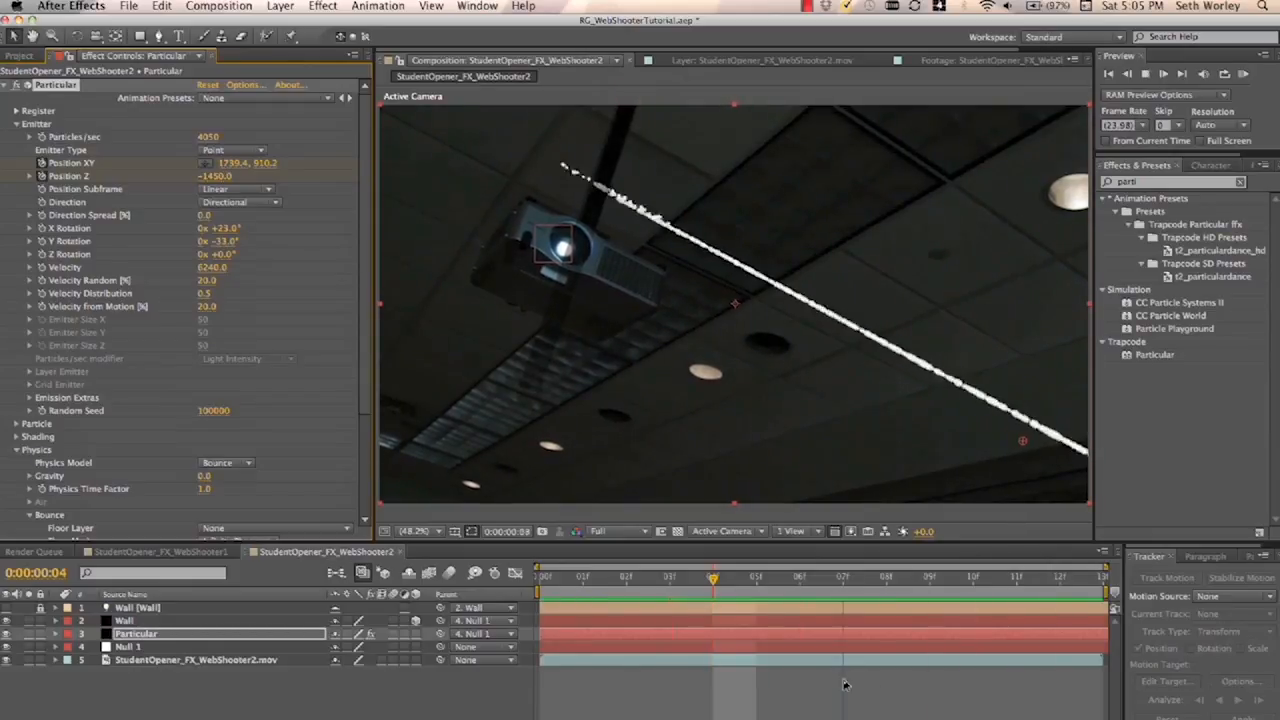
drag(713, 578, 670, 578)
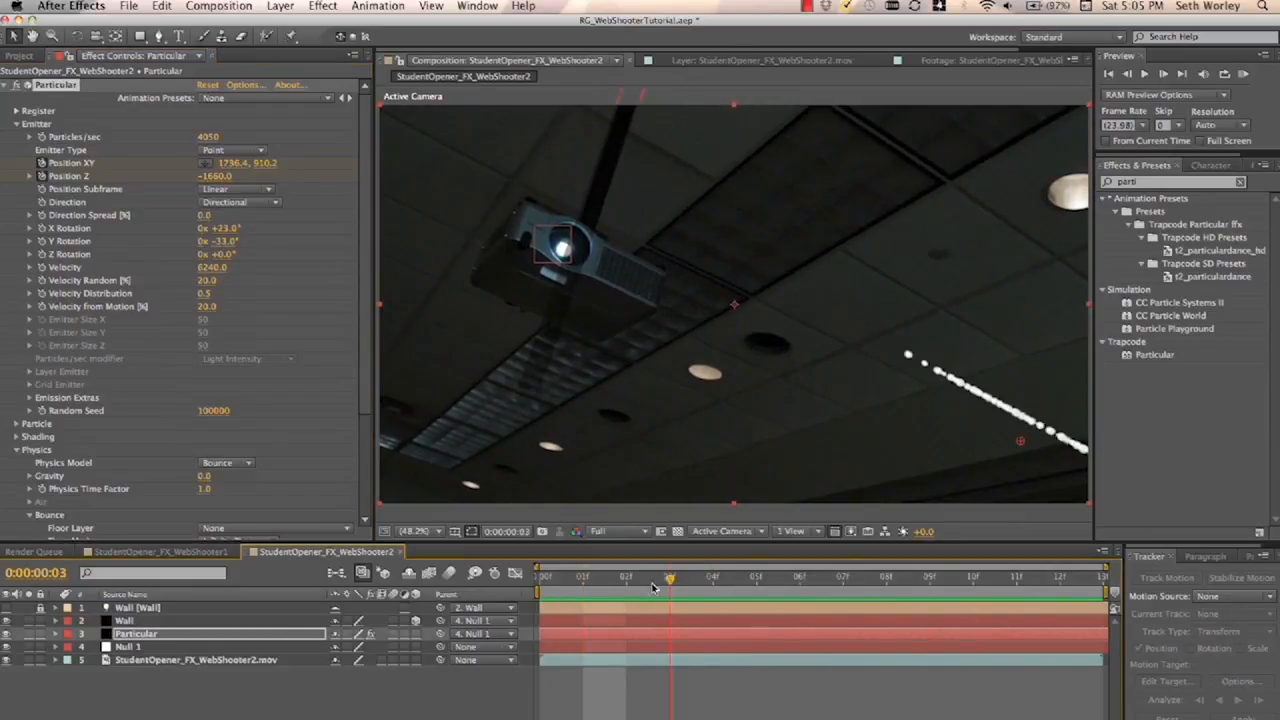
drag(670, 577, 1017, 577)
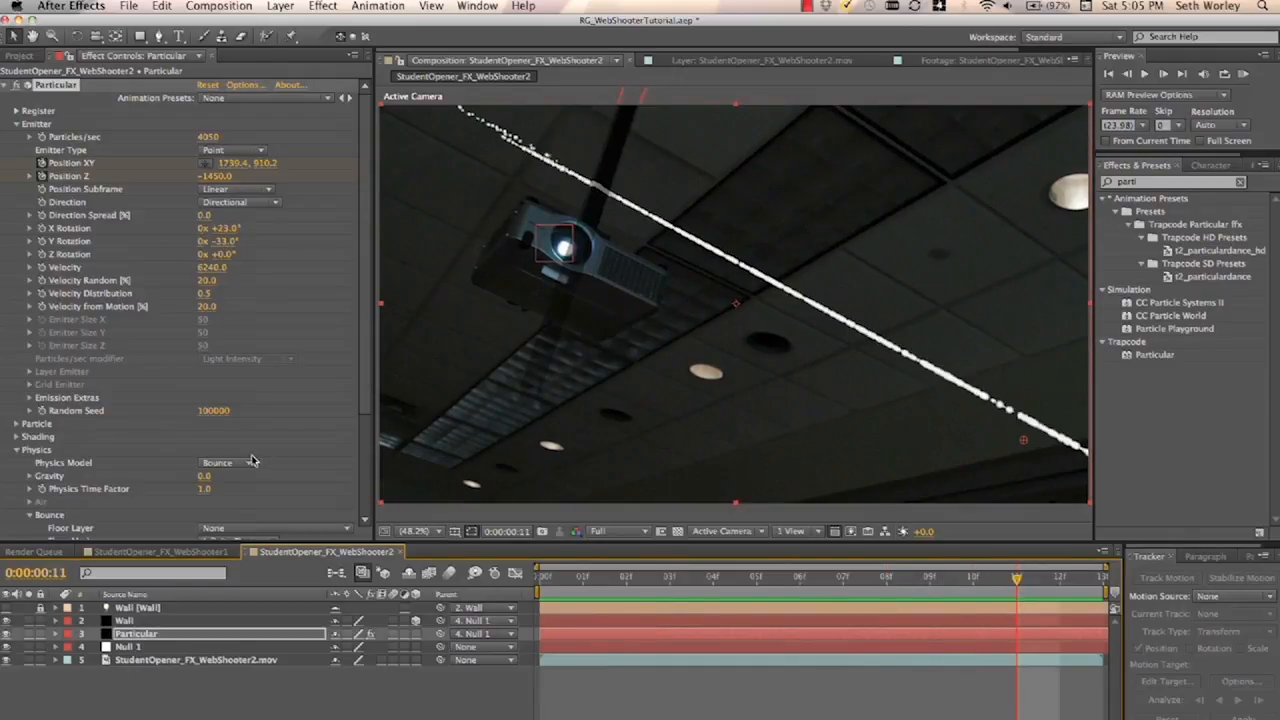
scroll(down, 3)
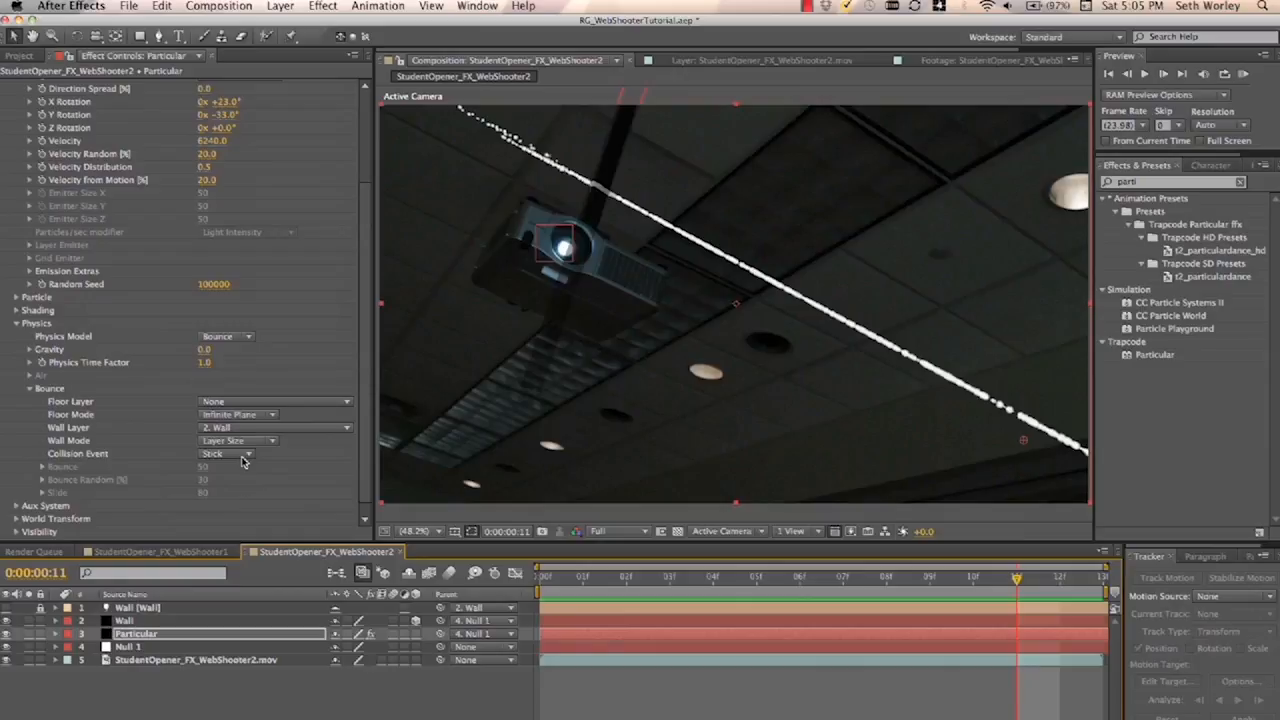
mouse_move(253, 418)
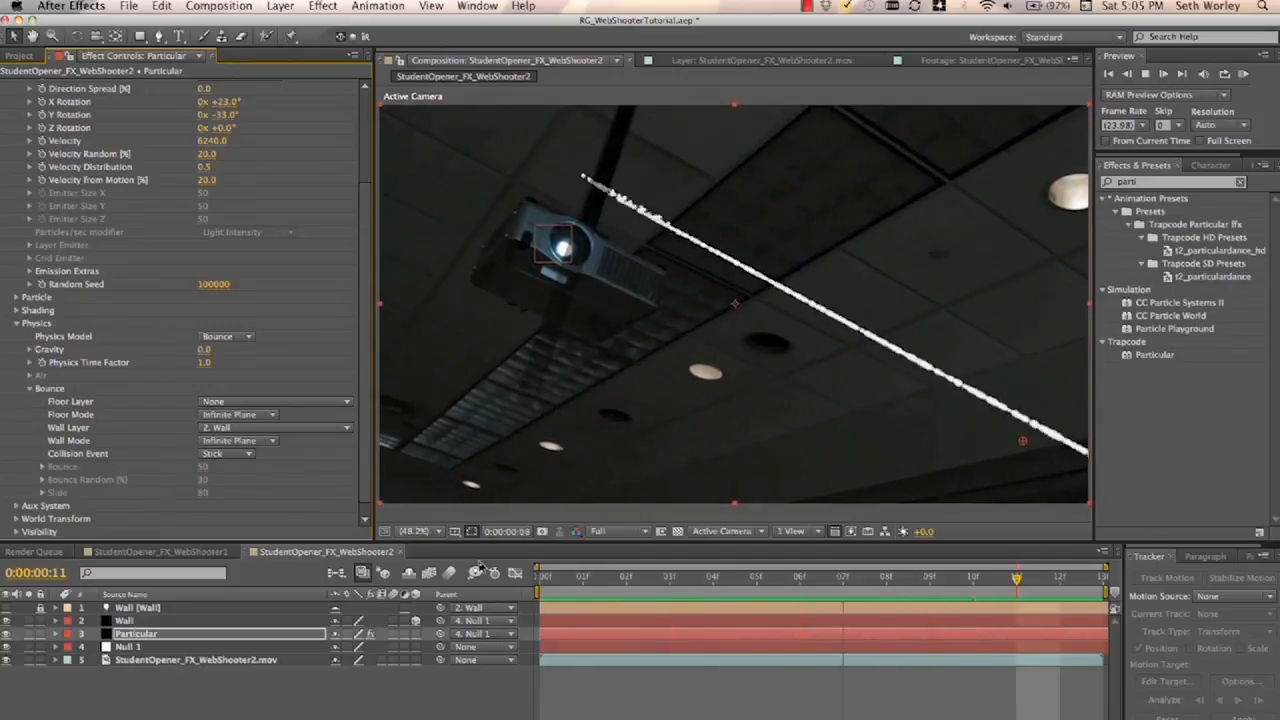
- Scrub through the shot to review the sticking particle stream
click(1058, 579)
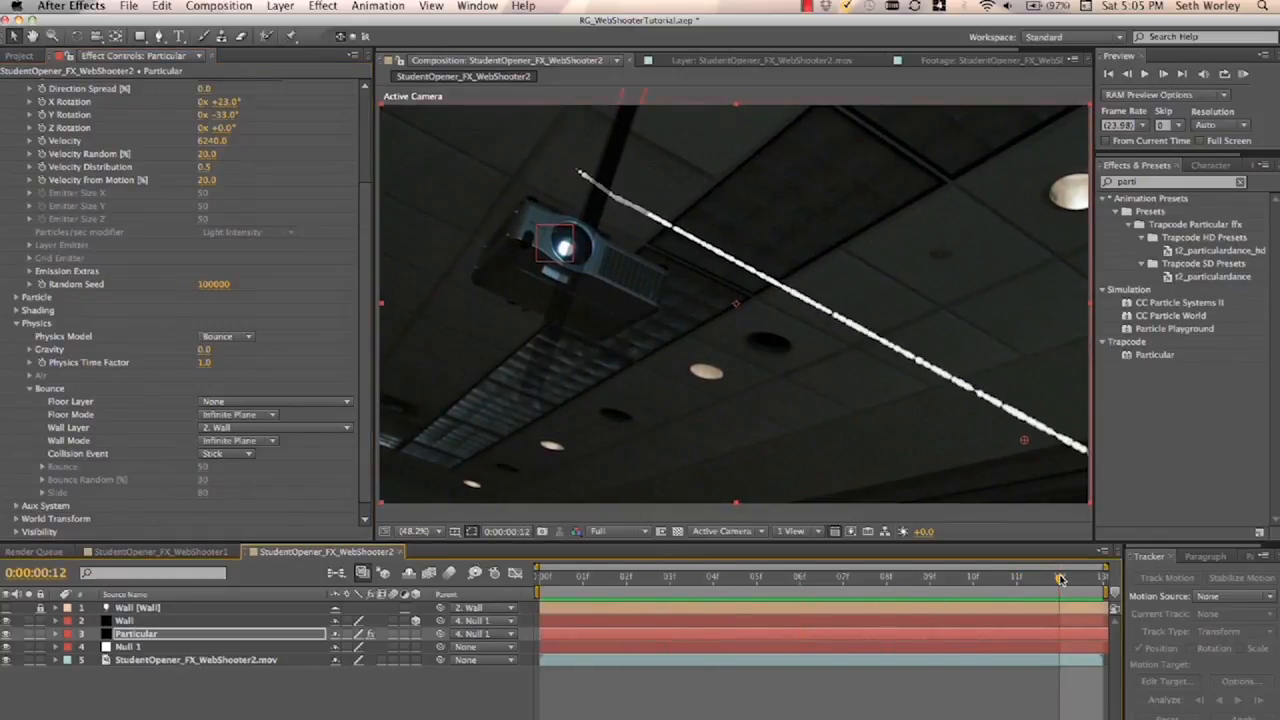
click(540, 575)
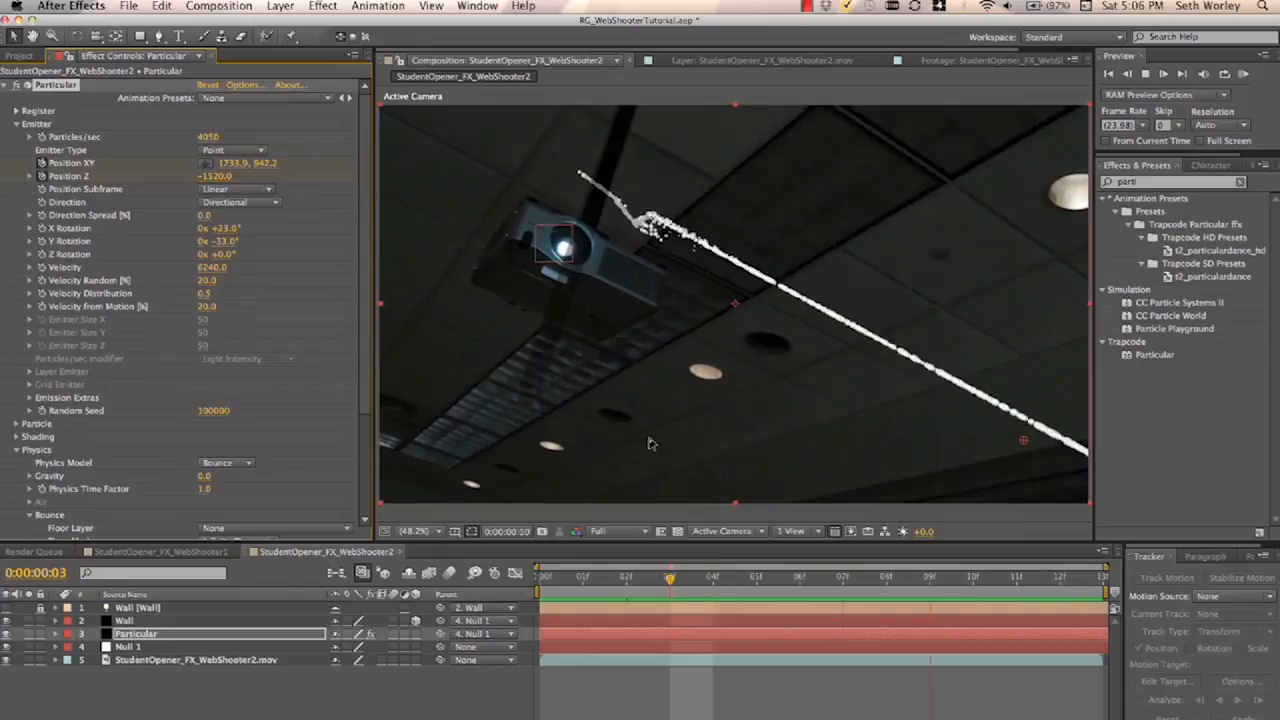
click(757, 577)
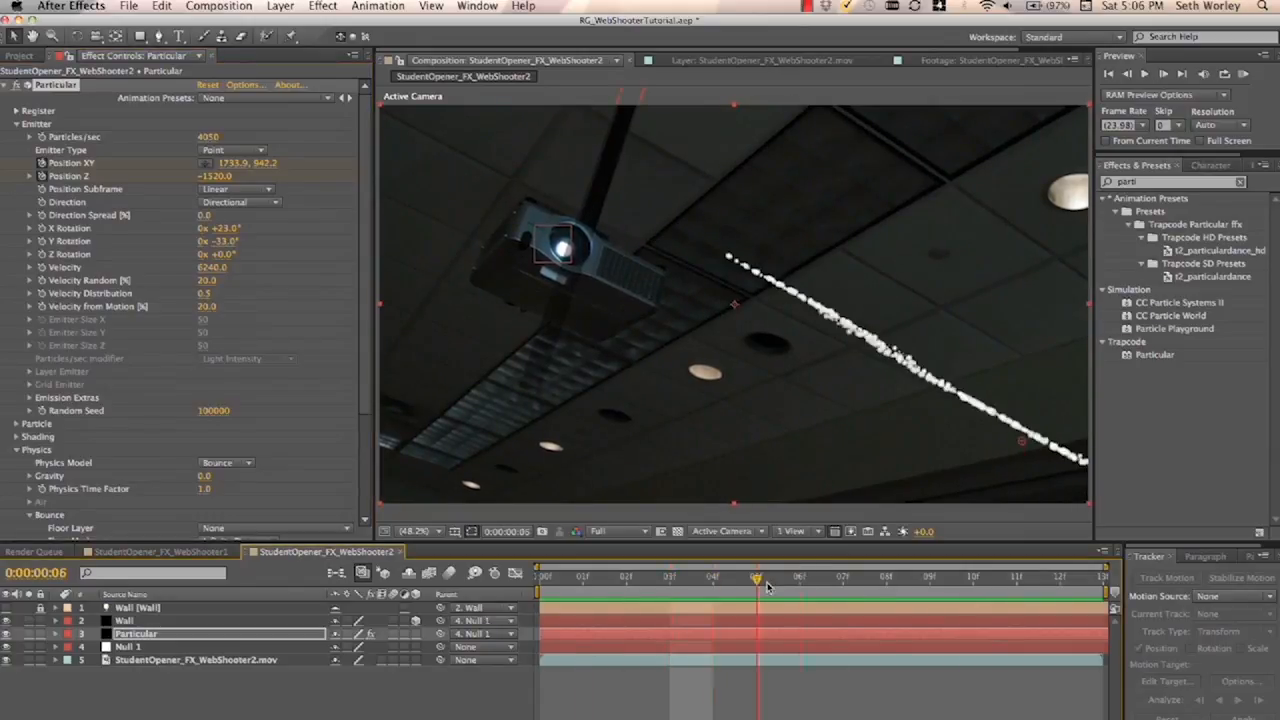
drag(757, 578, 973, 578)
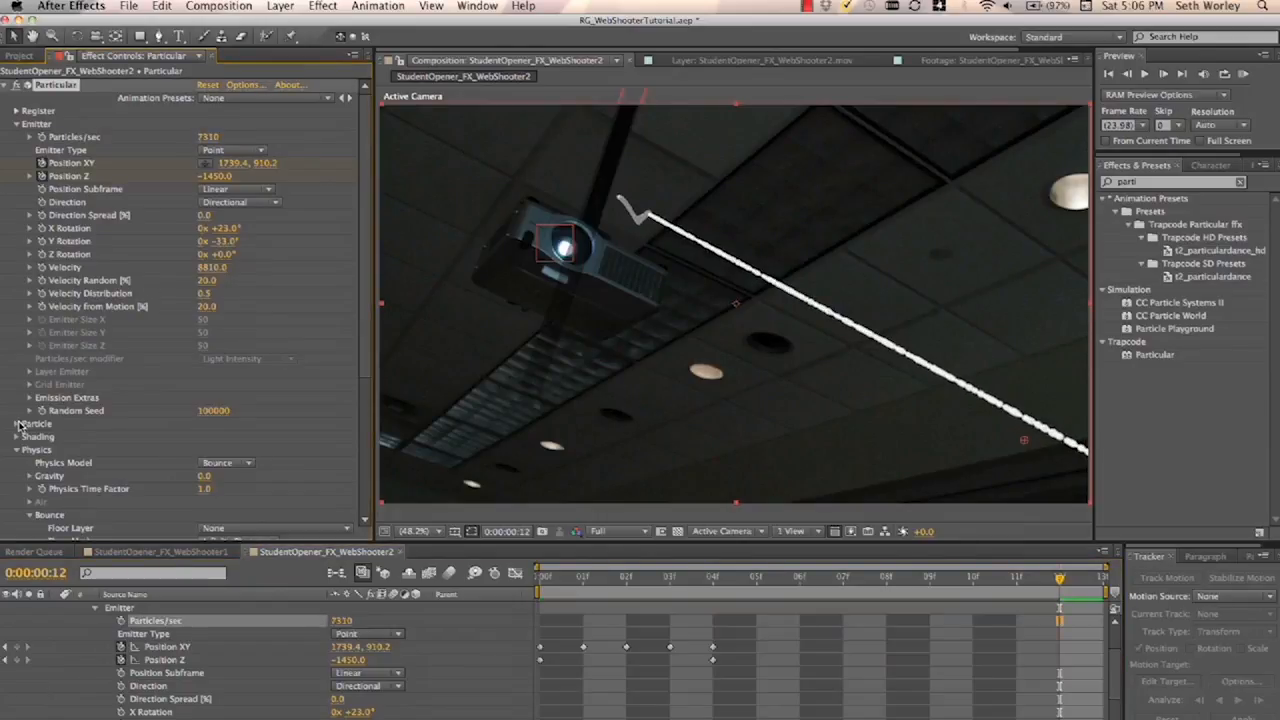
- Make the particles Sphere, size 5, size random 17, and add a light layer
scroll(down, 3)
text(color ma)
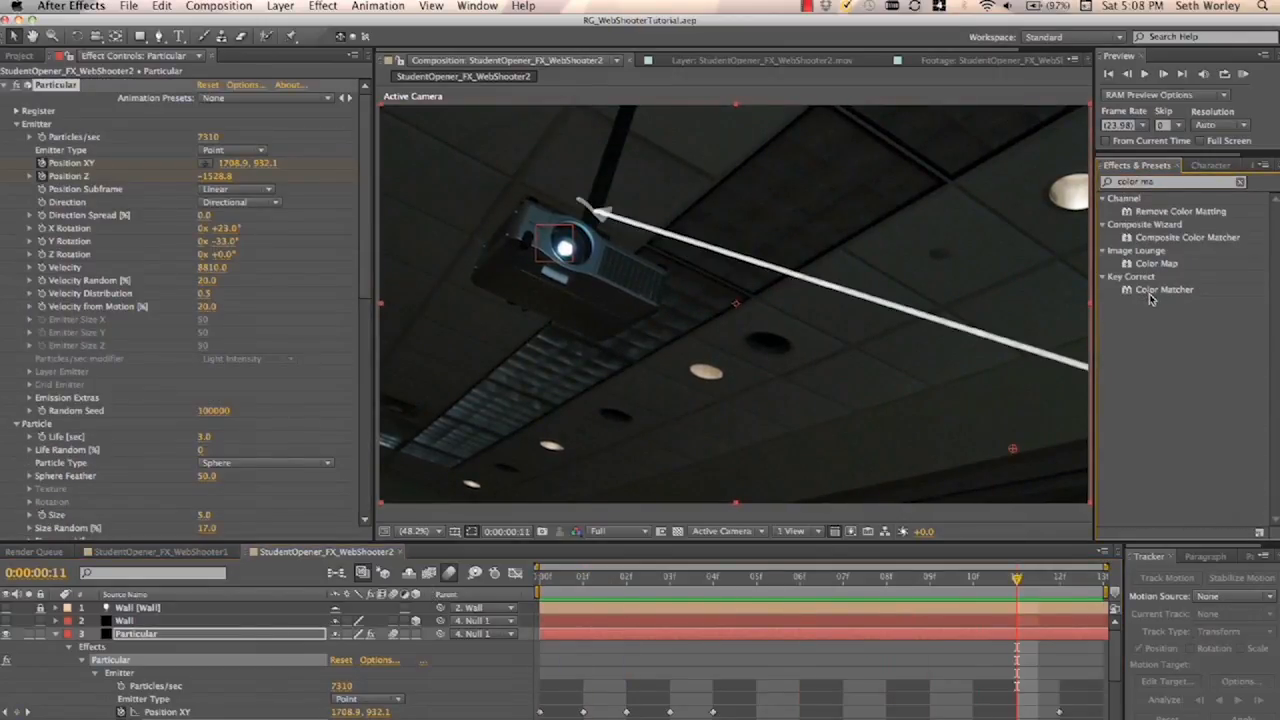
click(124, 621)
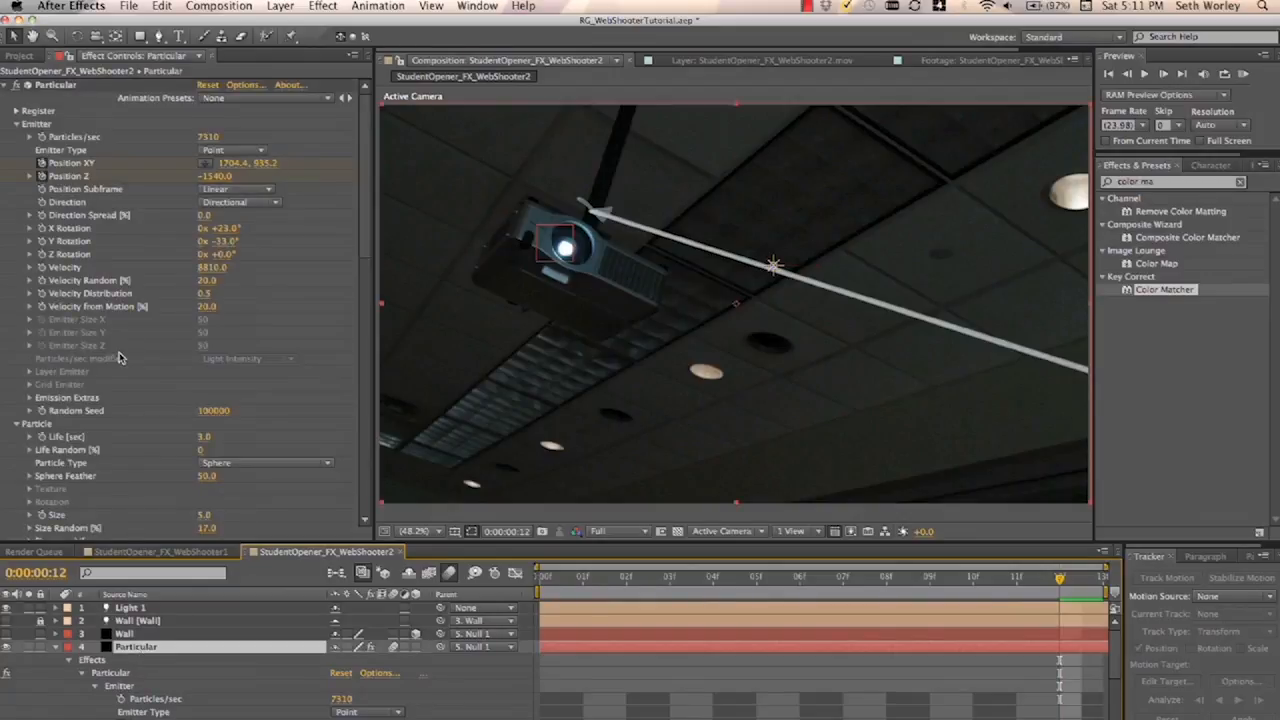
- Switch Particular Shading to On and drag Light 1 onto the ceiling projector
click(215, 376)
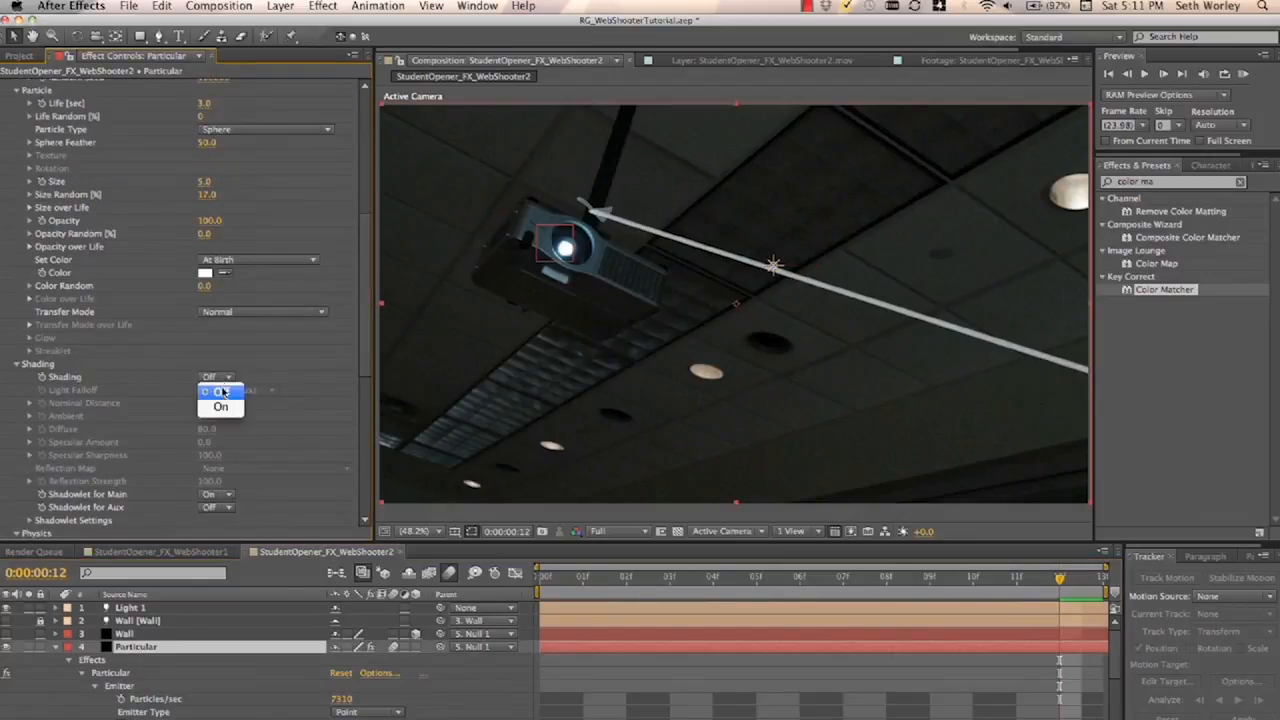
click(221, 407)
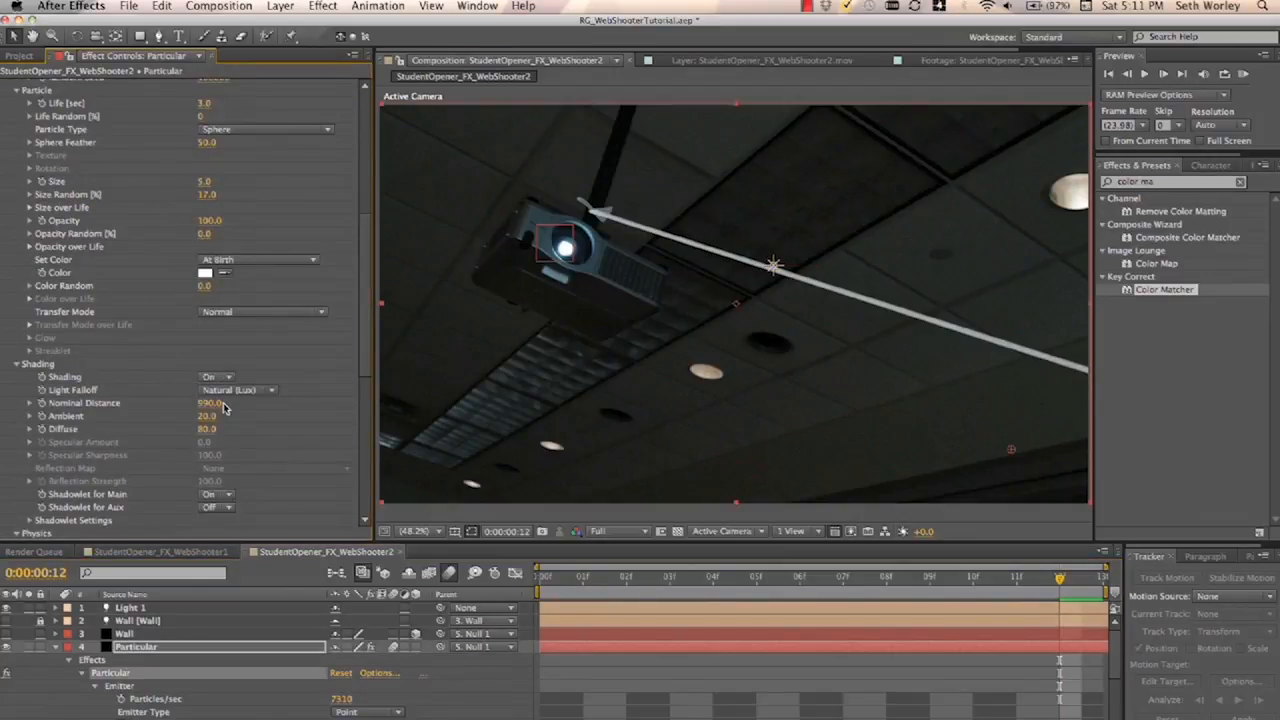
click(130, 607)
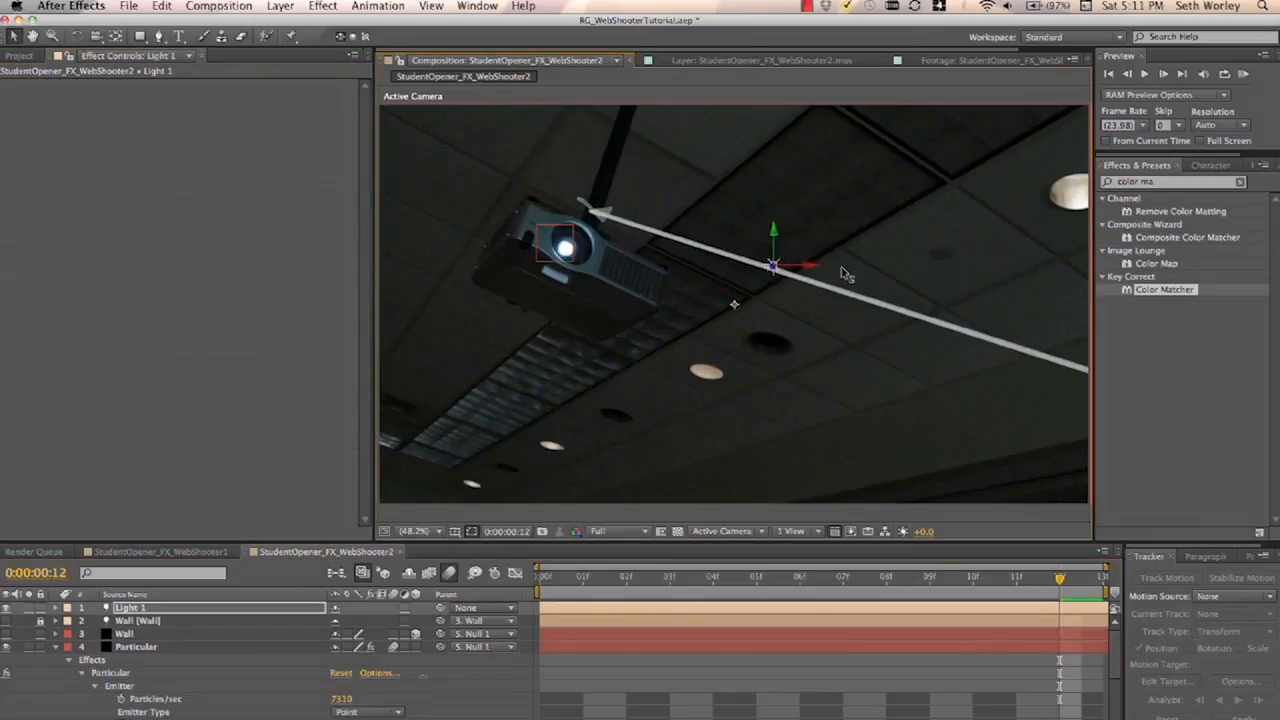
drag(775, 265, 760, 278)
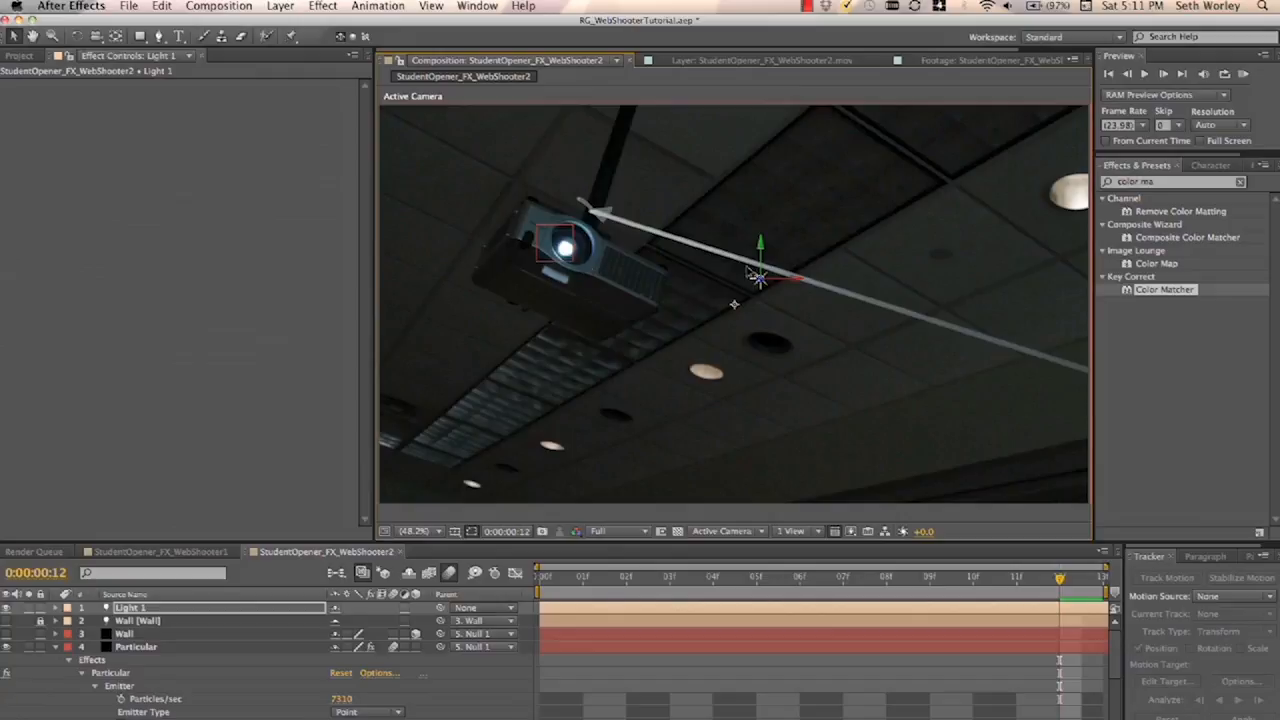
drag(760, 278, 675, 278)
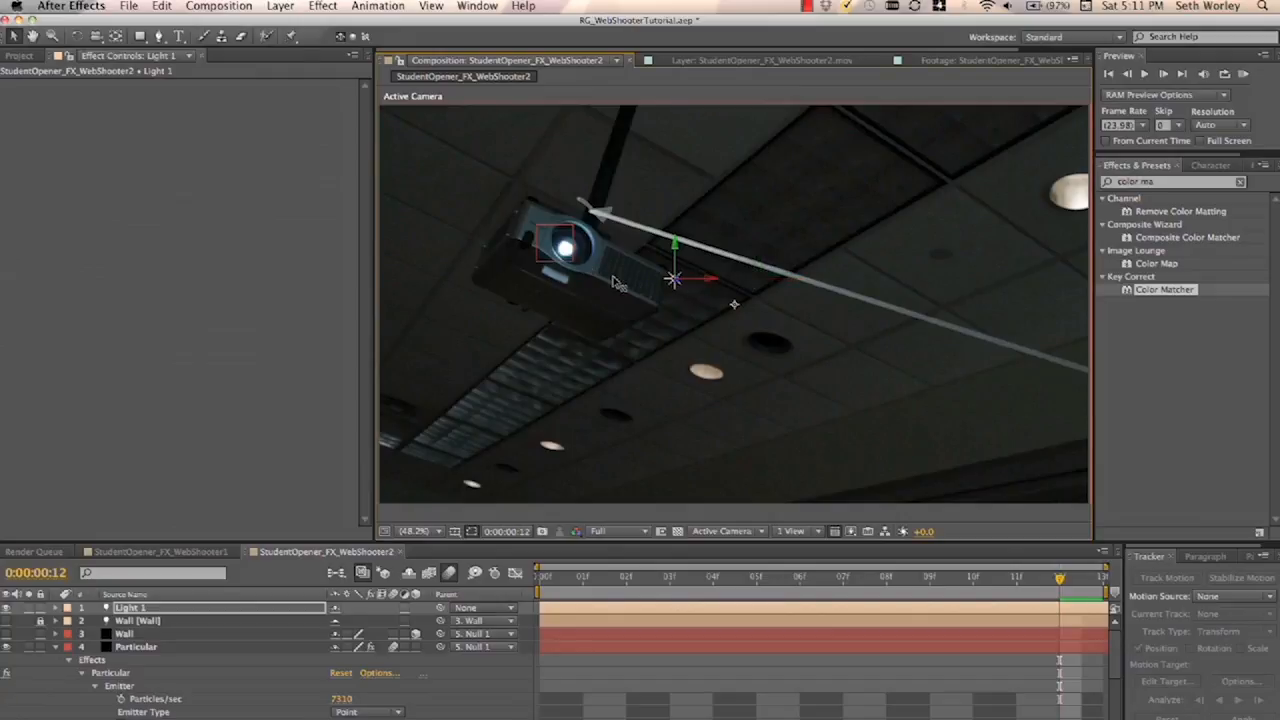
drag(675, 280, 570, 280)
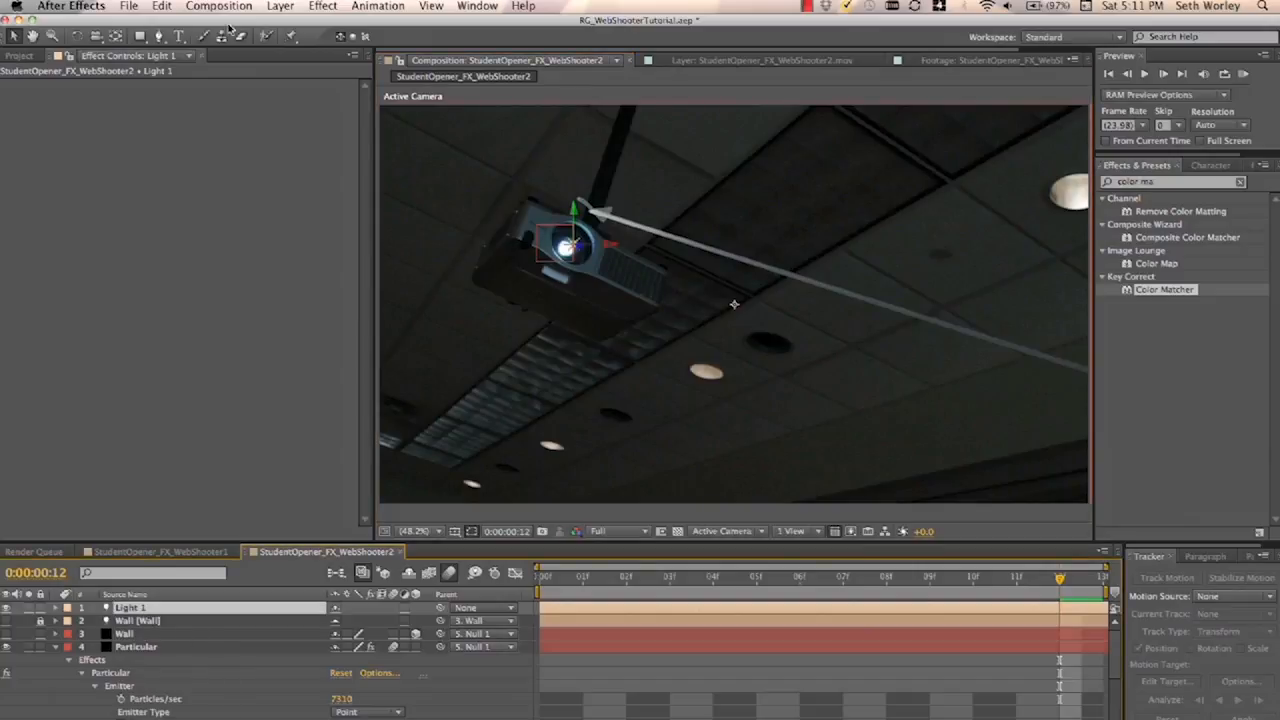
mouse_move(210, 335)
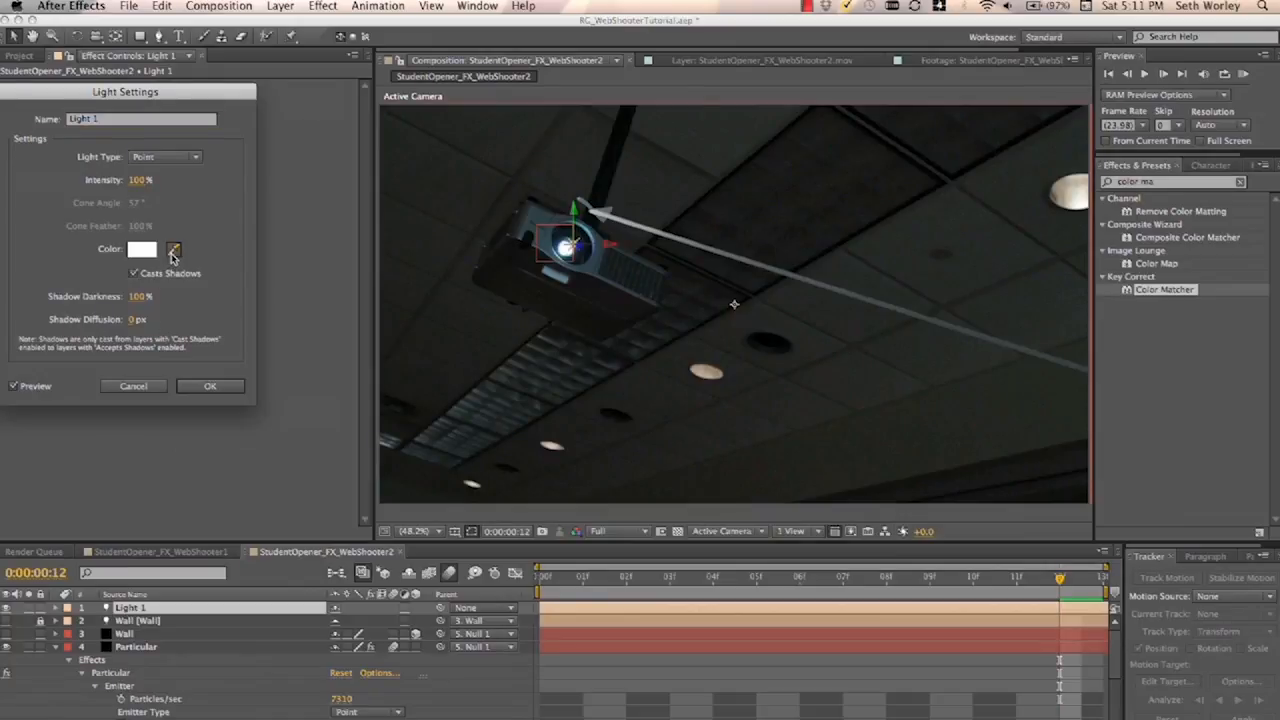
- Pick a pale blue colour for Light 1 in Light Settings
click(173, 249)
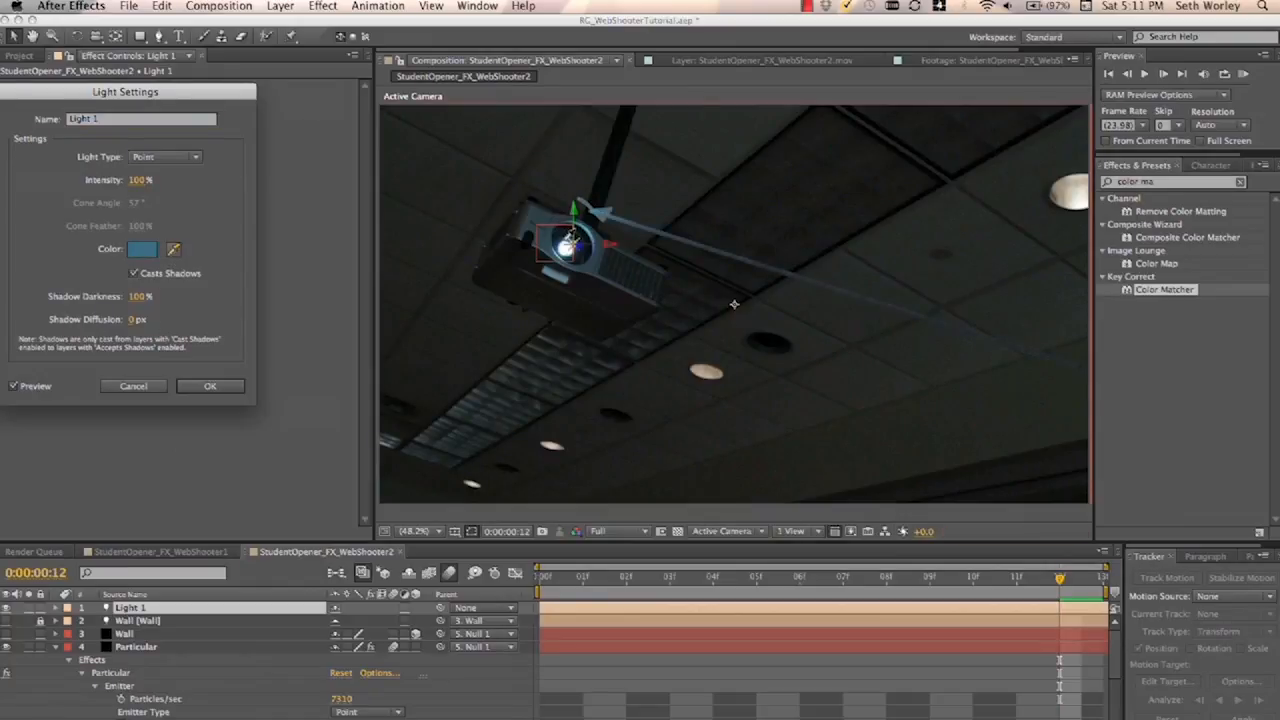
click(141, 248)
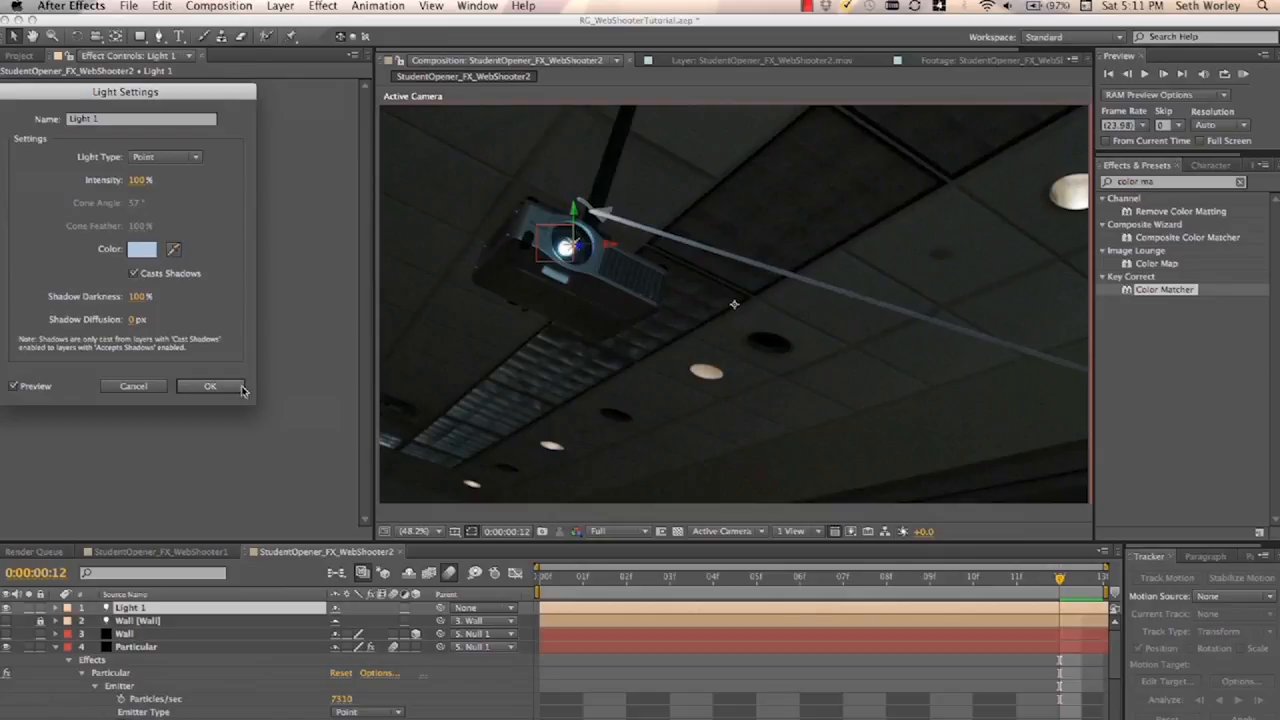
- Confirm the light colour and open the StudentOpener_FX_Green_1_BG_1 crowd composition
click(210, 386)
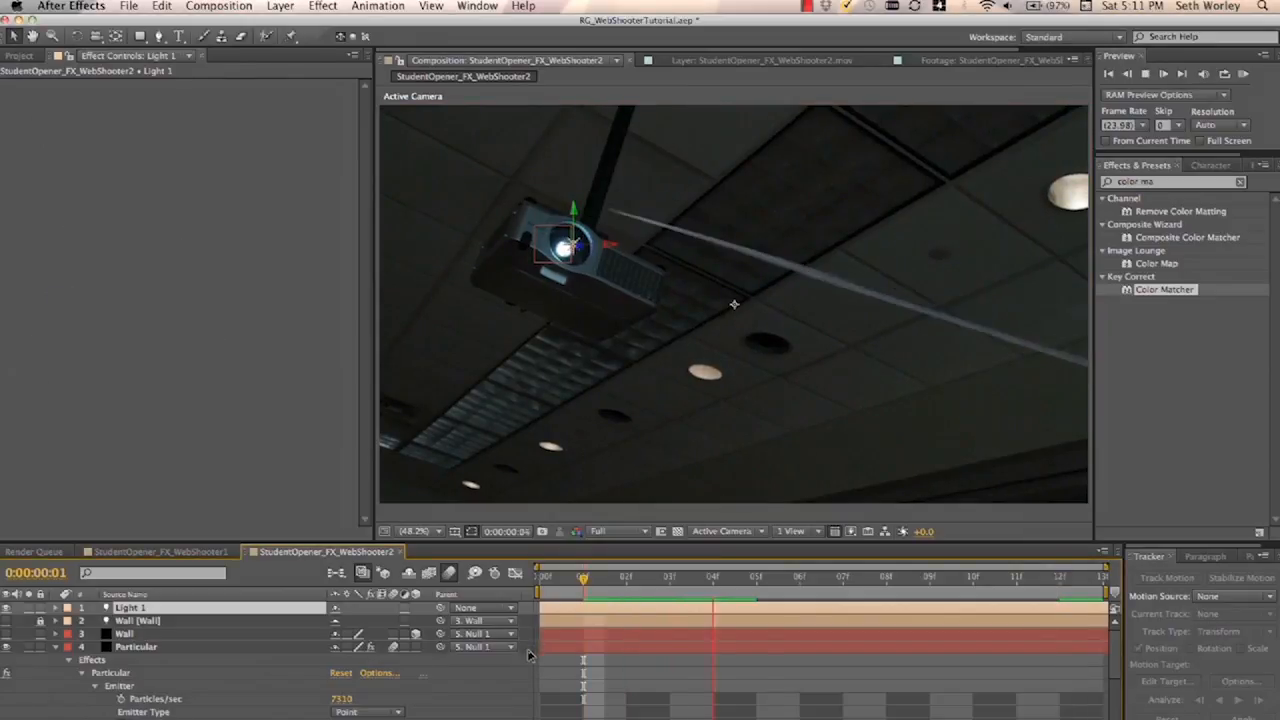
click(886, 577)
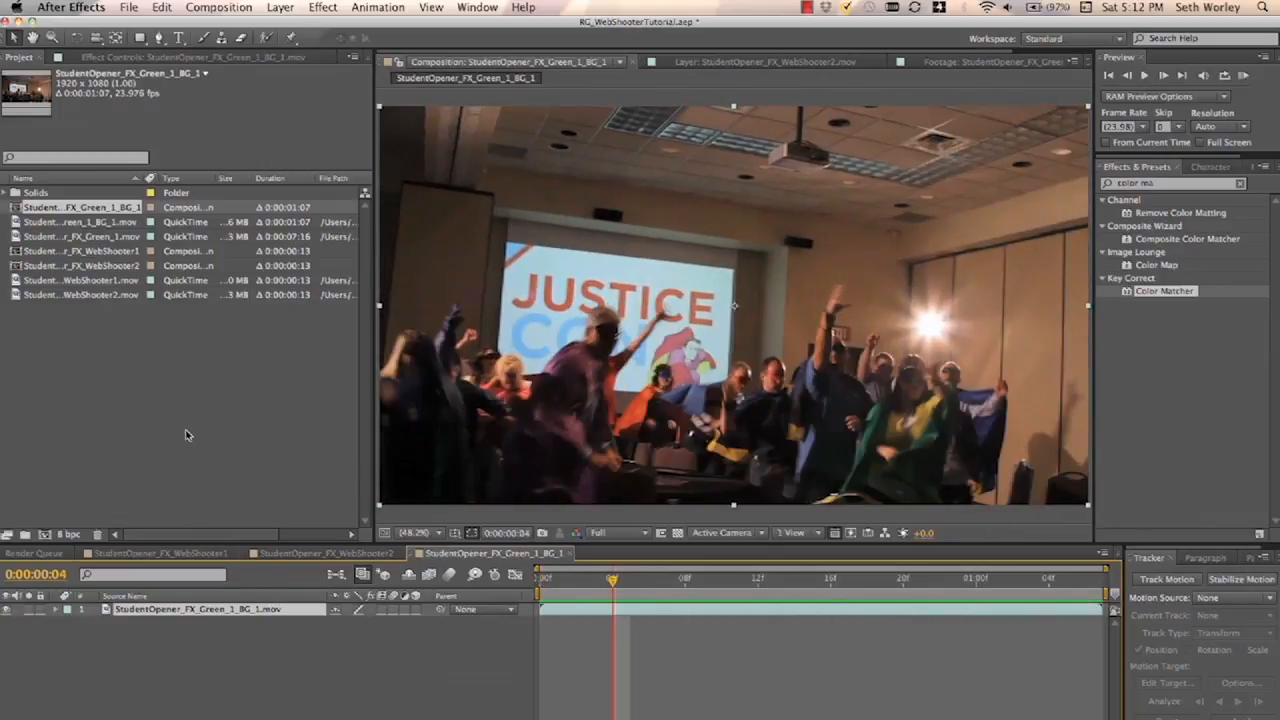
mouse_move(500, 353)
text(camera)
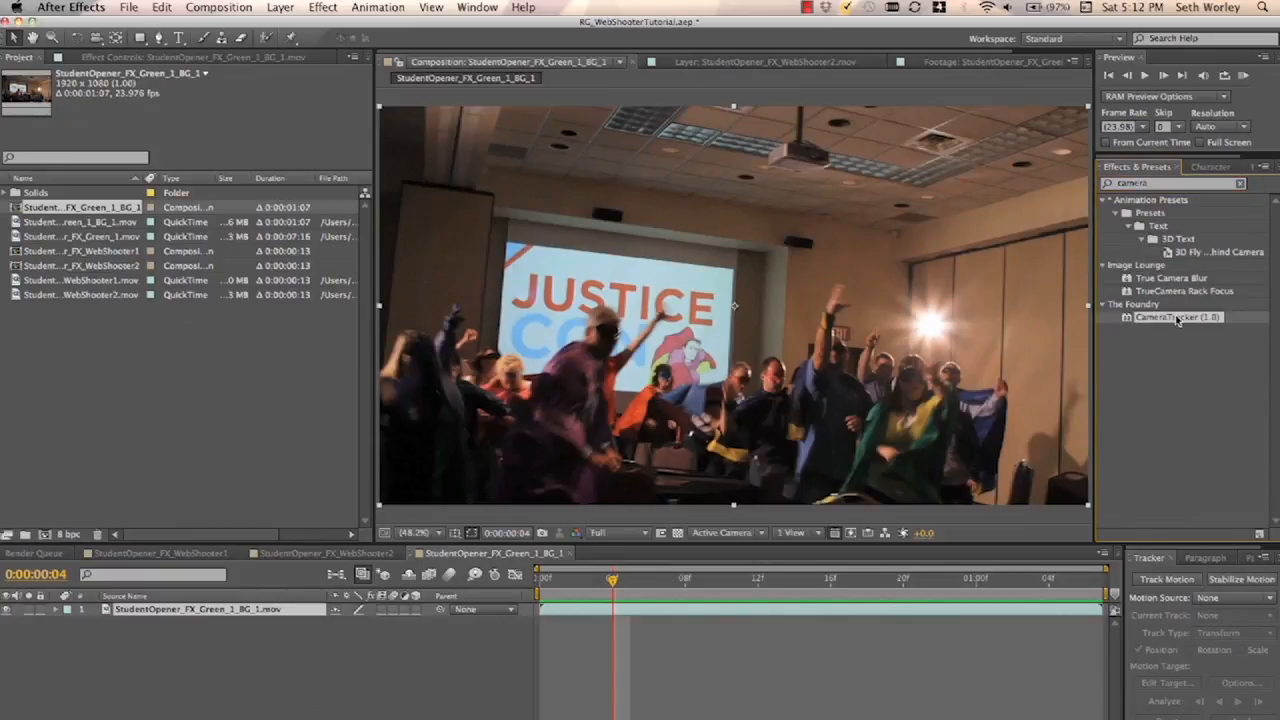
- Apply CameraTracker to the crowd plate, track and solve, then create the camera and null
double_click(1177, 317)
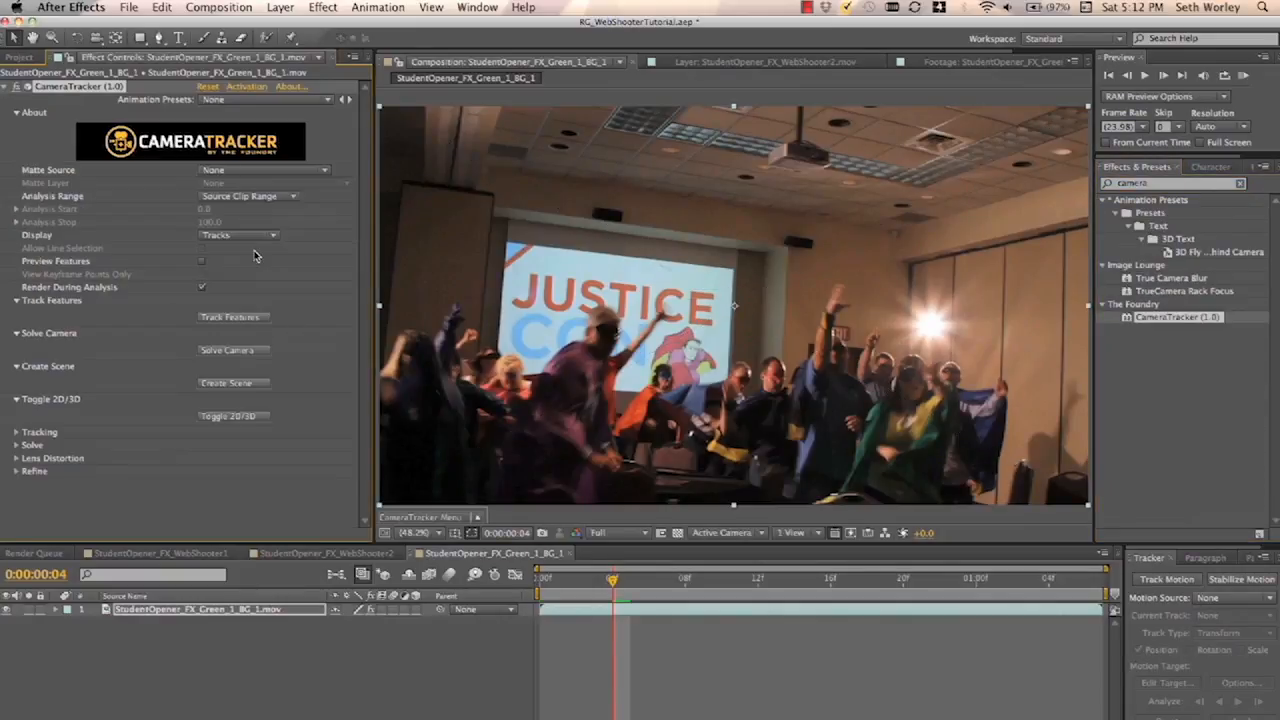
click(233, 316)
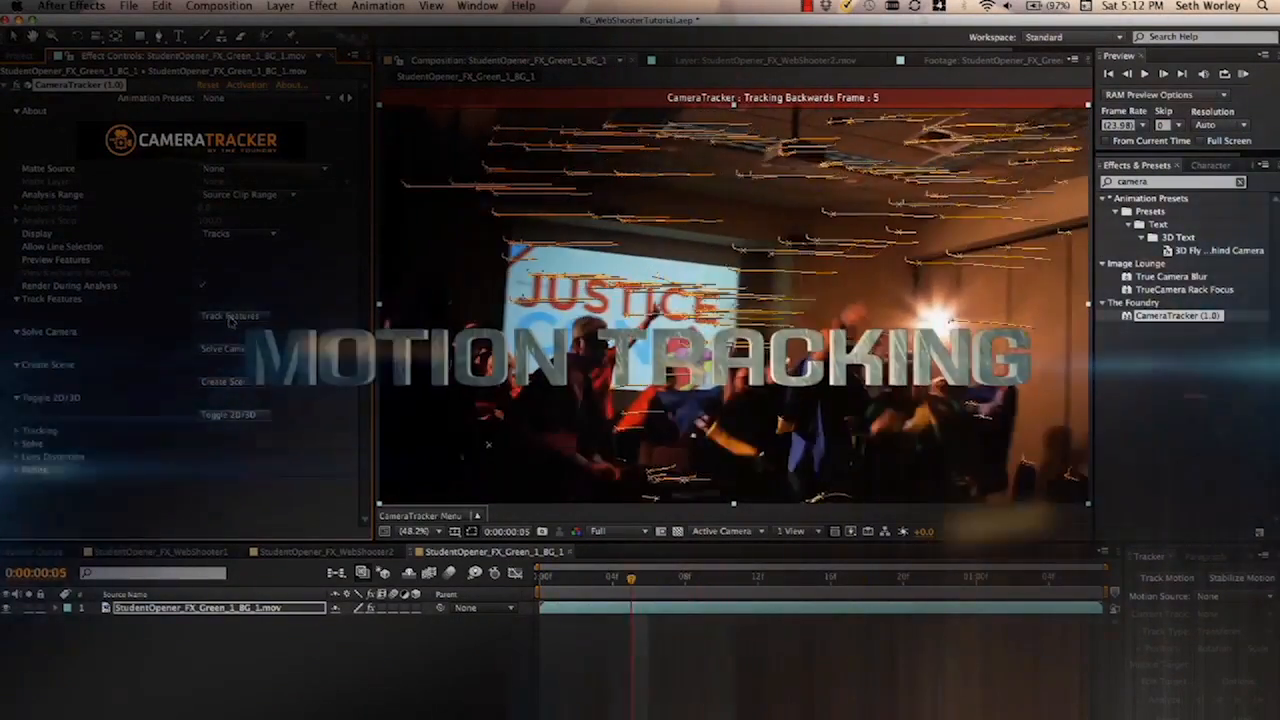
click(225, 348)
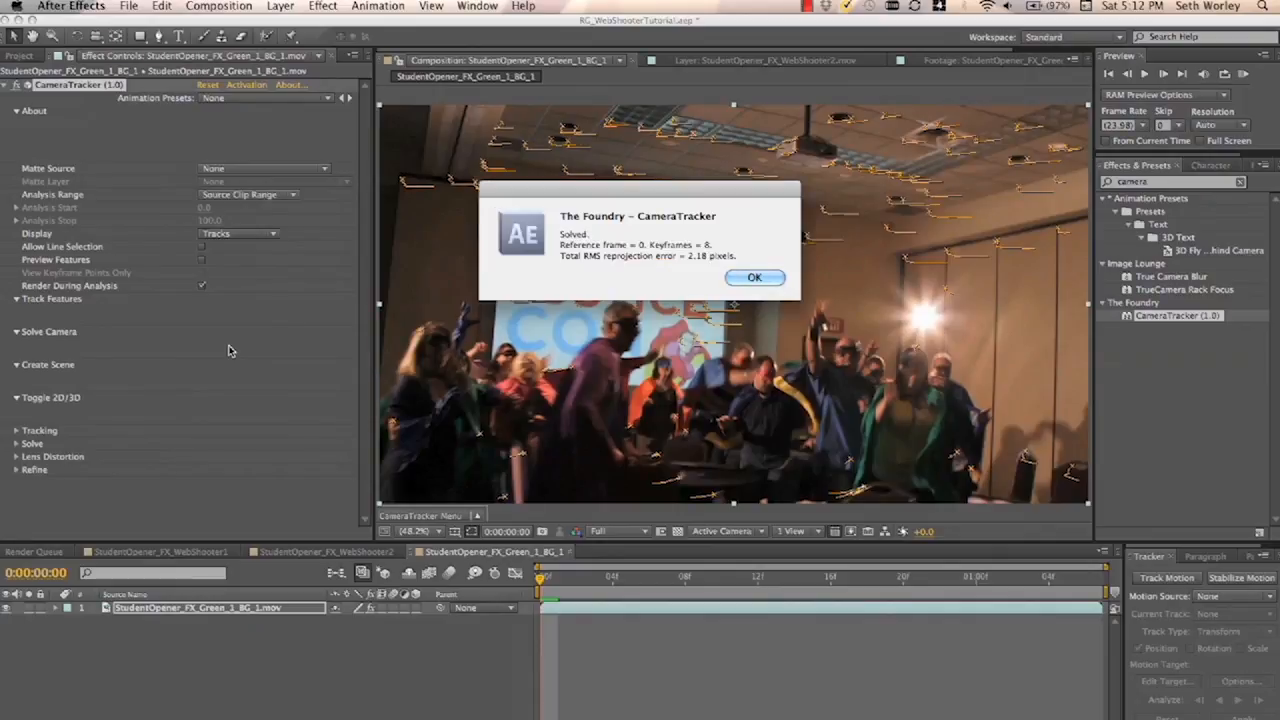
click(755, 277)
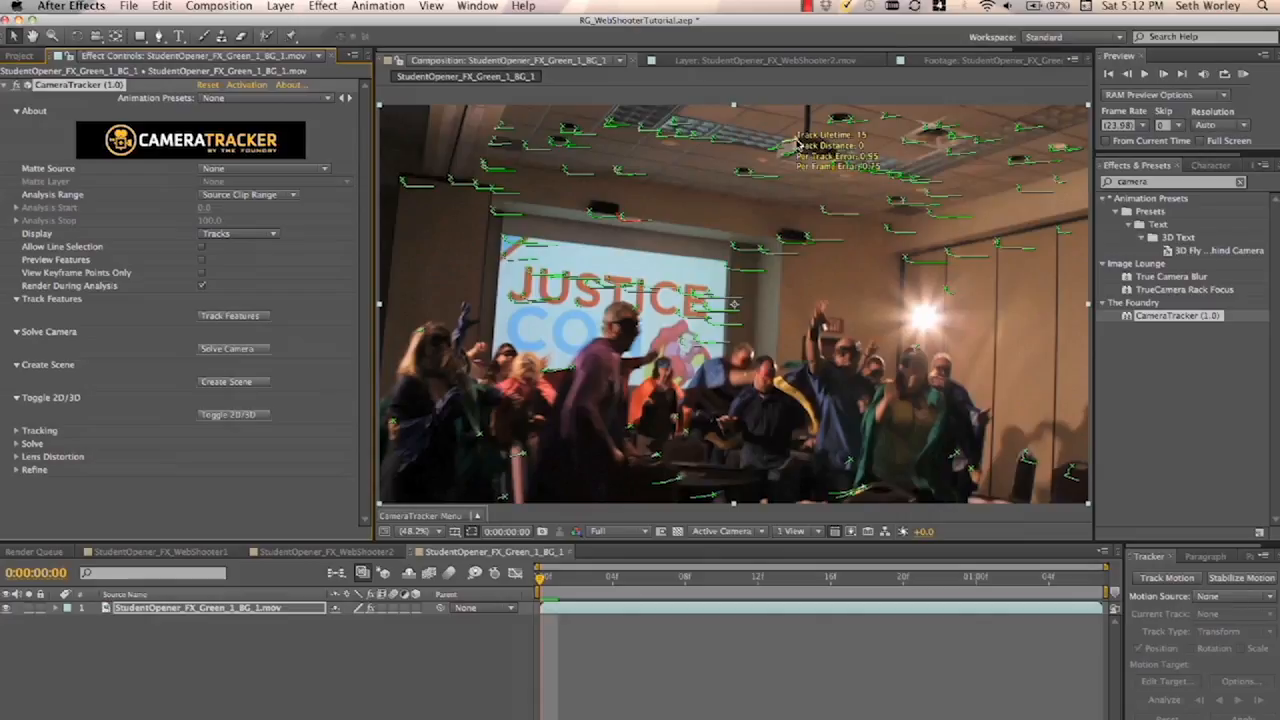
click(420, 515)
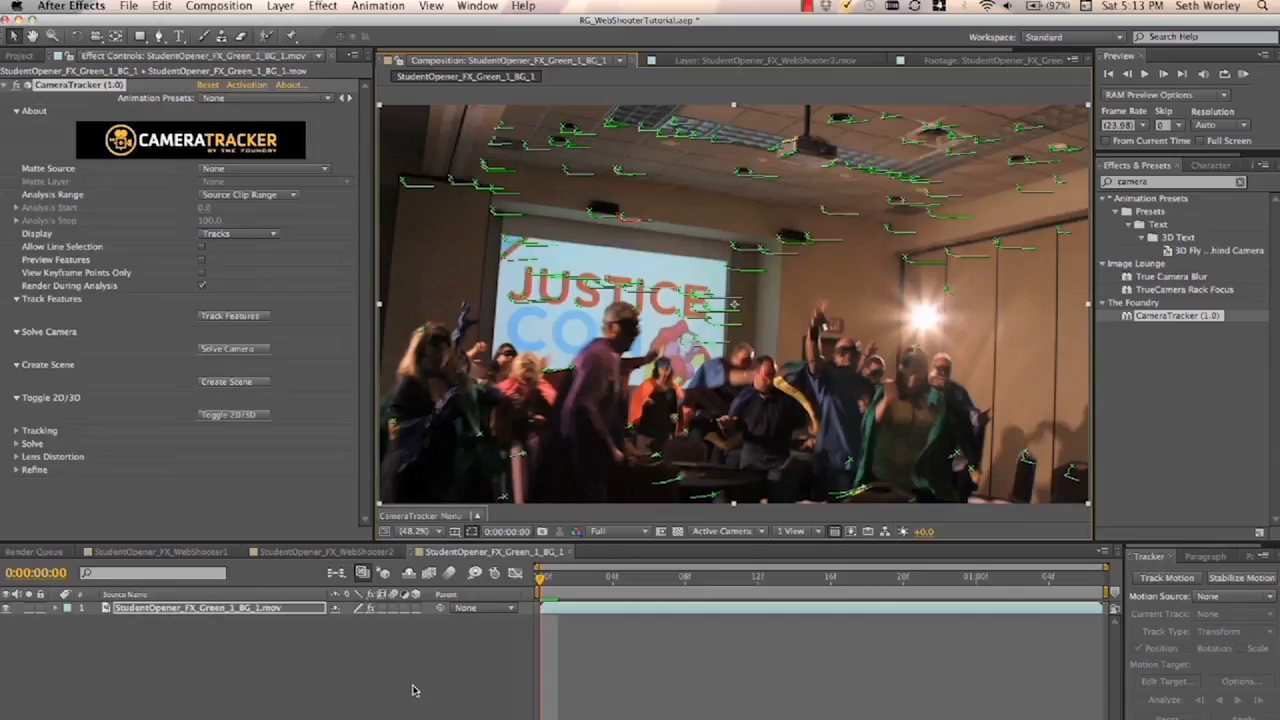
click(233, 381)
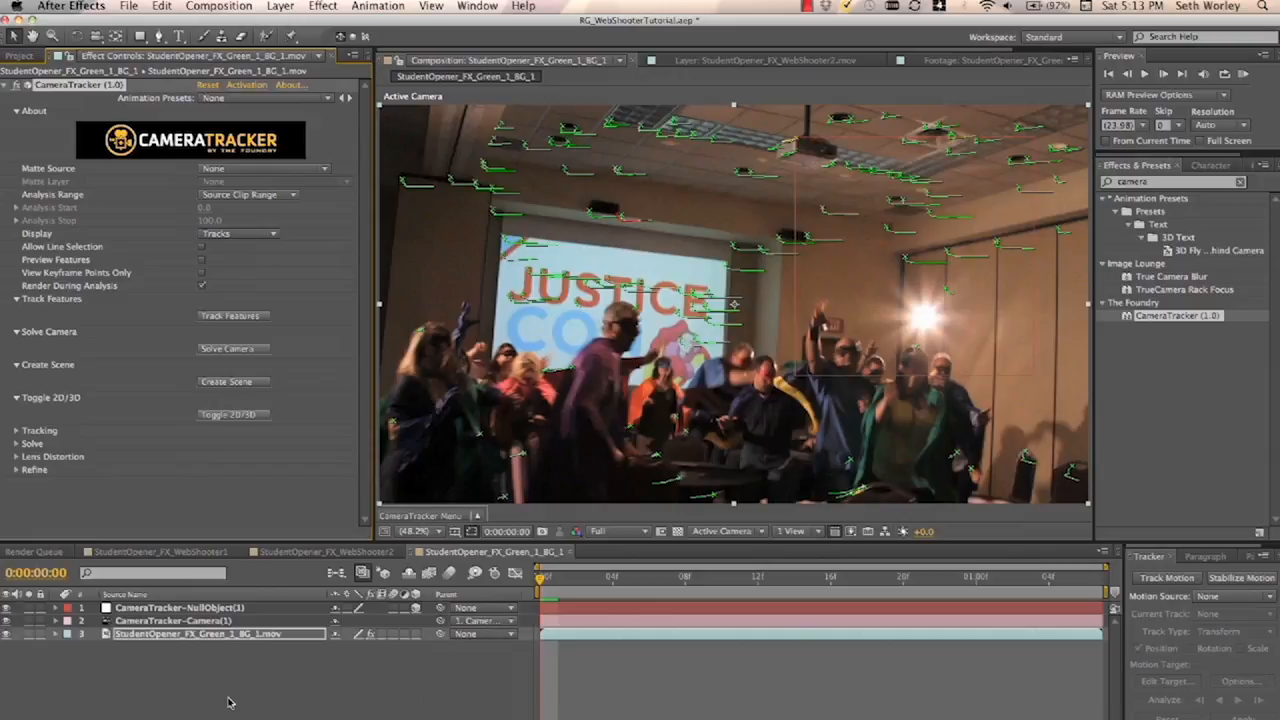
click(18, 55)
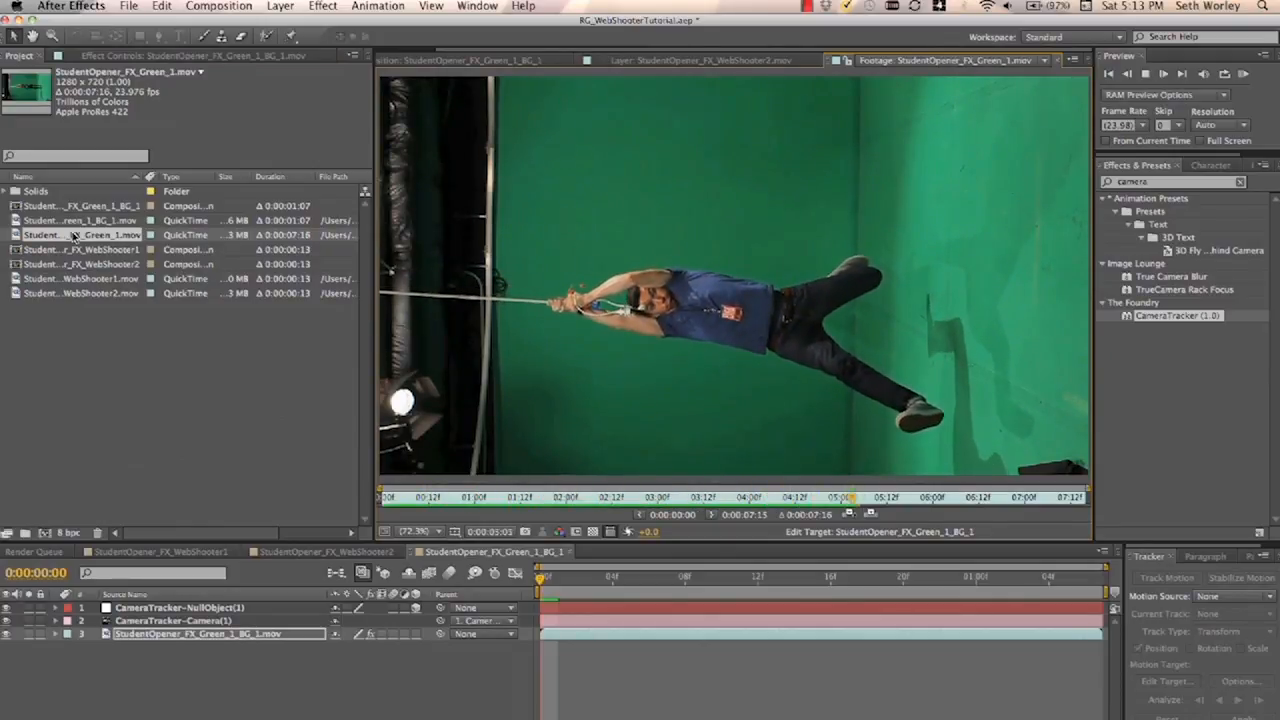
- Open the green-screen swinging actor footage and set its layer Scale to 13%
click(655, 497)
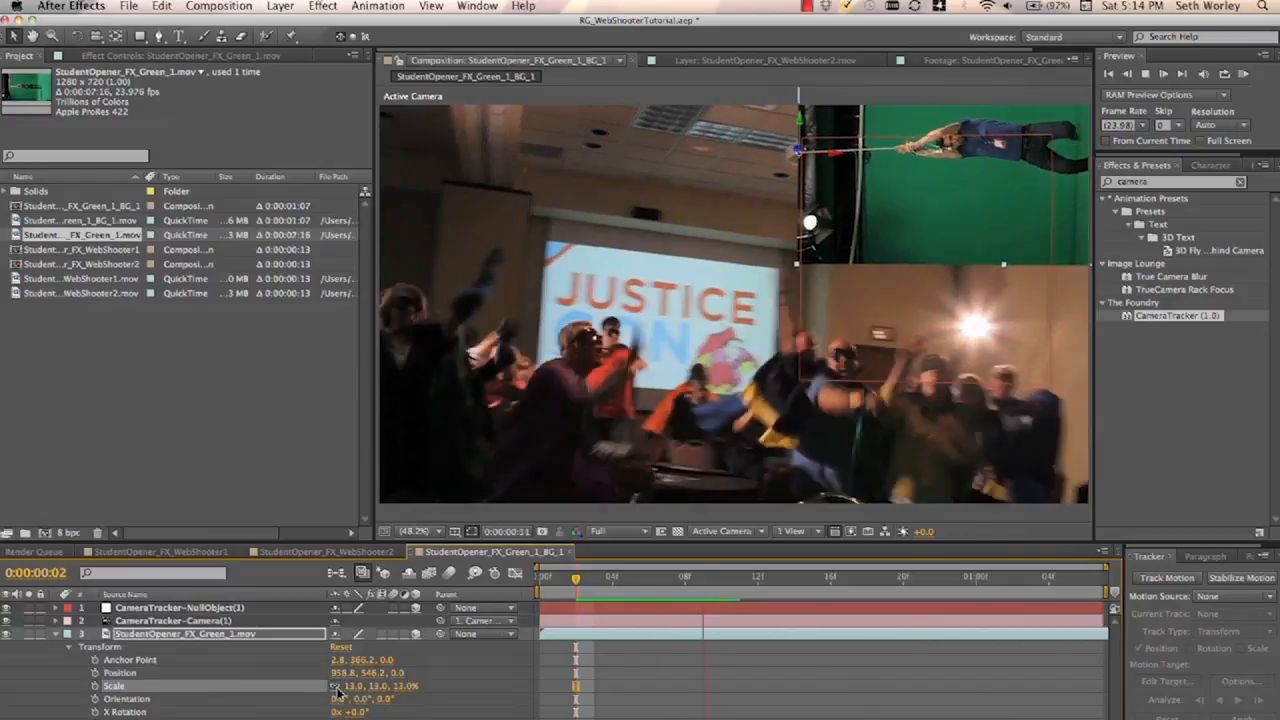
click(921, 577)
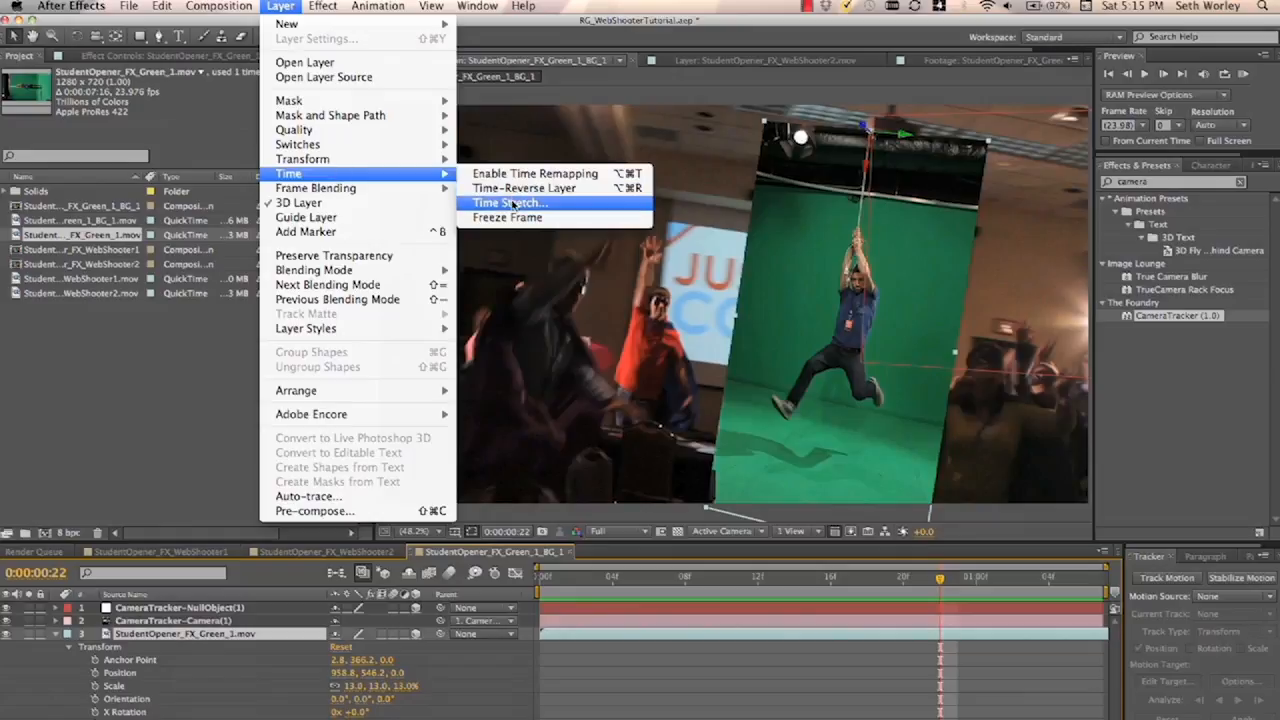
- Time-stretch the actor clip with a 50% stretch factor
click(511, 202)
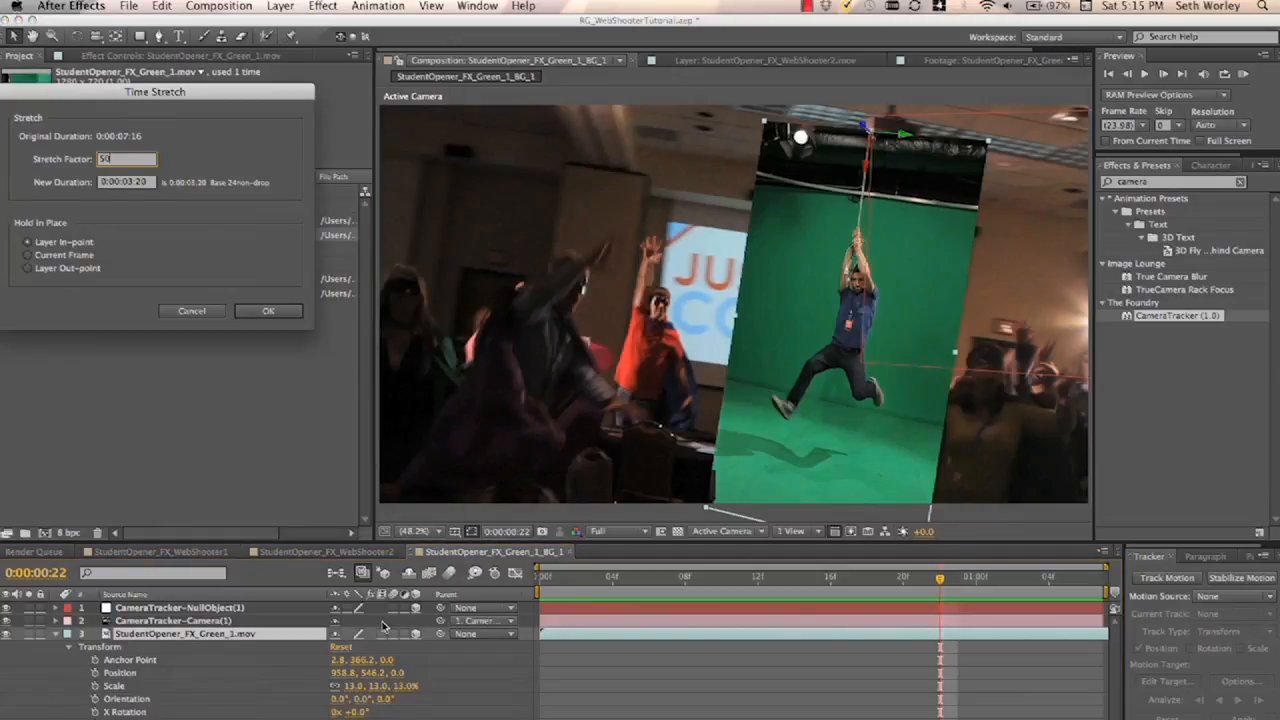
click(268, 310)
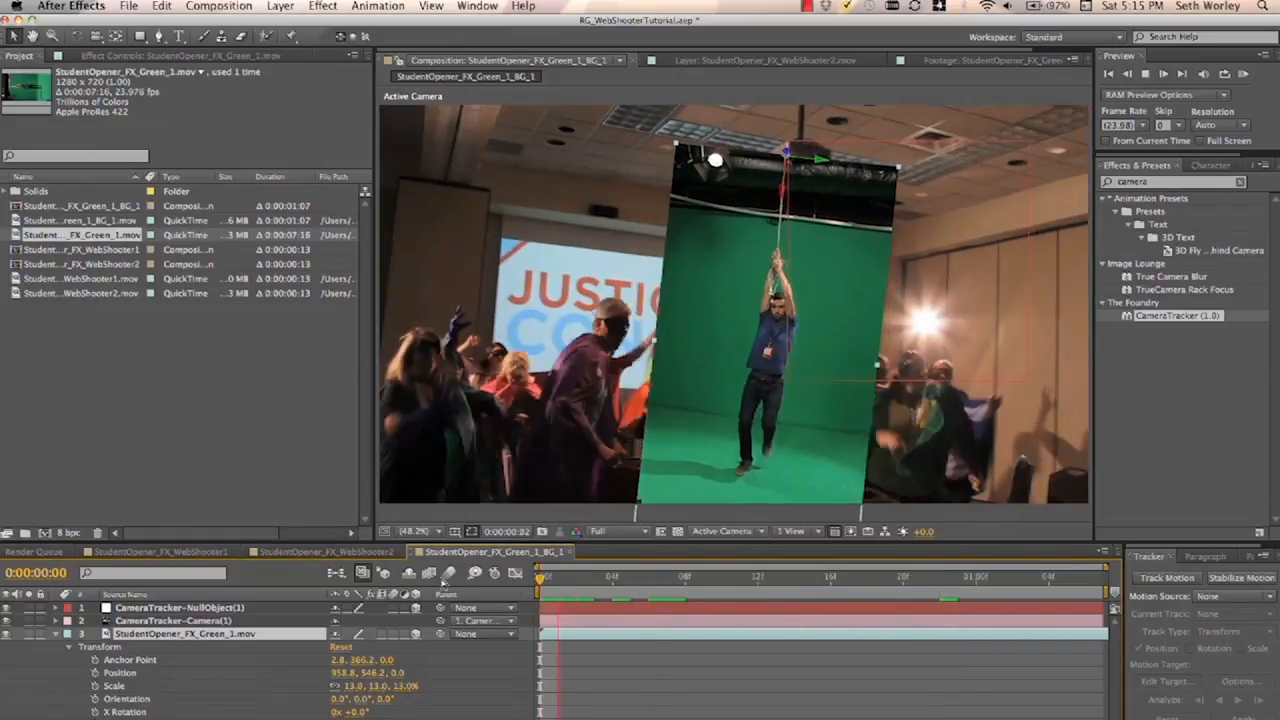
click(648, 576)
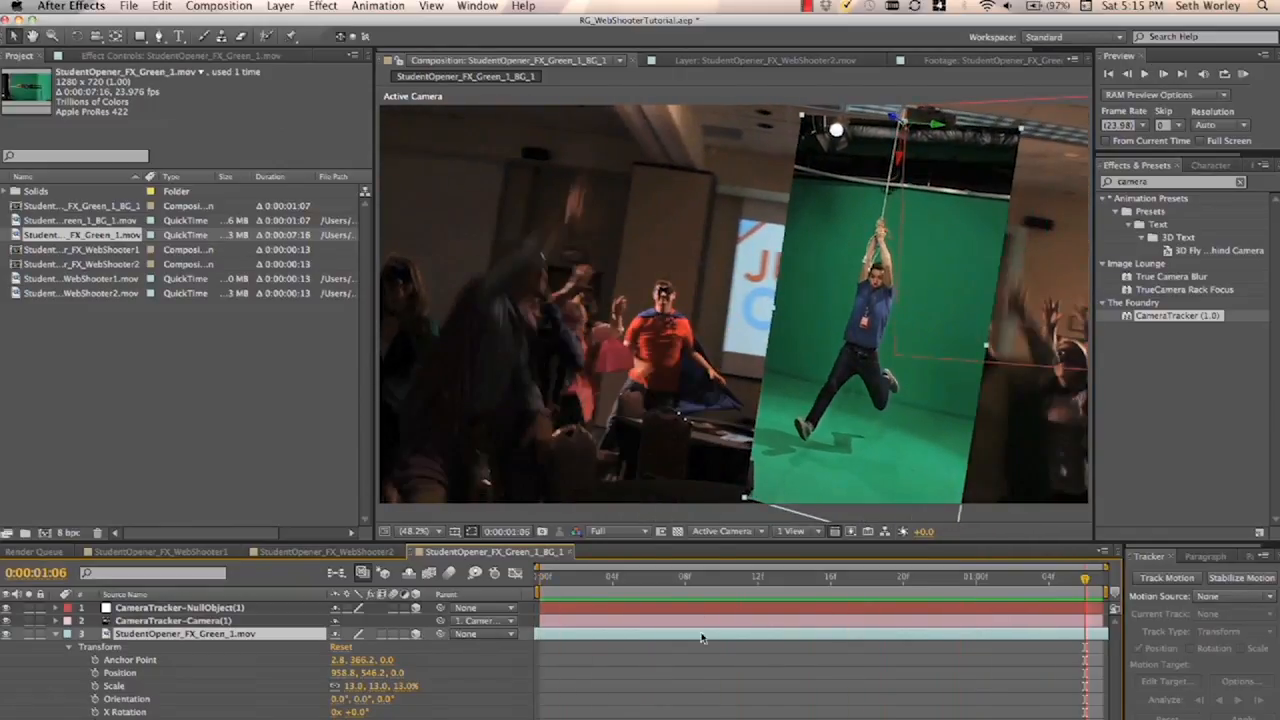
- Keyframe the actor's Position at several moments so he swings across the crowd
click(538, 575)
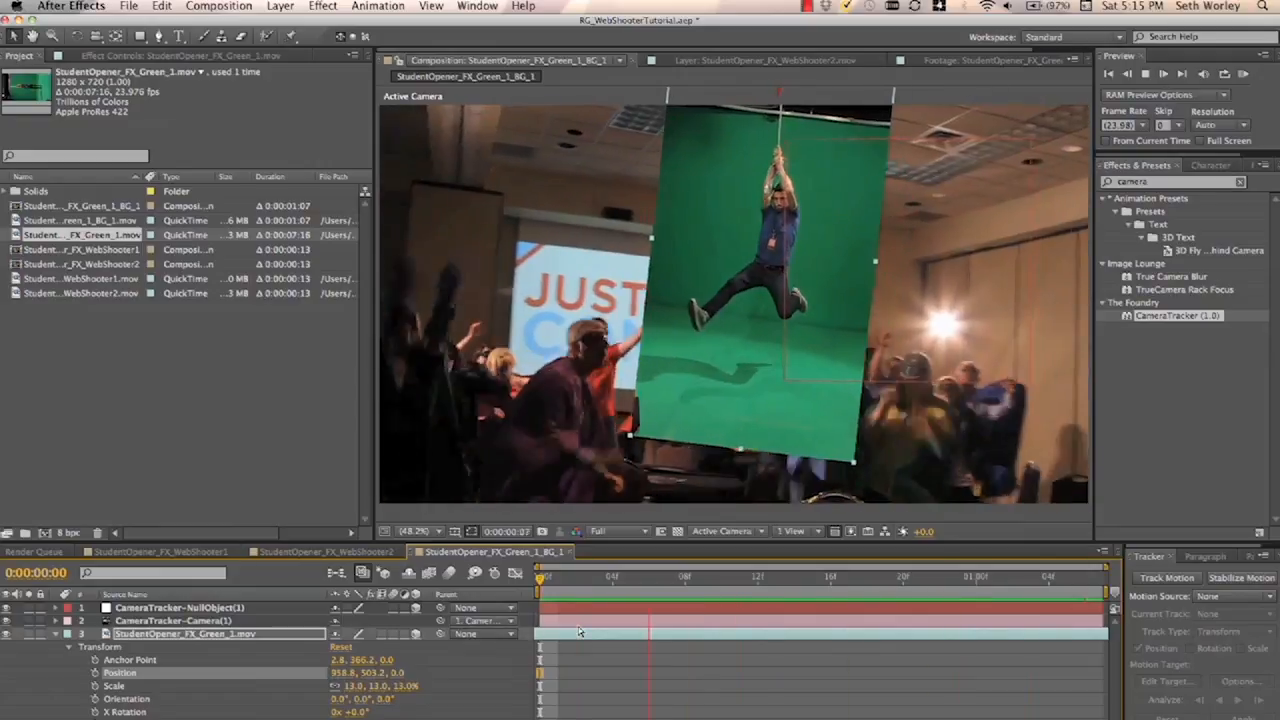
click(885, 576)
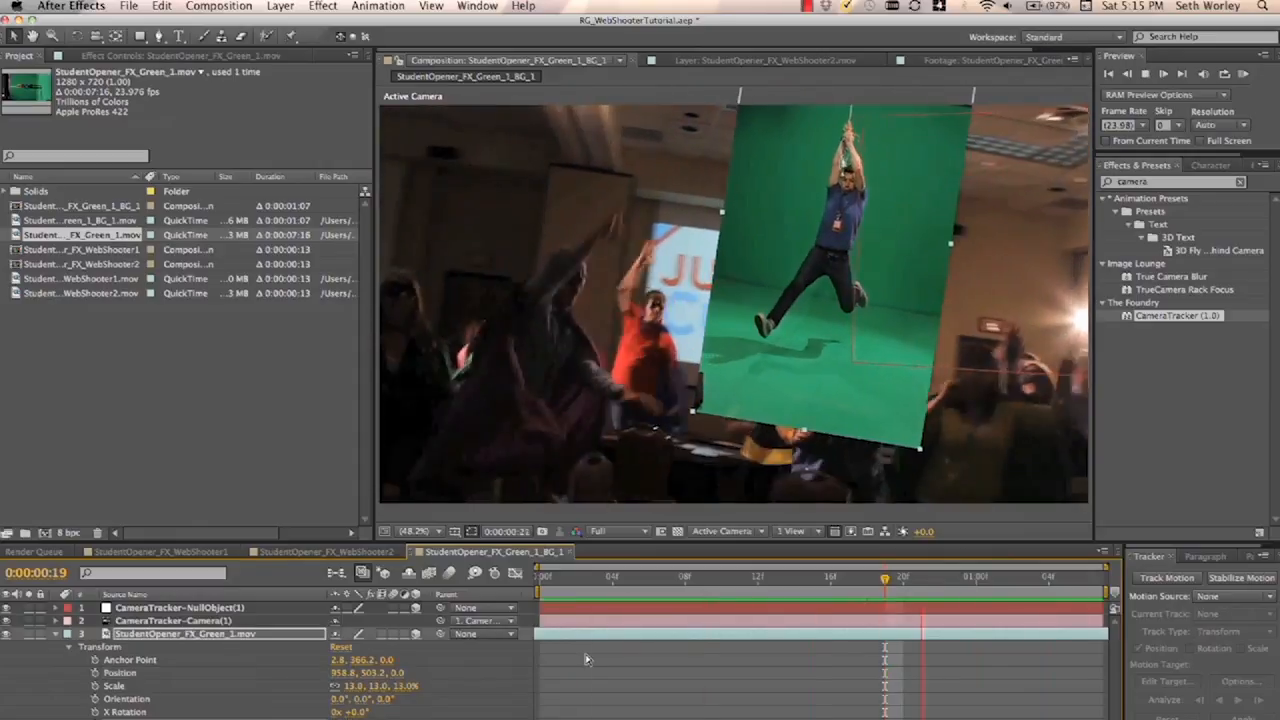
click(686, 577)
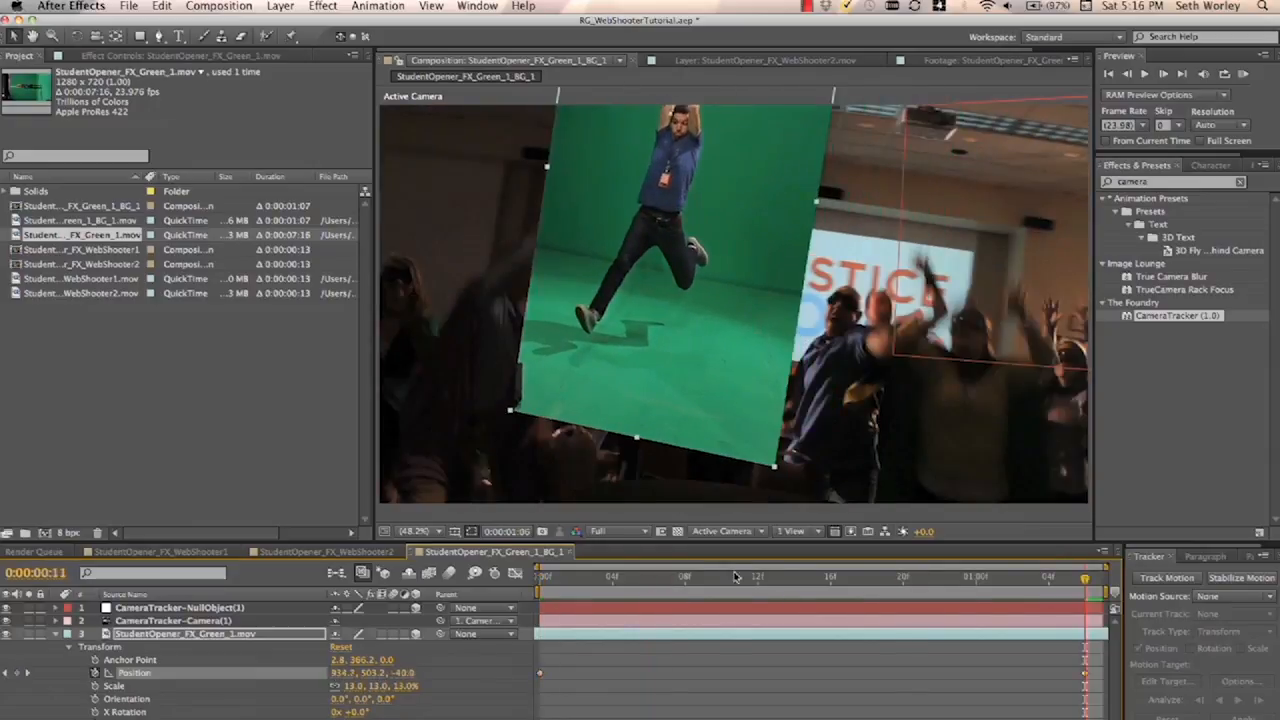
click(758, 576)
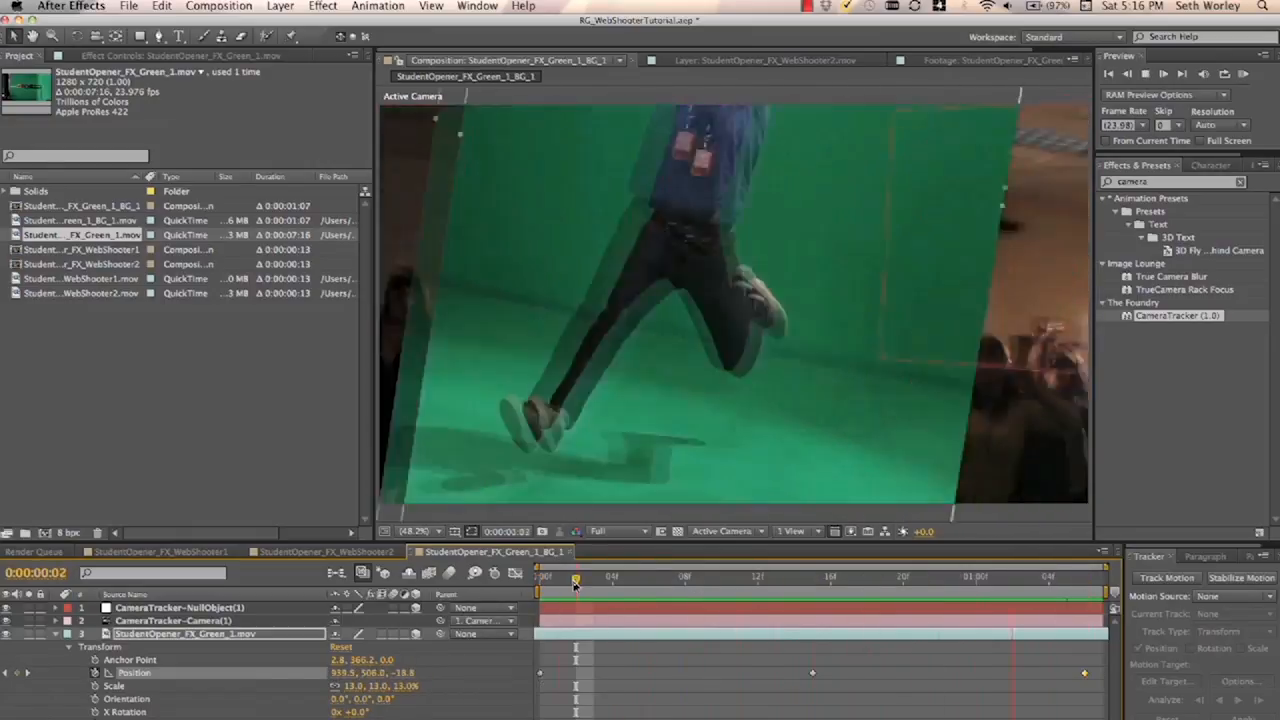
drag(576, 577, 630, 577)
text(prima)
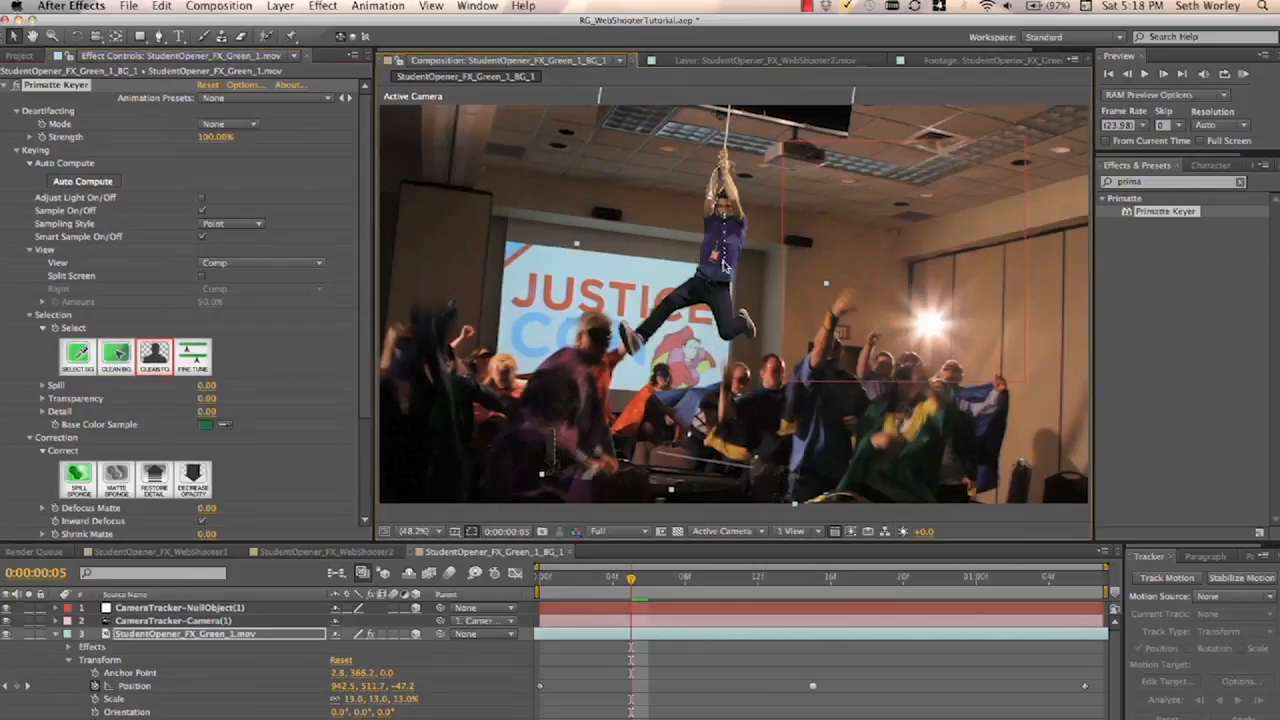
mouse_move(655, 330)
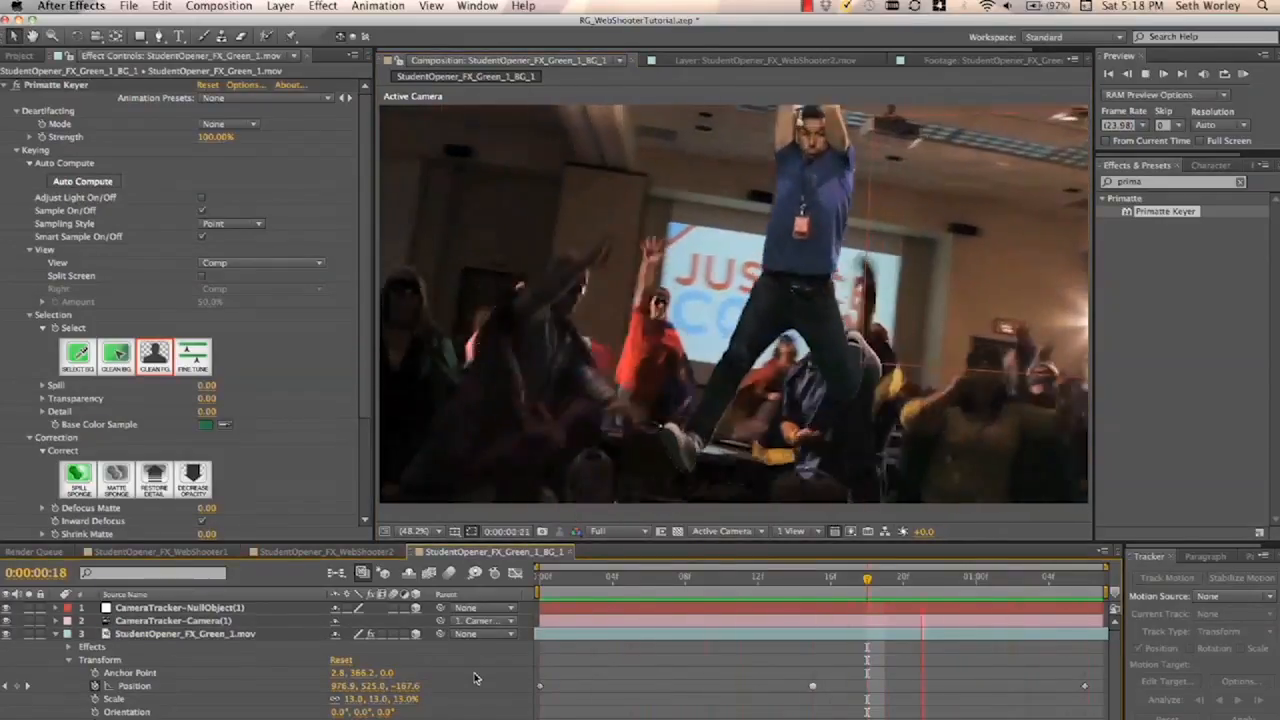
- Open the keyed actor clip in its own layer view
click(760, 60)
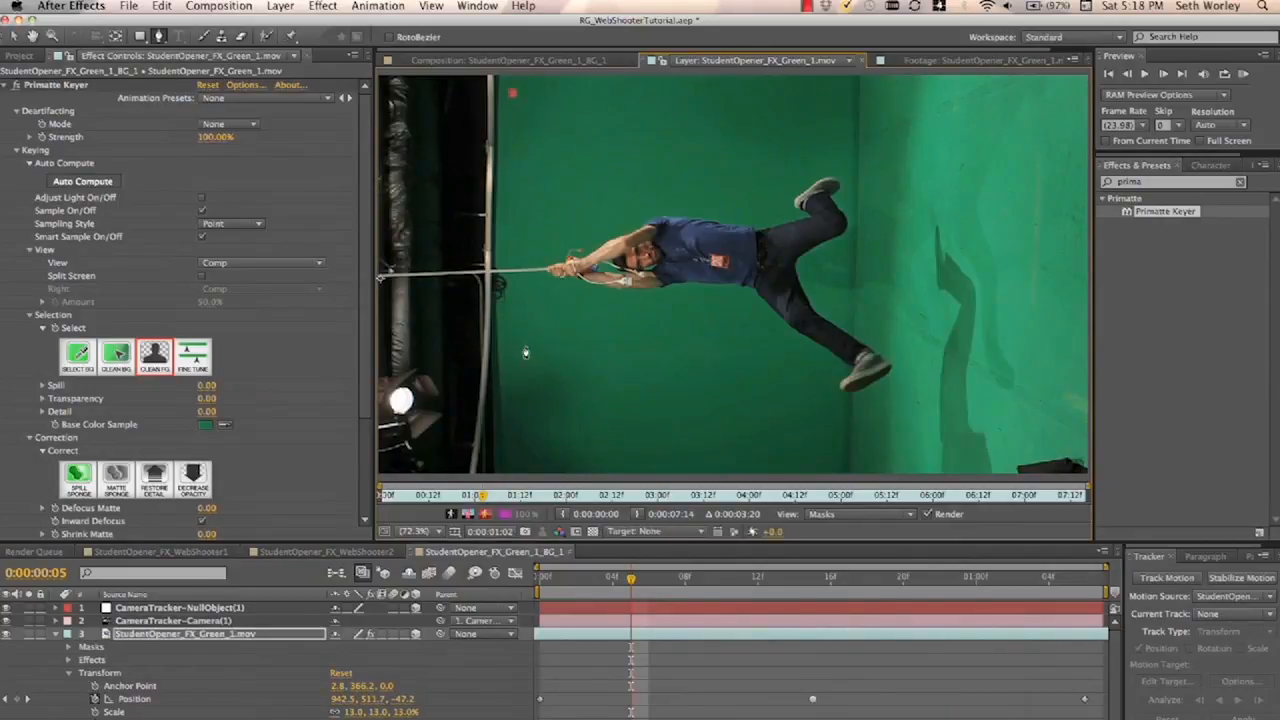
- Draw a mask around the actor to remove the rig, then pre-compose the layer
drag(525, 350, 785, 455)
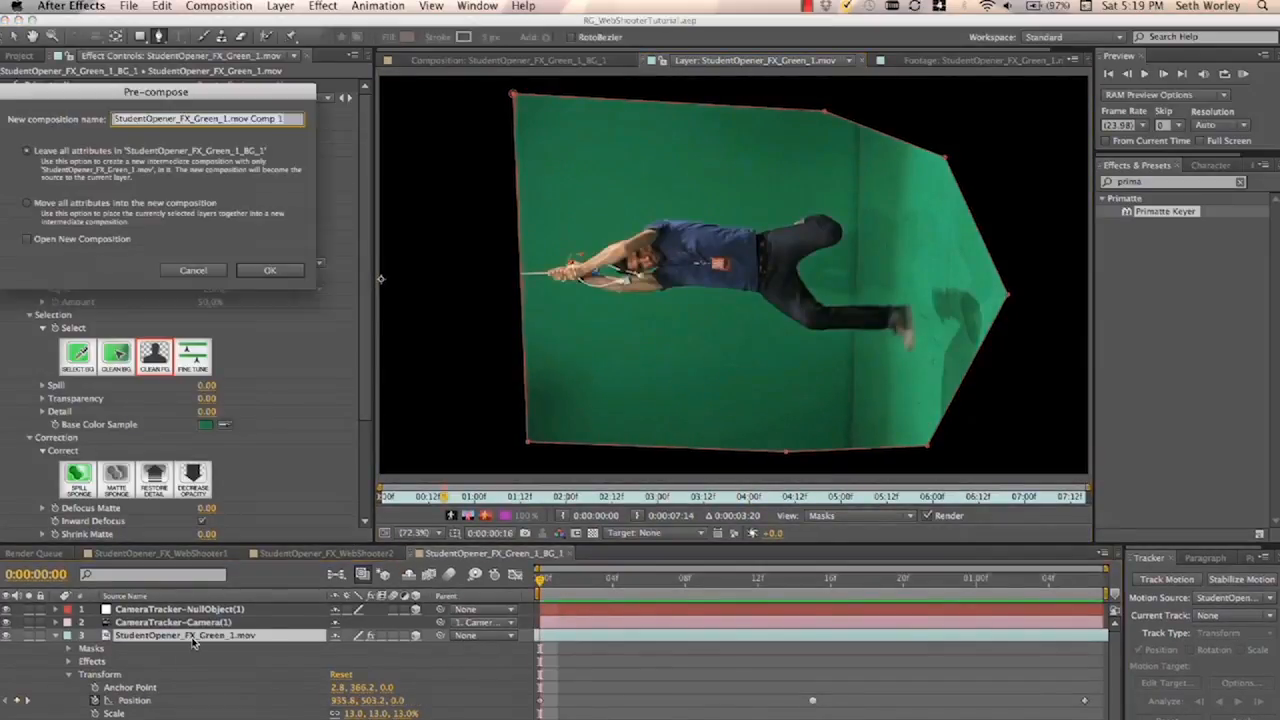
click(270, 270)
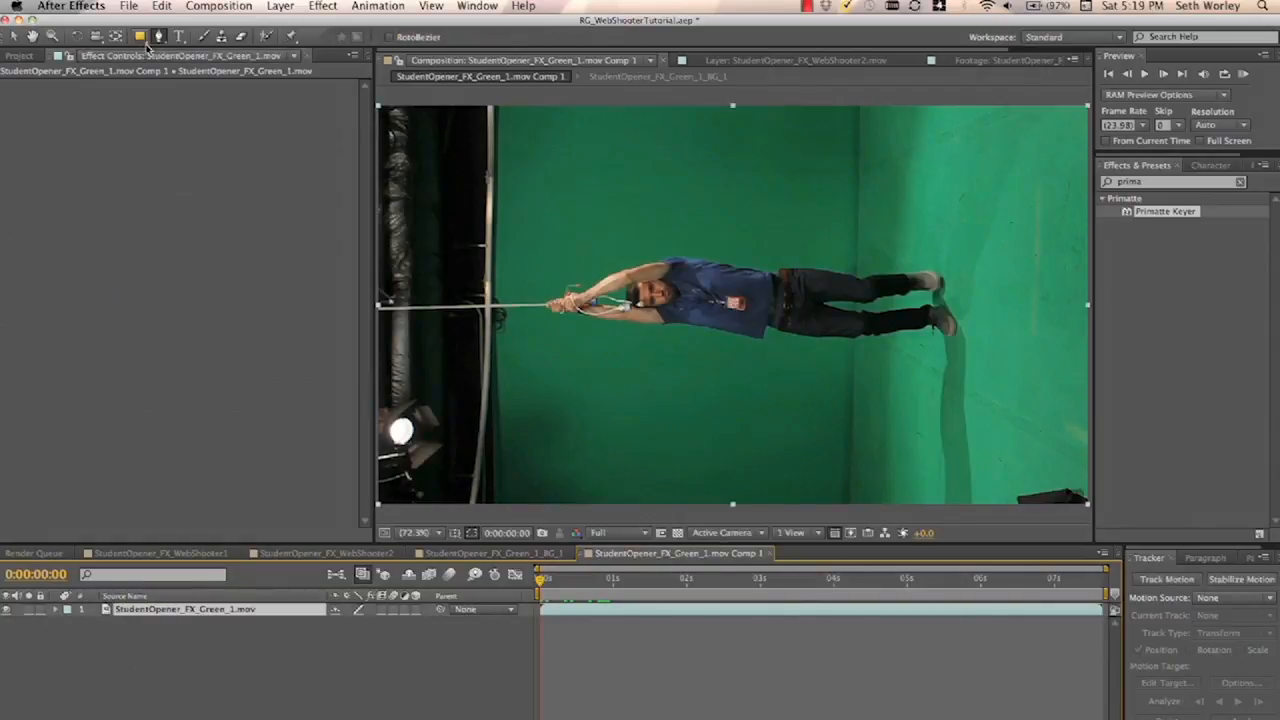
- Draw a rectangular mask on the actor clip, duplicate it, and adjust each duplicate's mask
drag(519, 128, 751, 414)
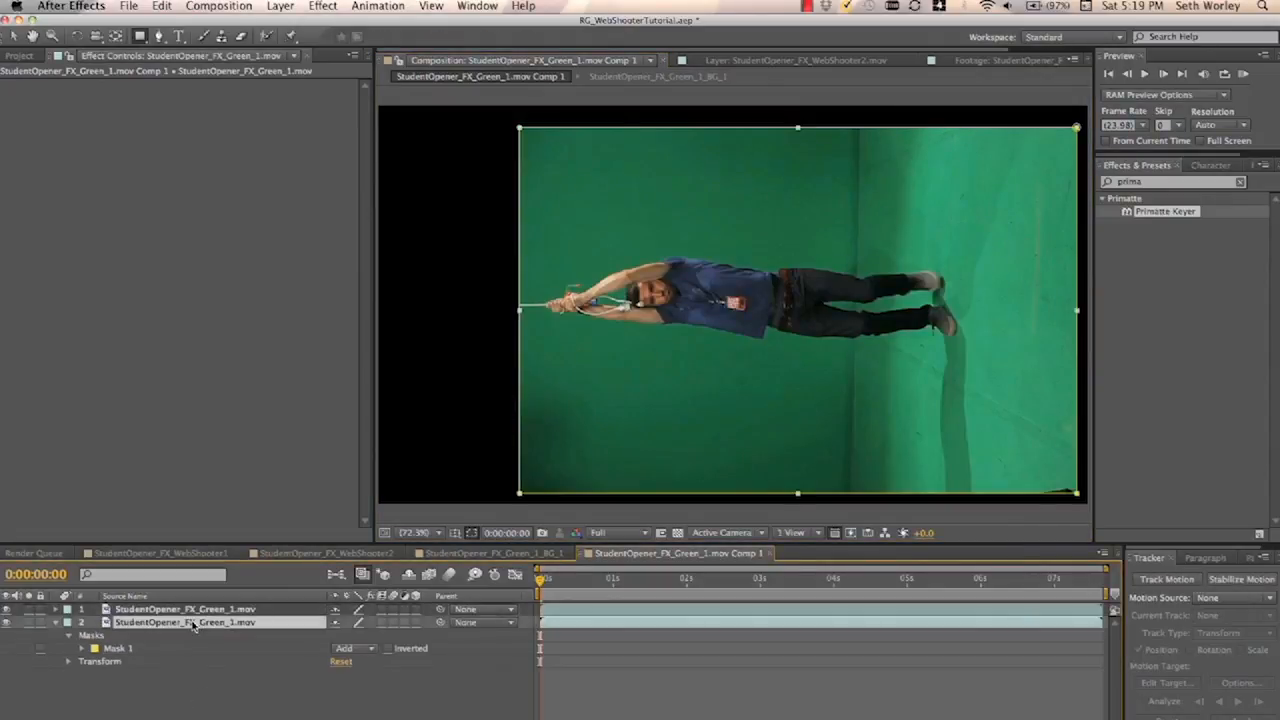
click(68, 661)
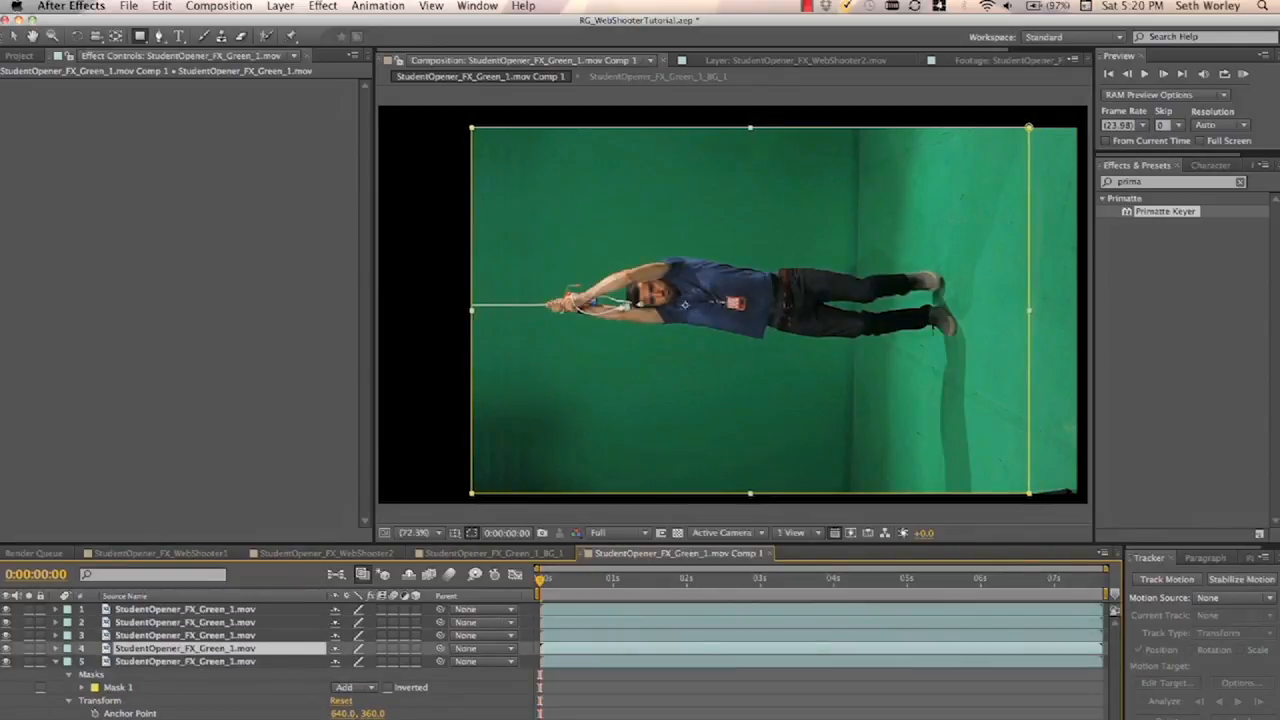
click(185, 661)
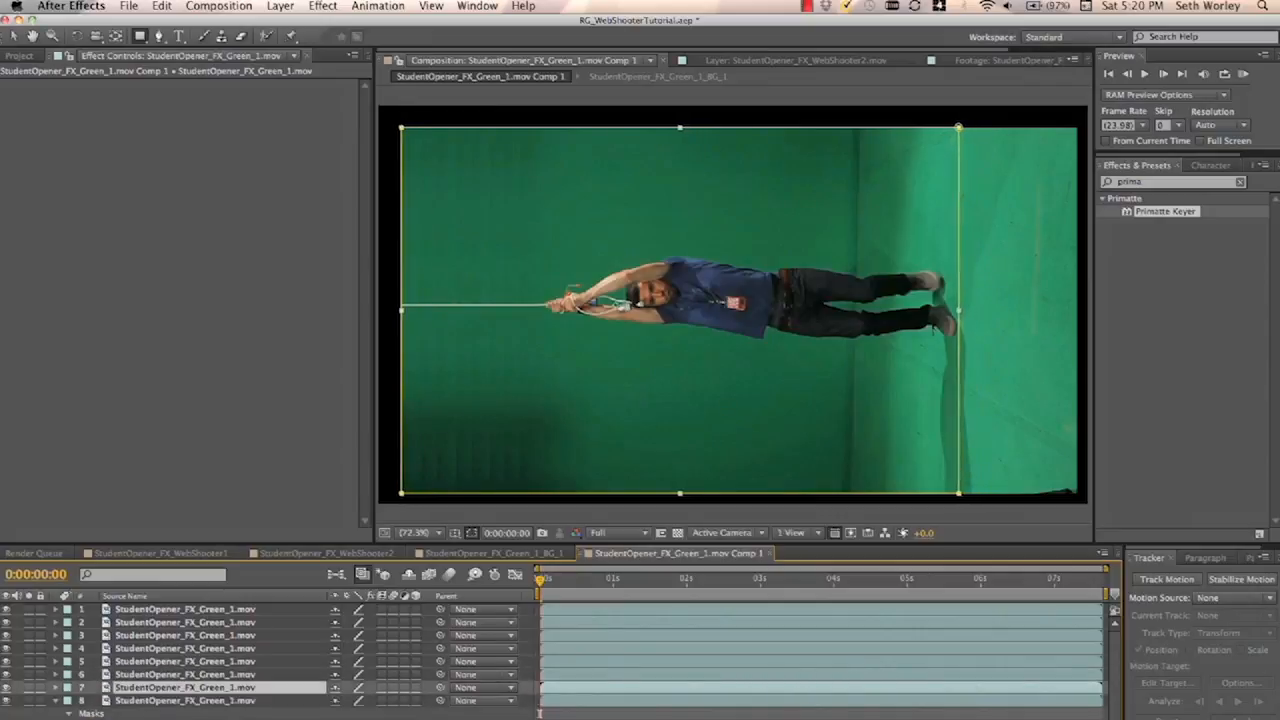
- Switch from the crowd comp through WebShooter2 to the WebShooter1 composition
click(485, 553)
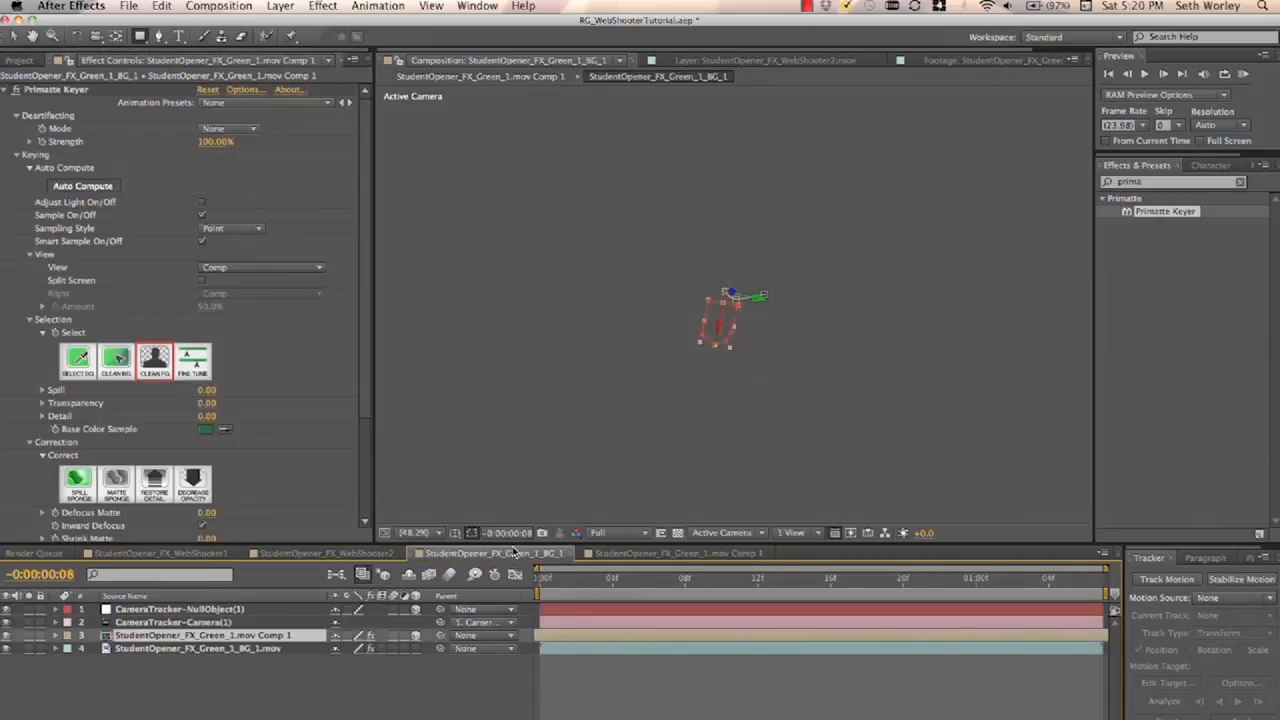
click(760, 60)
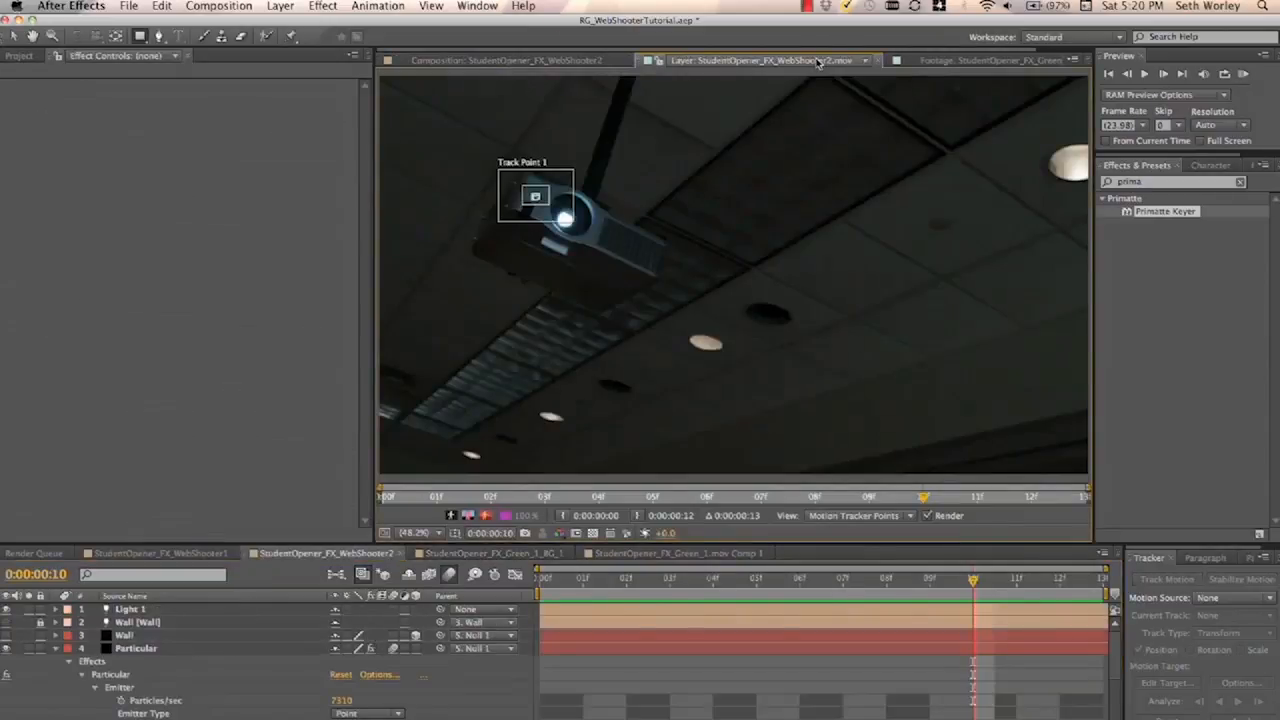
click(510, 60)
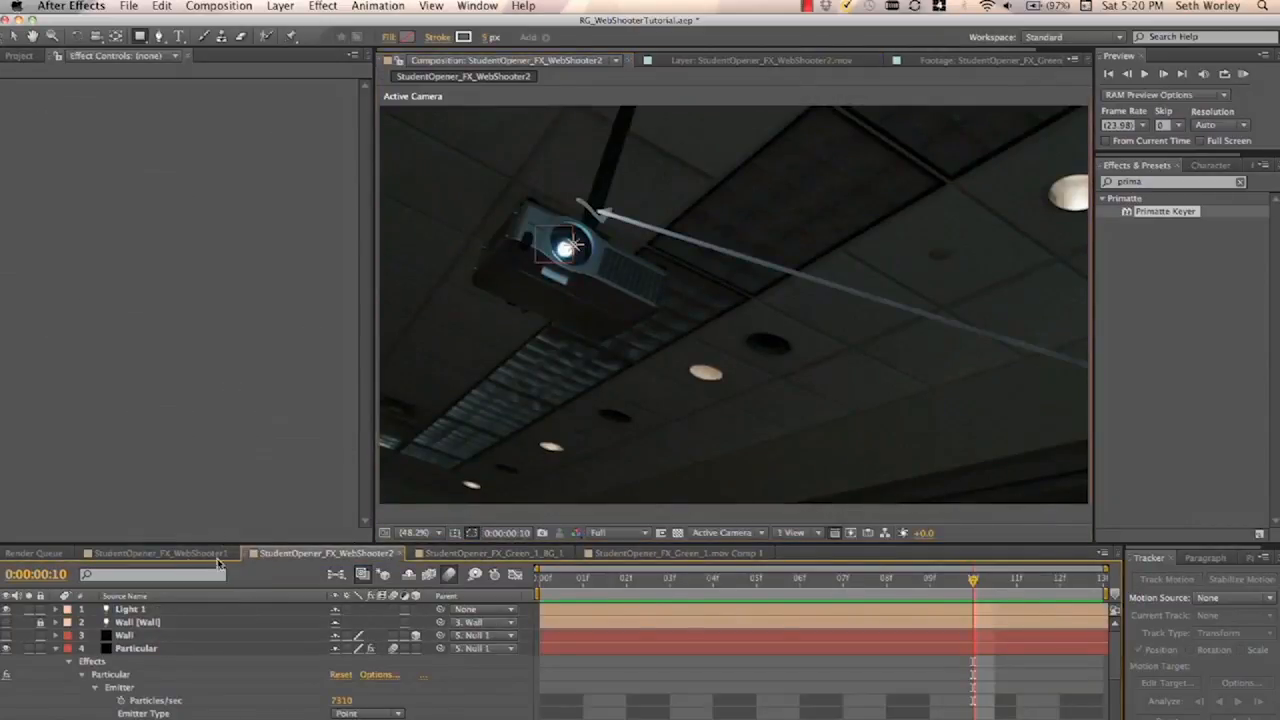
click(675, 553)
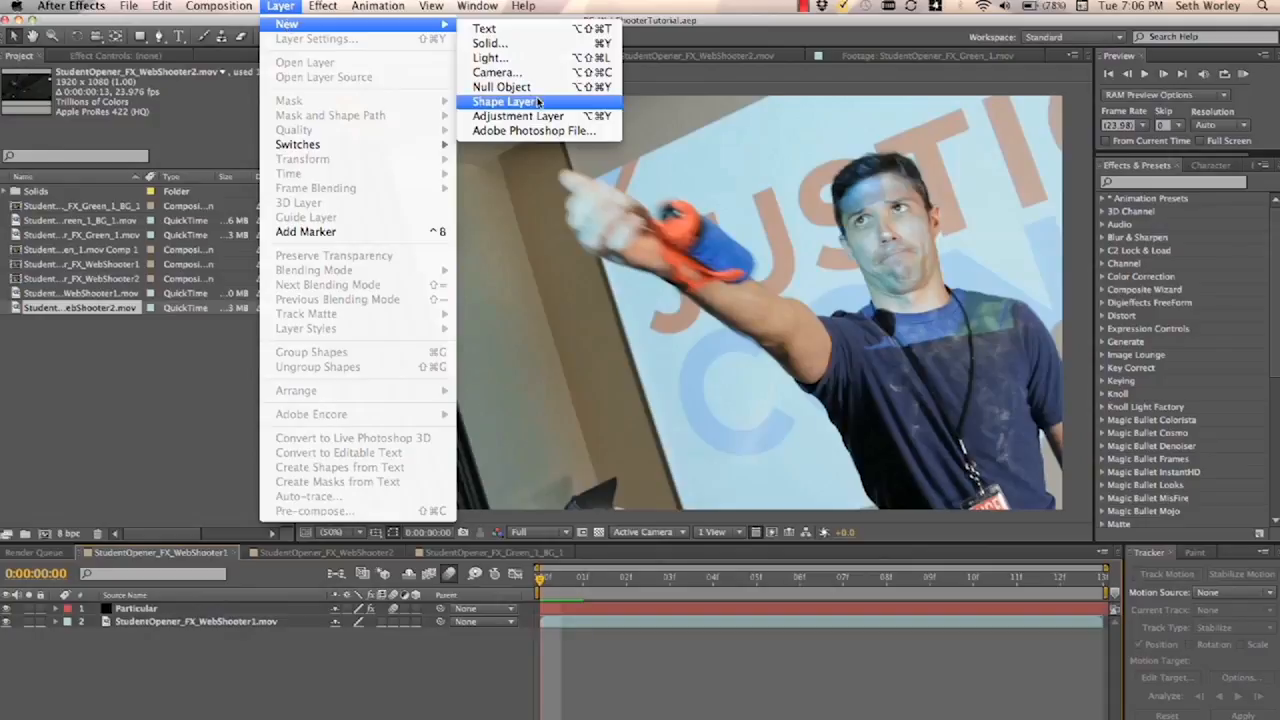
- Add an adjustment layer, apply the Looks effect, and launch its editor
click(517, 115)
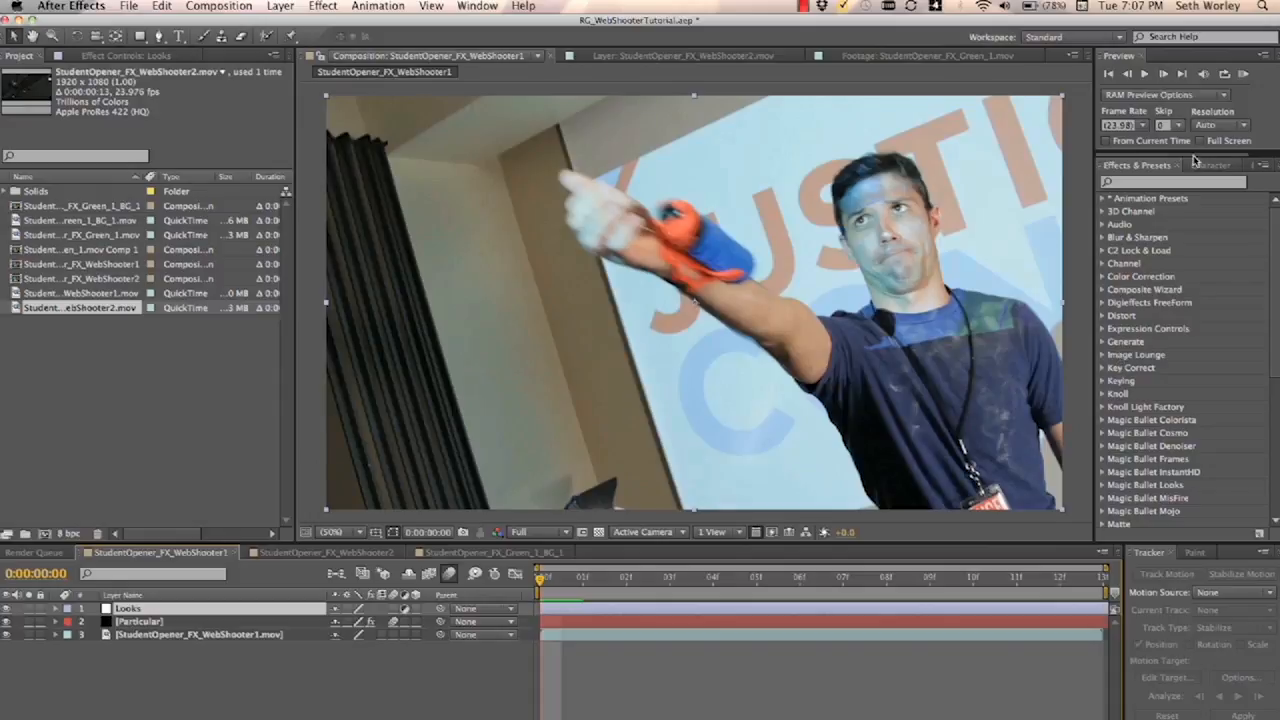
text(looks)
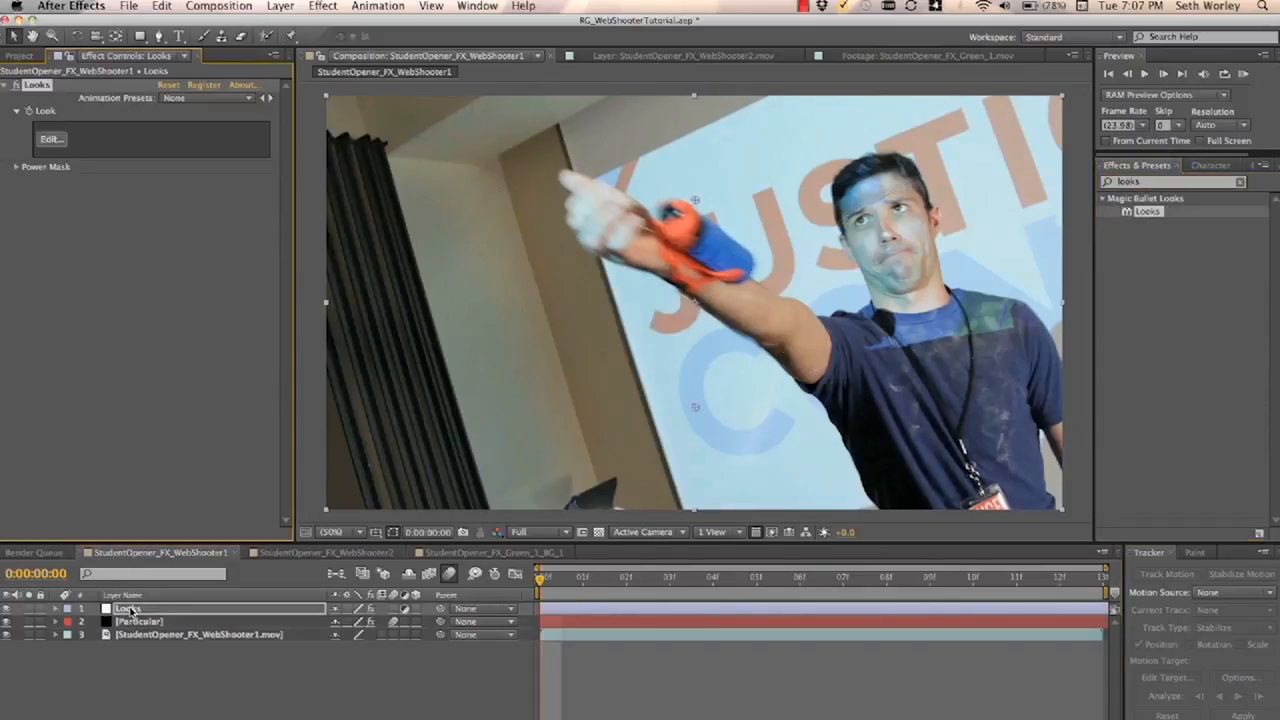
click(50, 139)
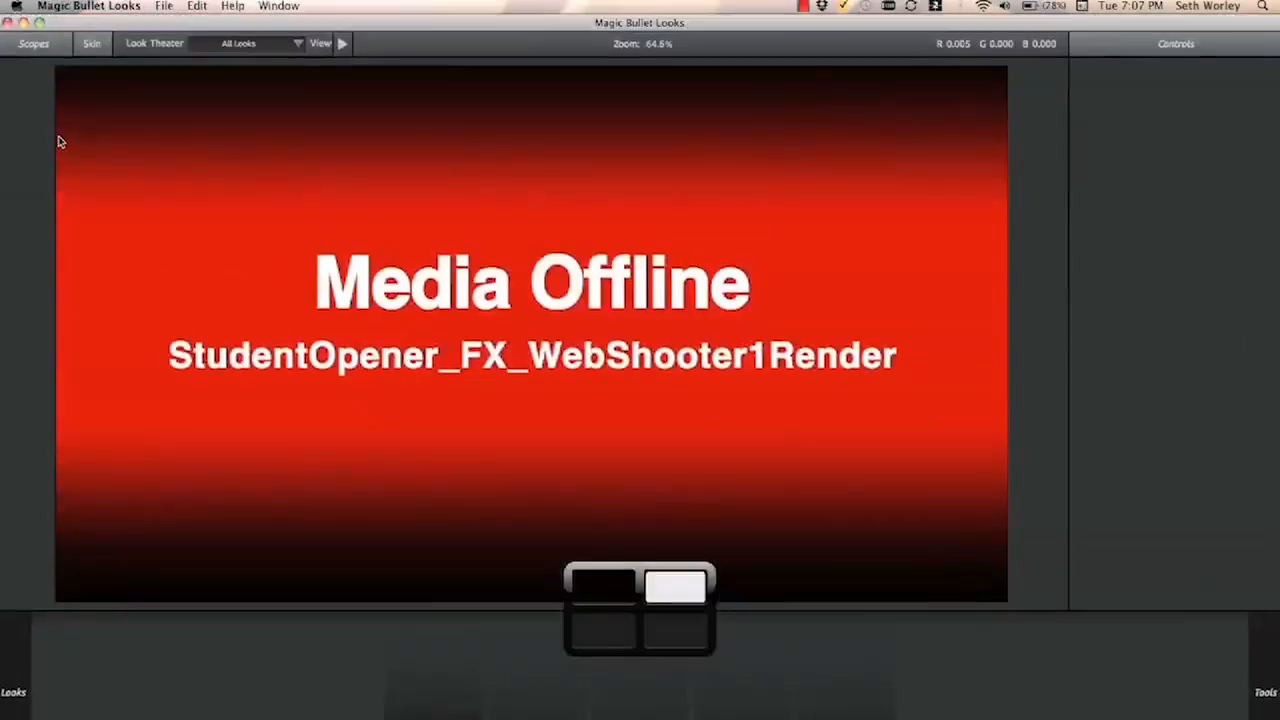
- Open the Tools drawer and select a grading tool in the Looks tool chain
click(13, 692)
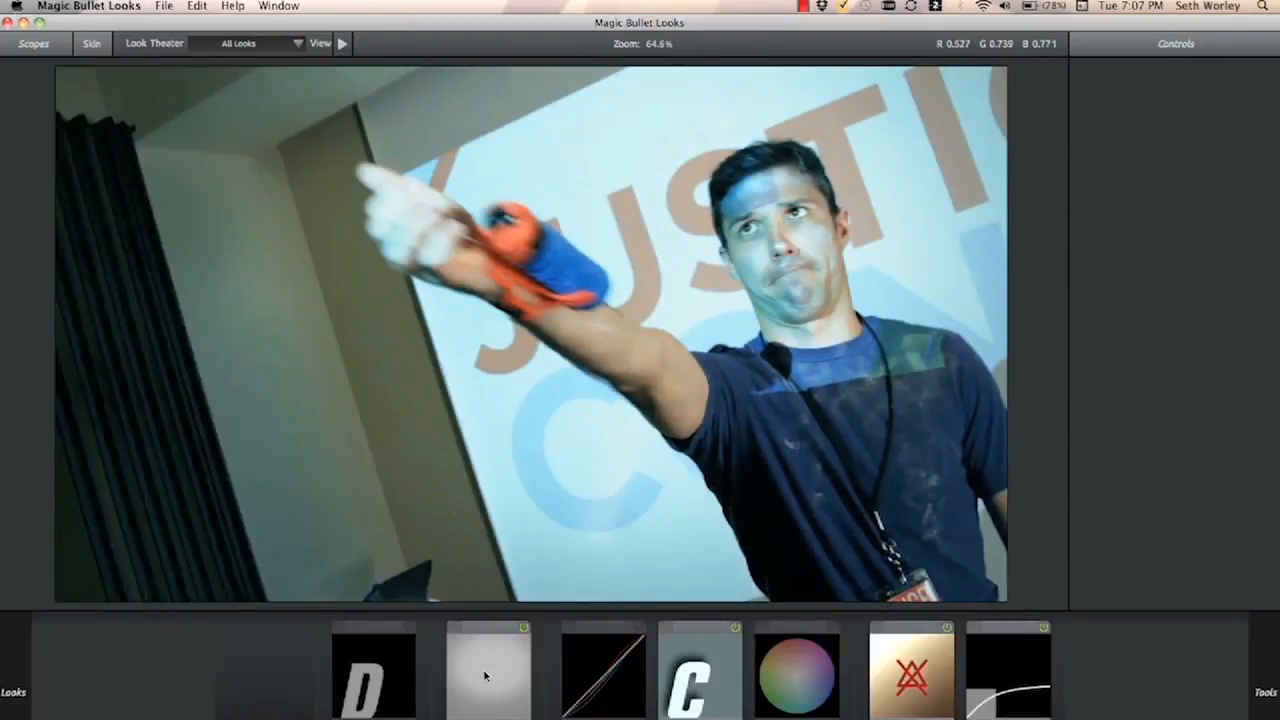
click(487, 670)
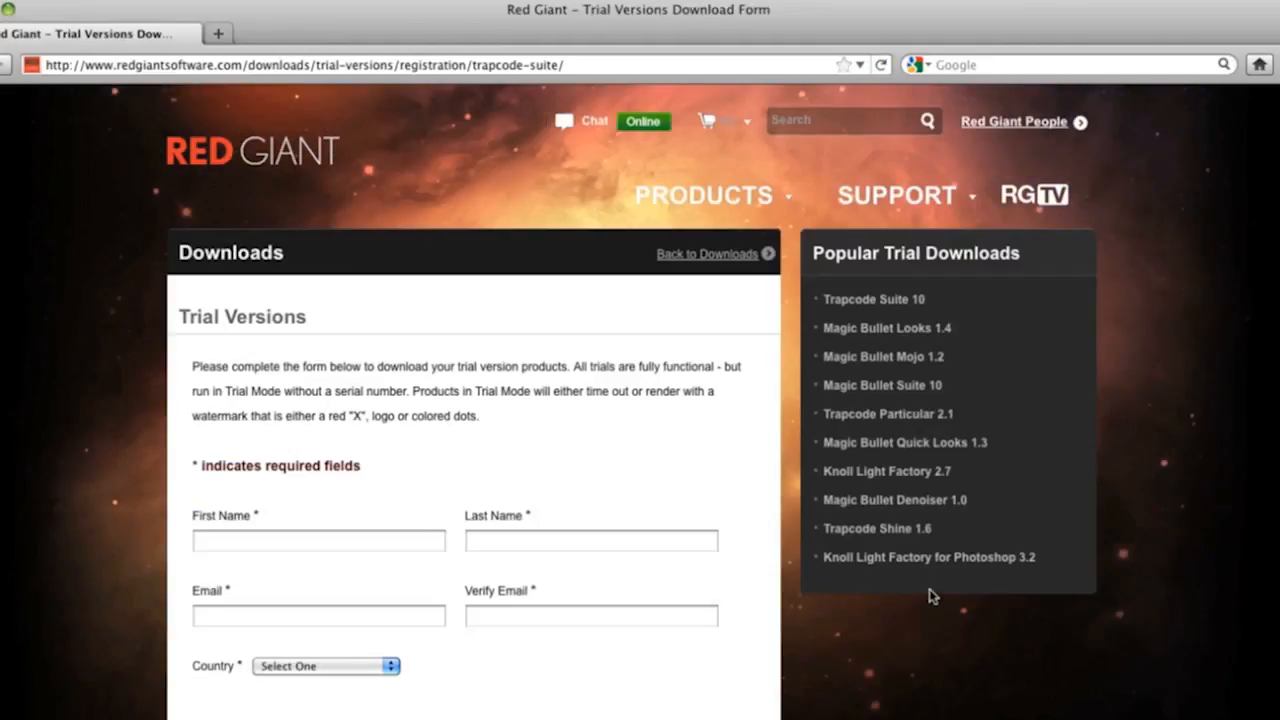
- Go to the Red Giant People preset gallery from the downloads page
click(1013, 121)
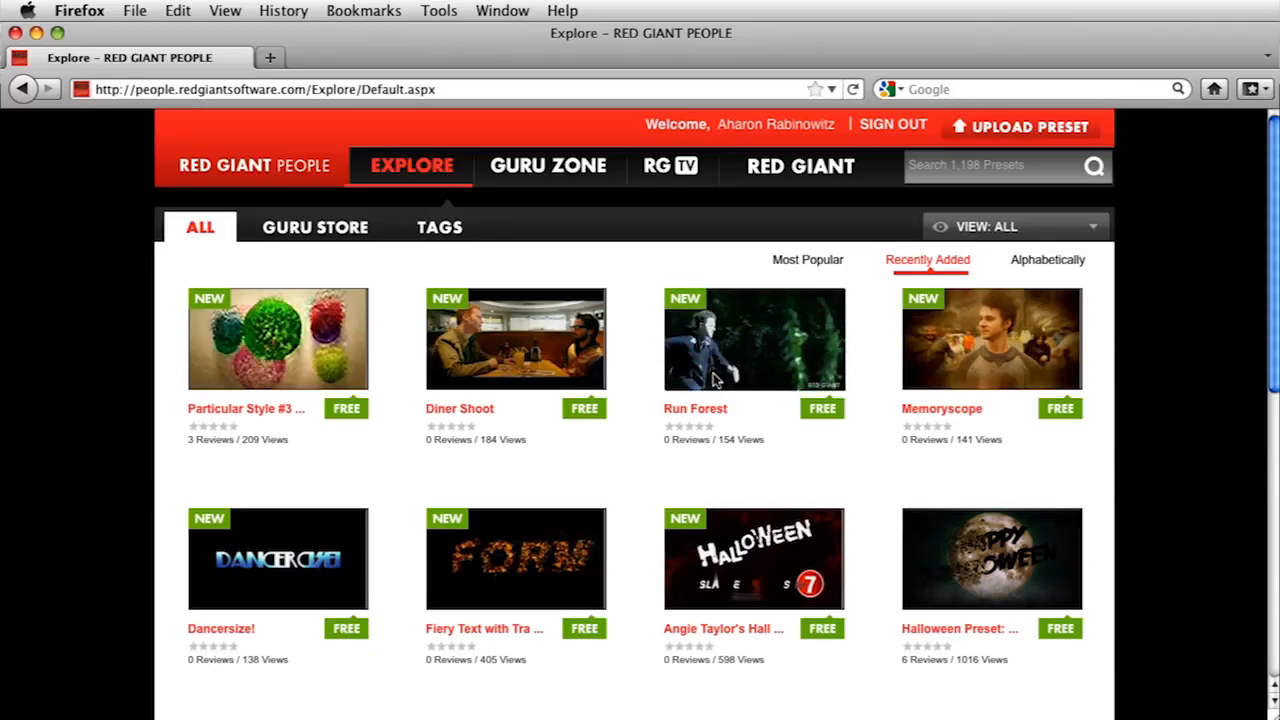